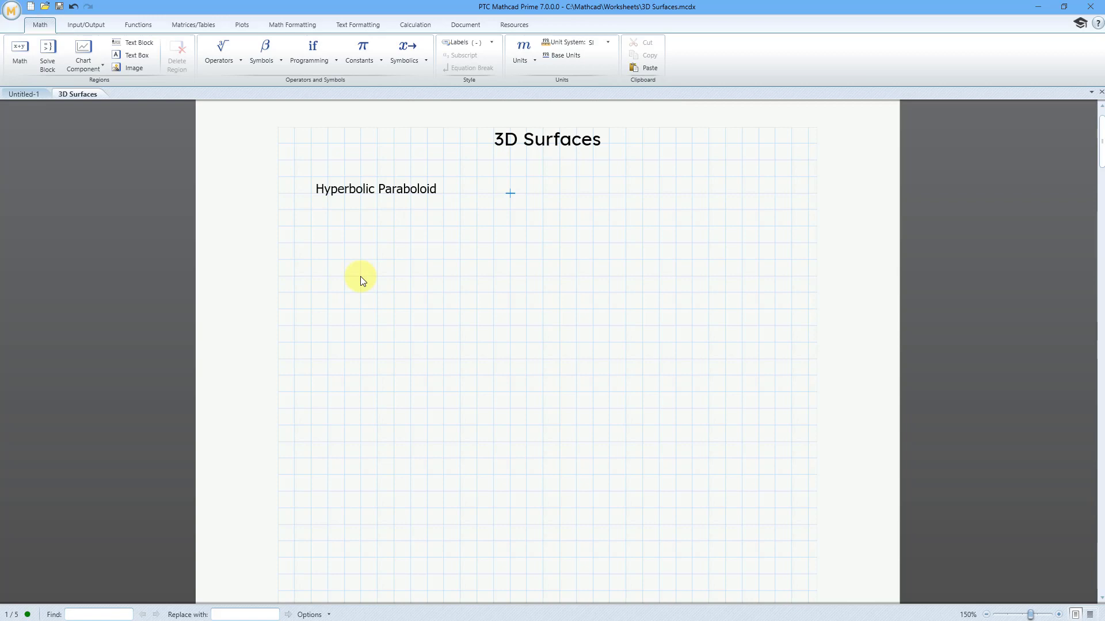
Enter the definition hp(x,y) := y² − x² in a new math region.
{"action": "type", "text": "hp"}
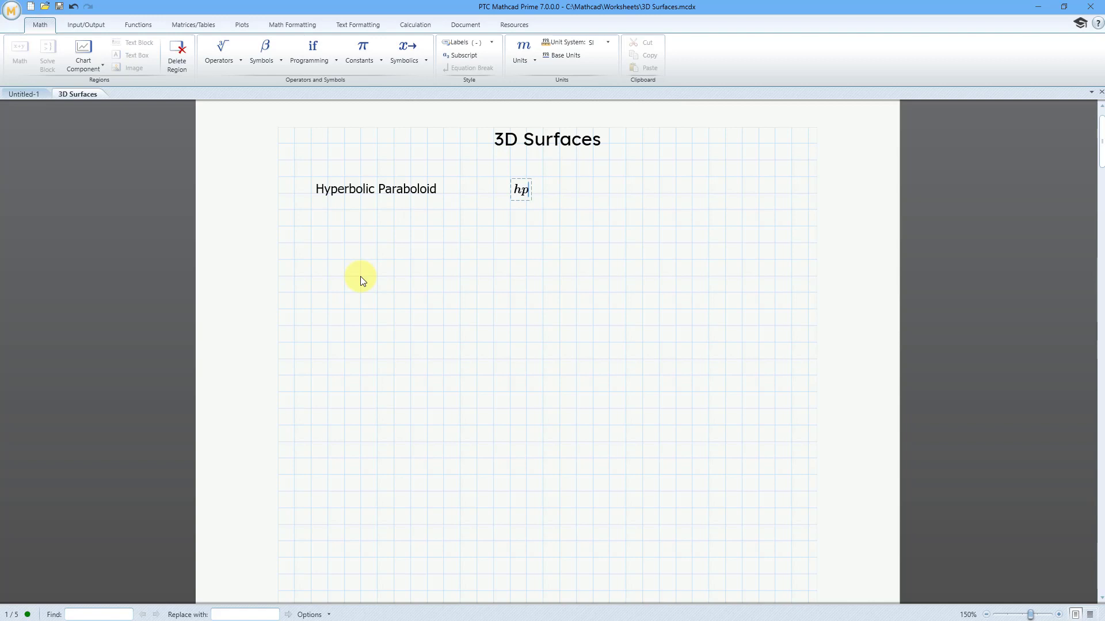
{"action": "type", "text": "(x,"}
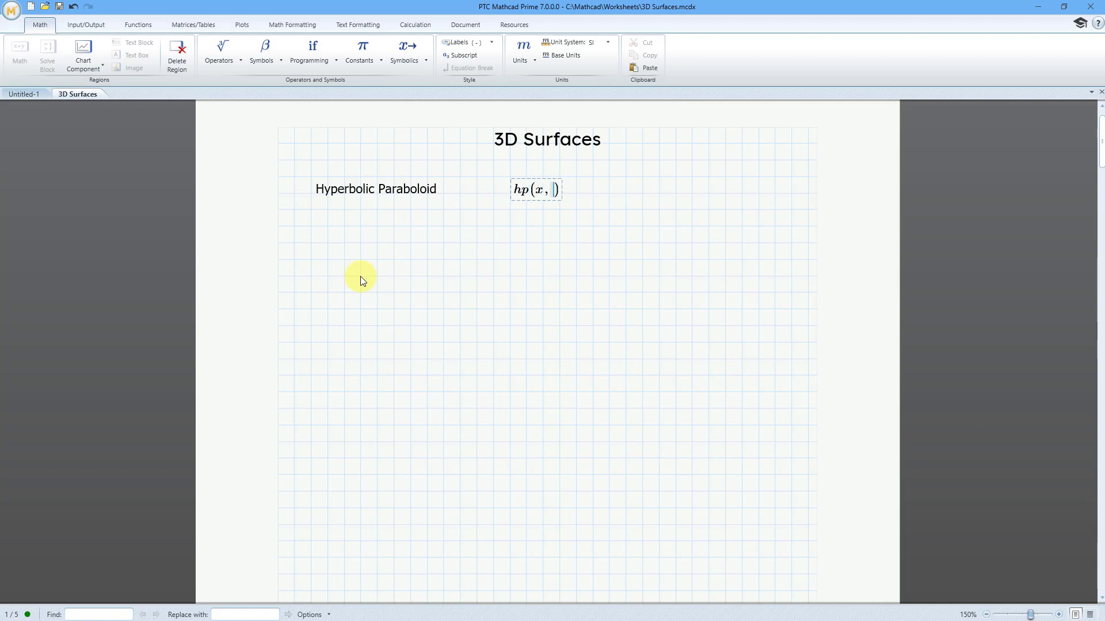
{"action": "type", "text": "y"}
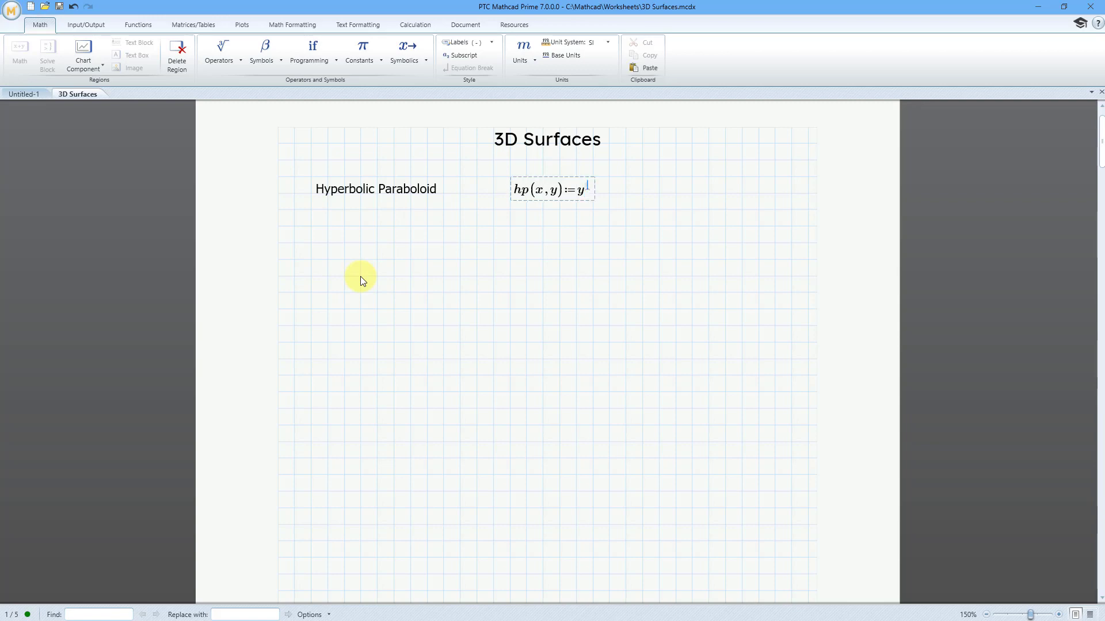
{"action": "type", "text": "^2"}
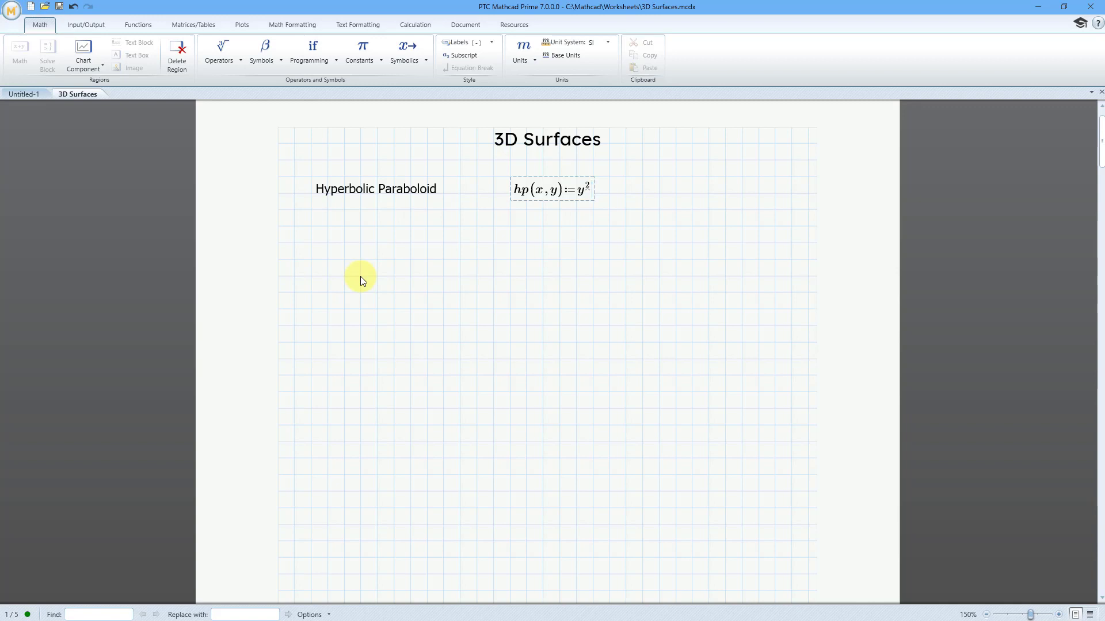
{"action": "type", "text": "-"}
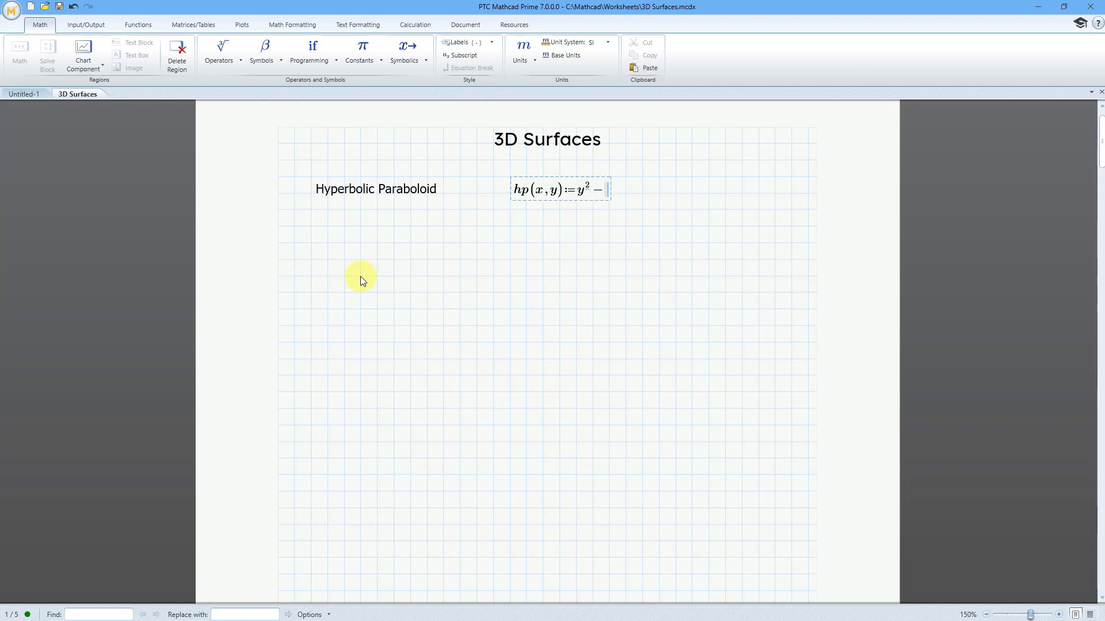
{"action": "type", "text": "x"}
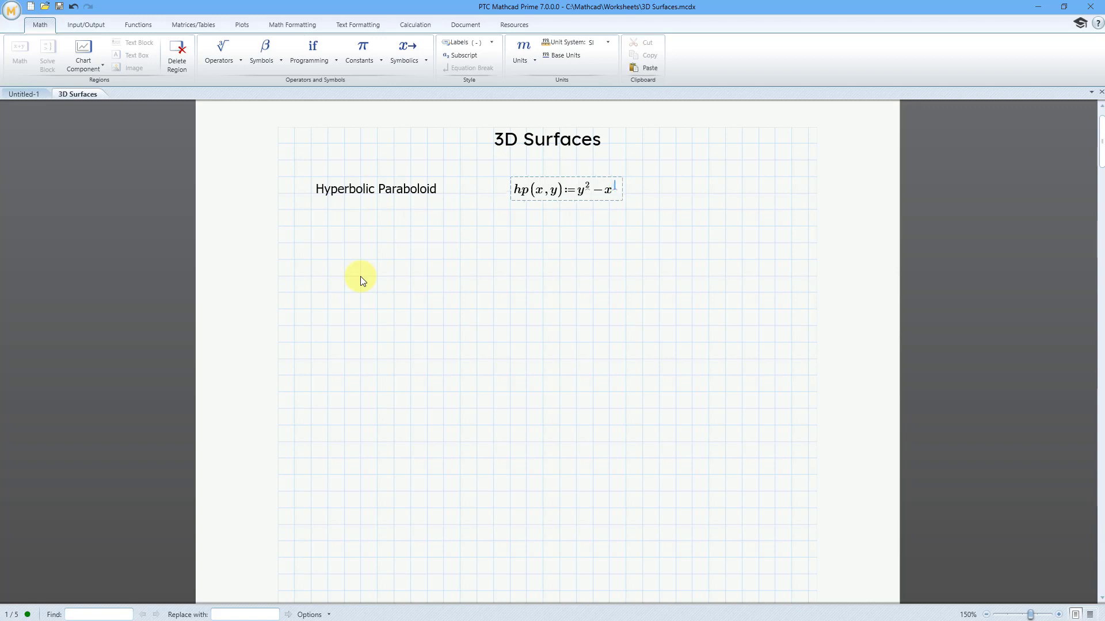
{"action": "type", "text": "2"}
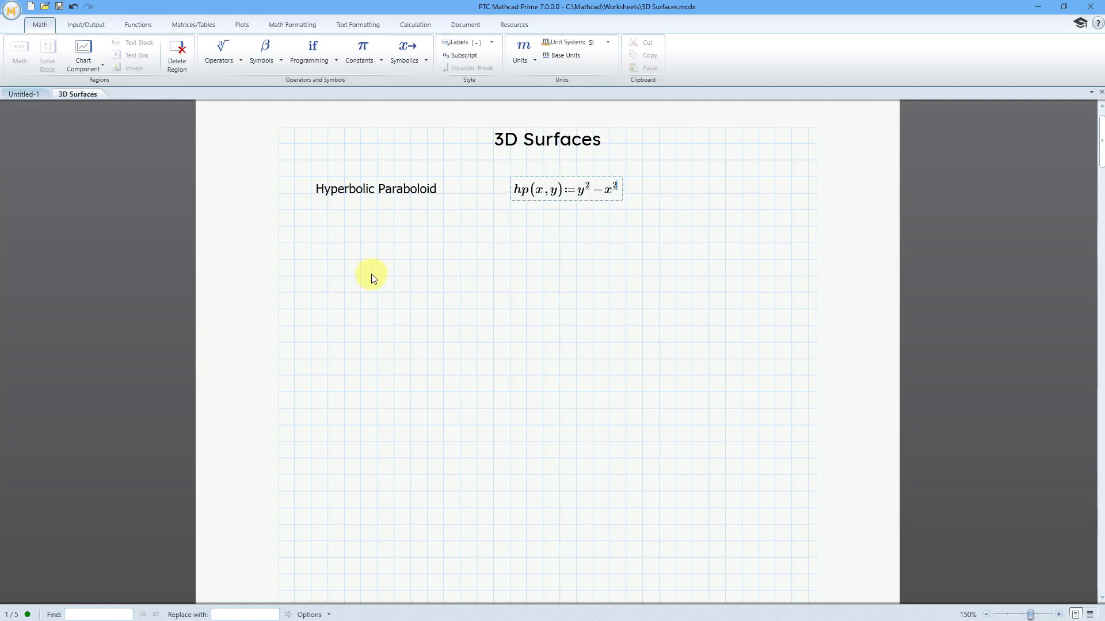
{"action": "mouse_move", "coordinate": [344, 245]}
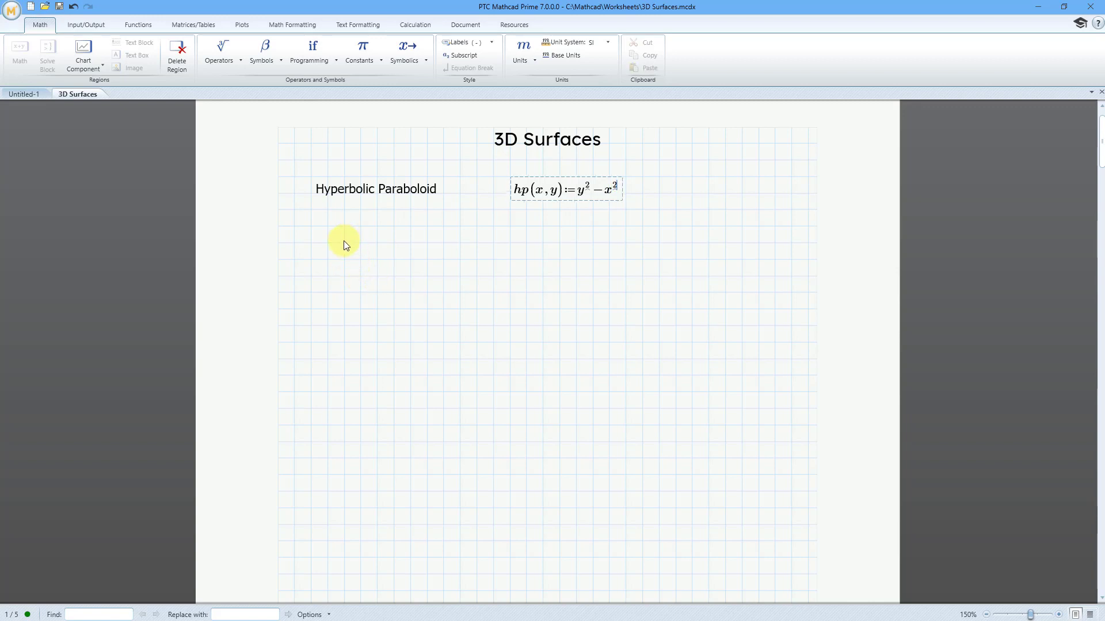
Insert an empty 3D plot below the hp definition and enlarge its frame.
{"action": "left_click", "coordinate": [345, 246]}
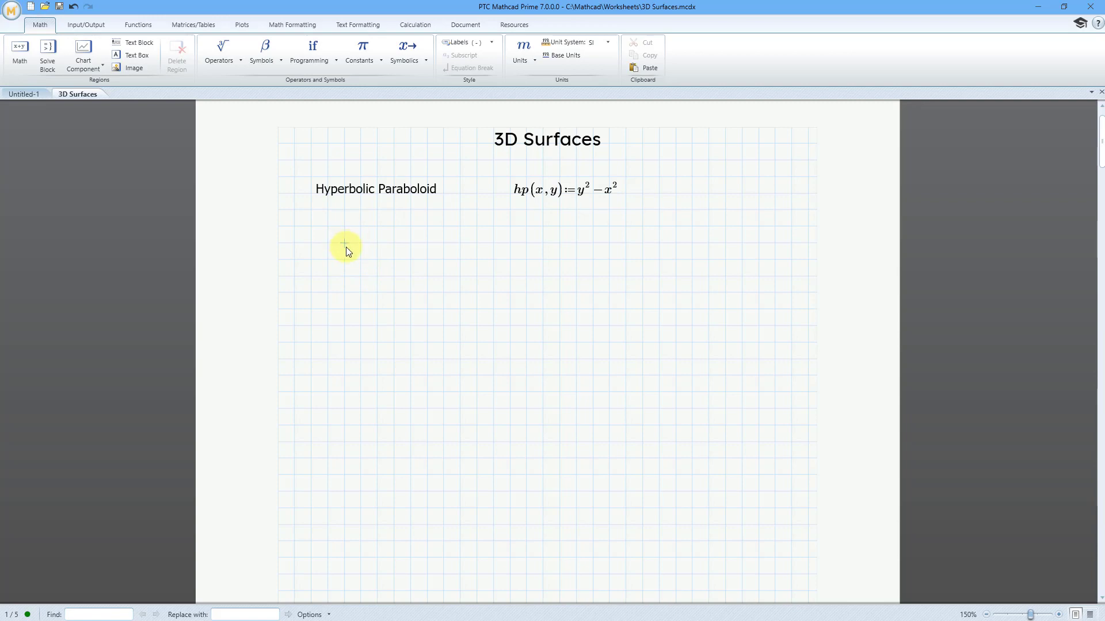
{"action": "mouse_move", "coordinate": [337, 256]}
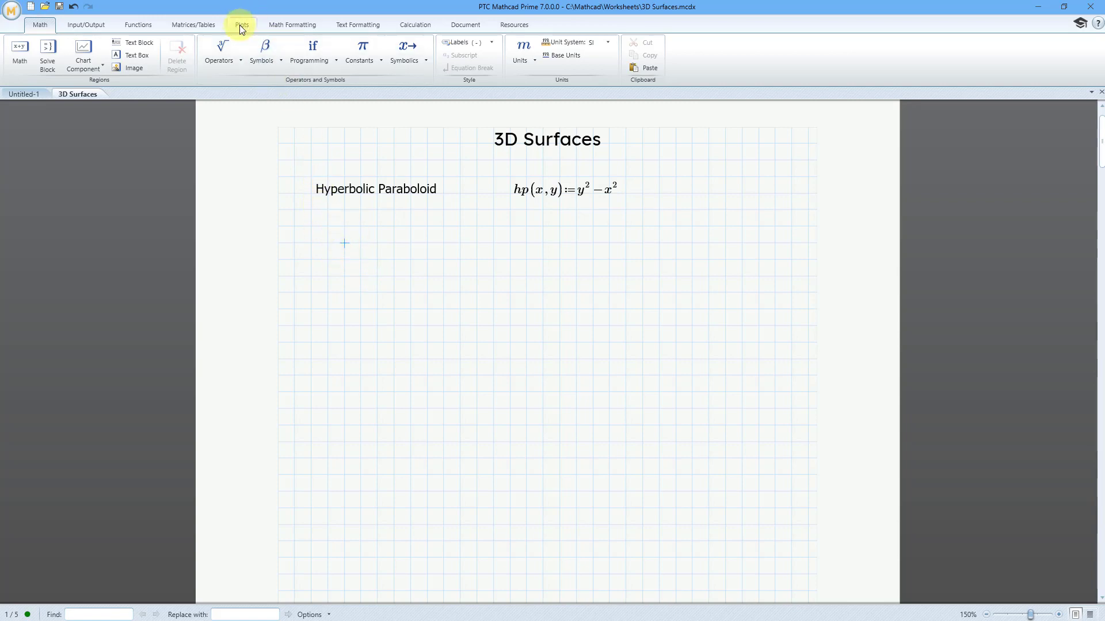
{"action": "left_click", "coordinate": [243, 24]}
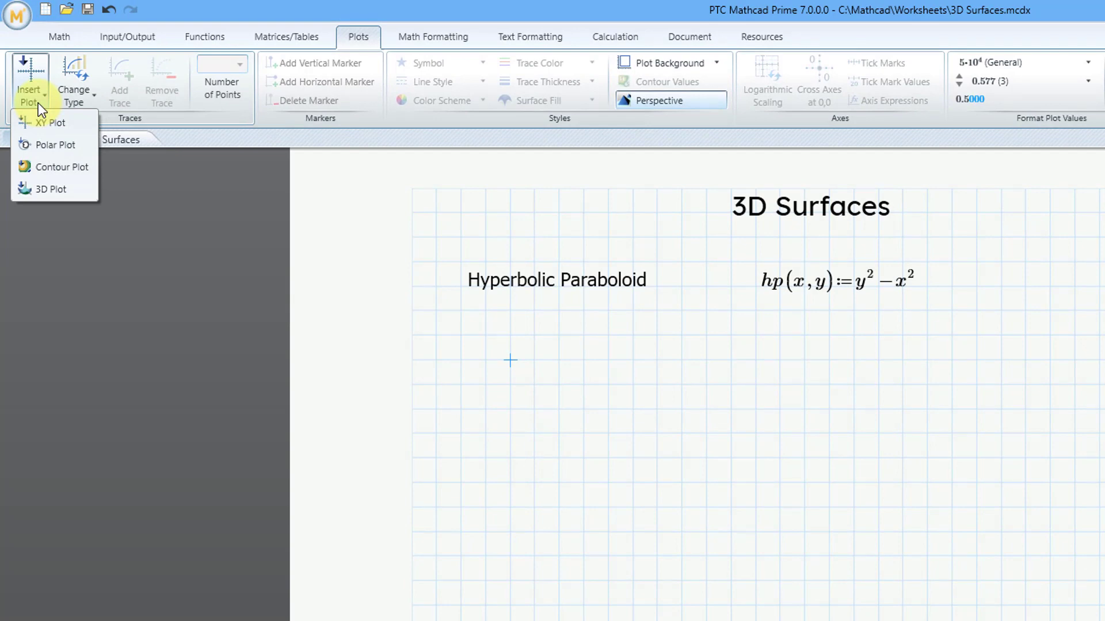
{"action": "mouse_move", "coordinate": [50, 189]}
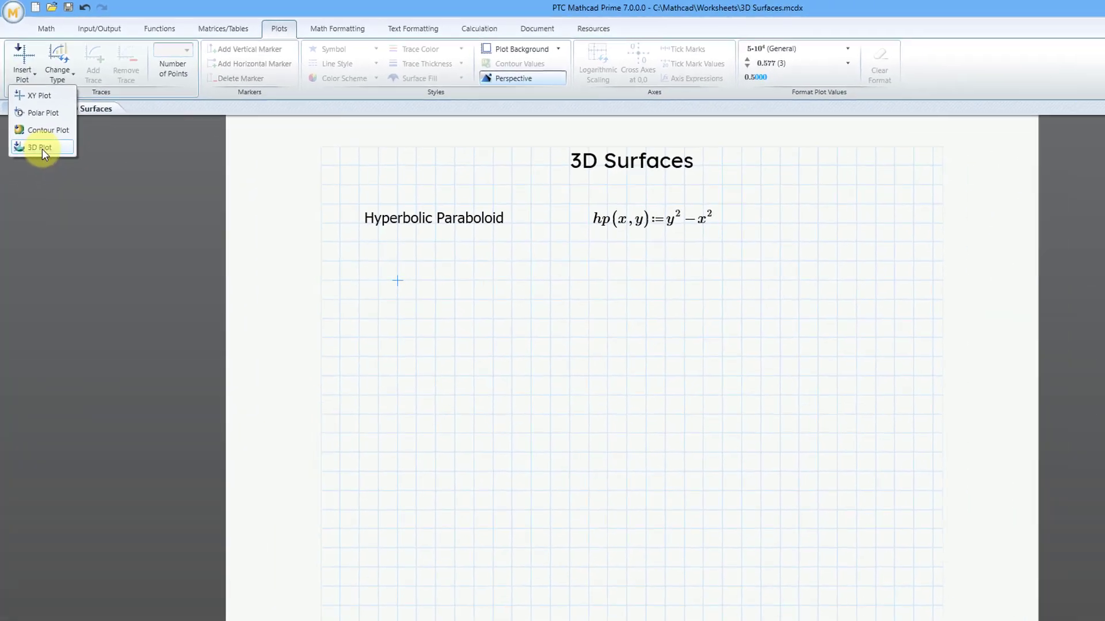
{"action": "left_click", "coordinate": [38, 148]}
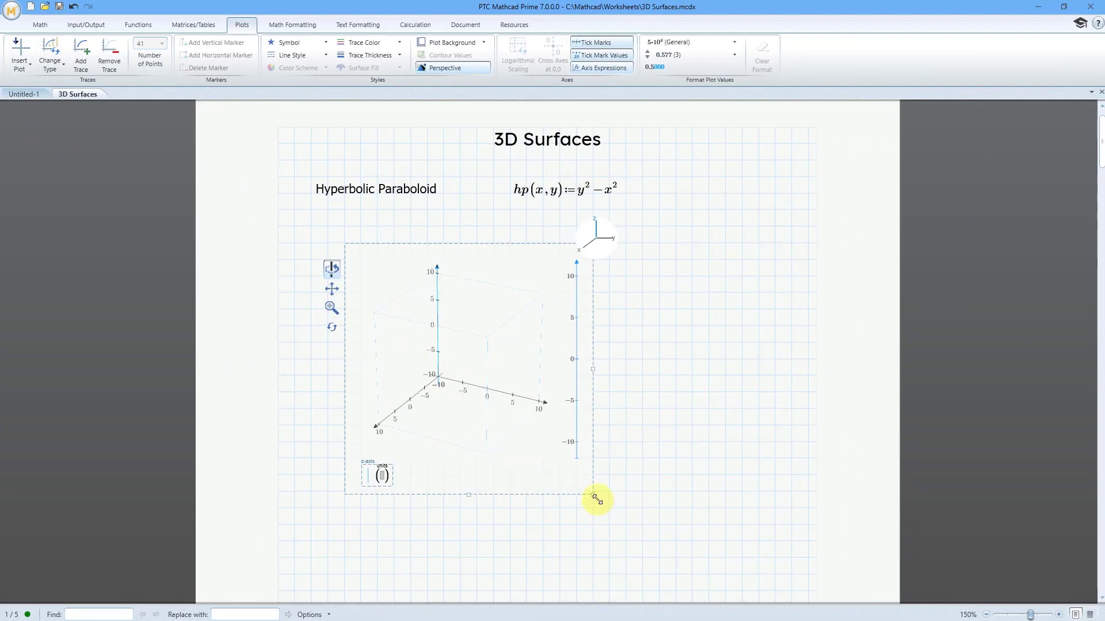
{"action": "left_click_drag", "start_coordinate": [595, 498], "coordinate": [764, 598]}
{"action": "type", "text": "hp"}
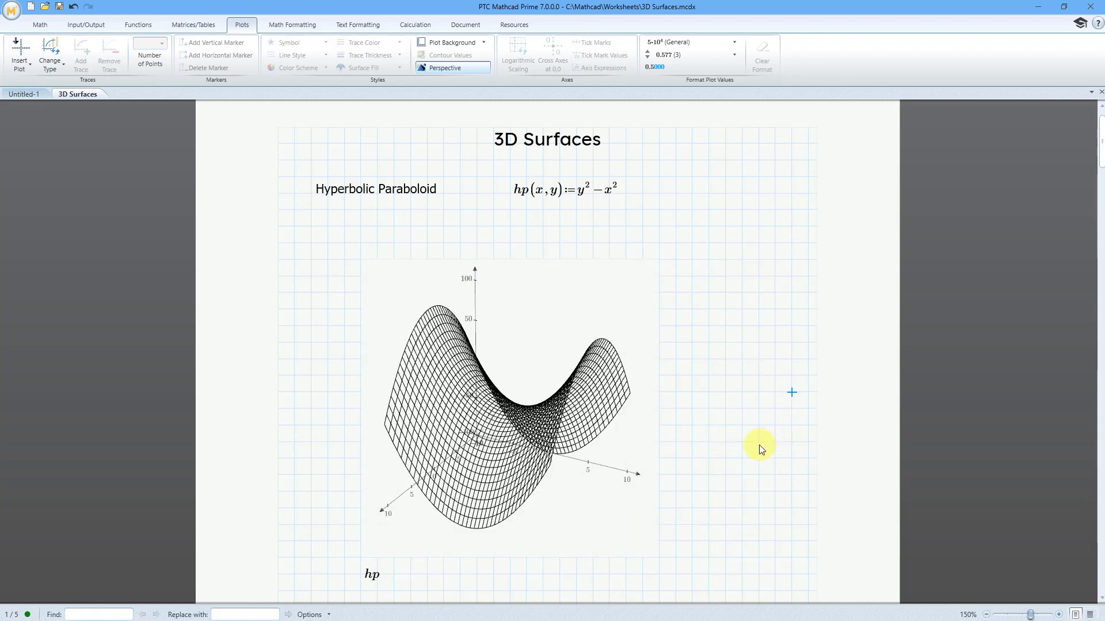
{"action": "mouse_move", "coordinate": [667, 450]}
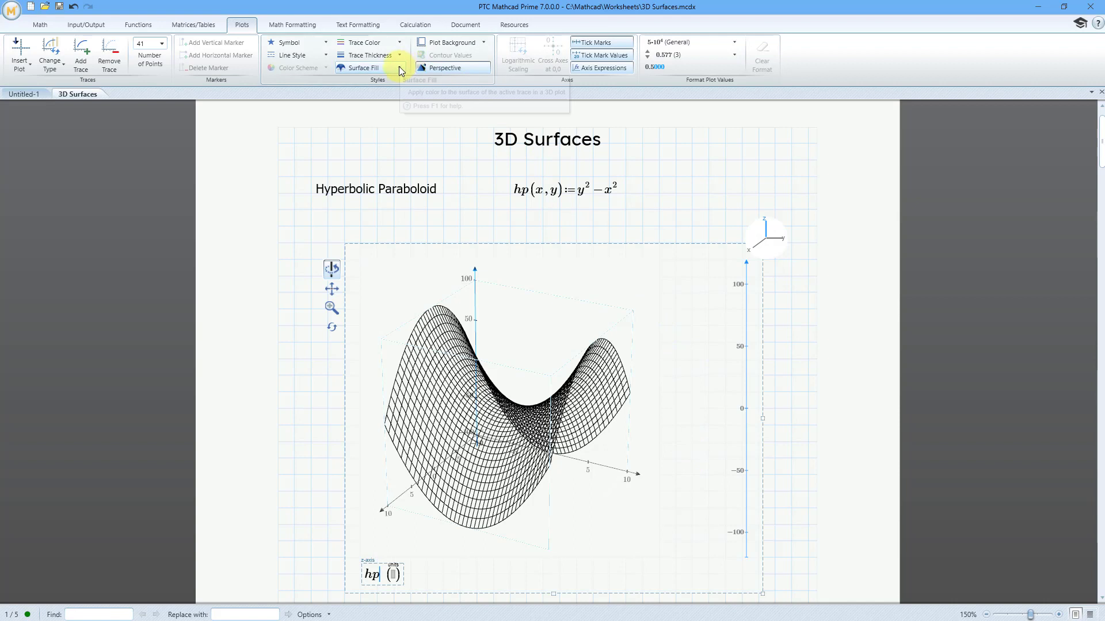
Apply a solid surface fill and a thinner trace thickness to the hp saddle plot.
{"action": "left_click", "coordinate": [398, 68]}
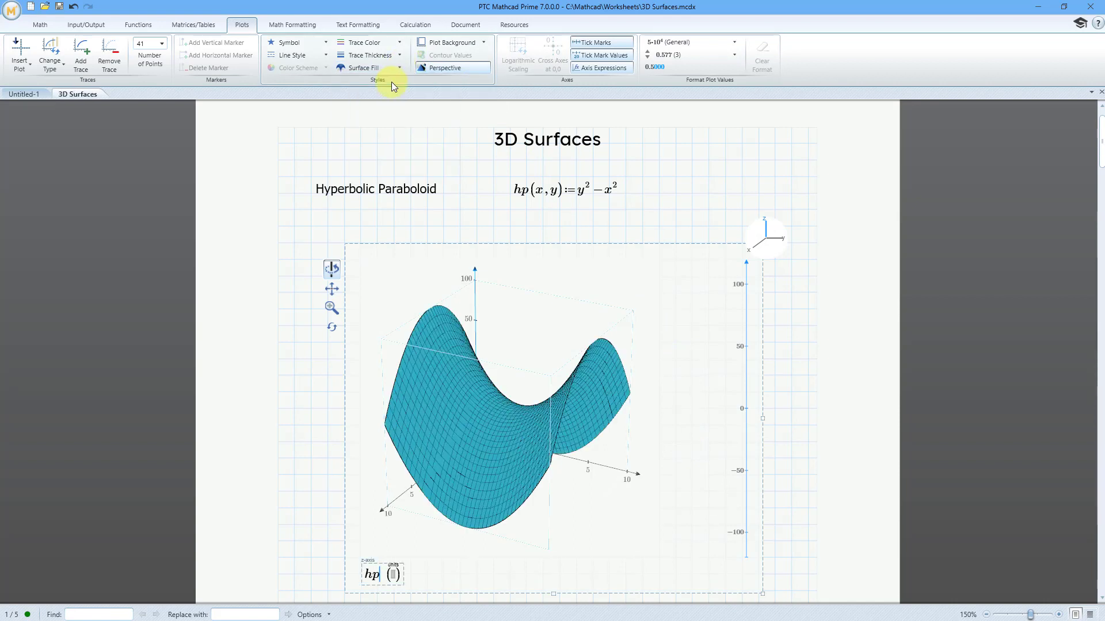
{"action": "left_click", "coordinate": [398, 55]}
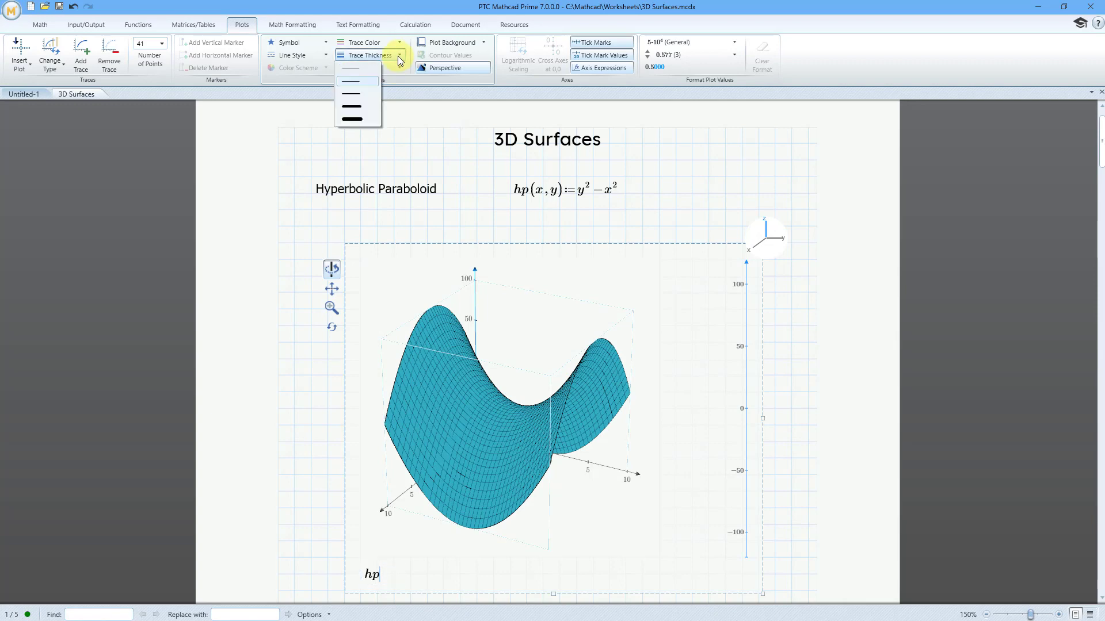
{"action": "left_click", "coordinate": [356, 80]}
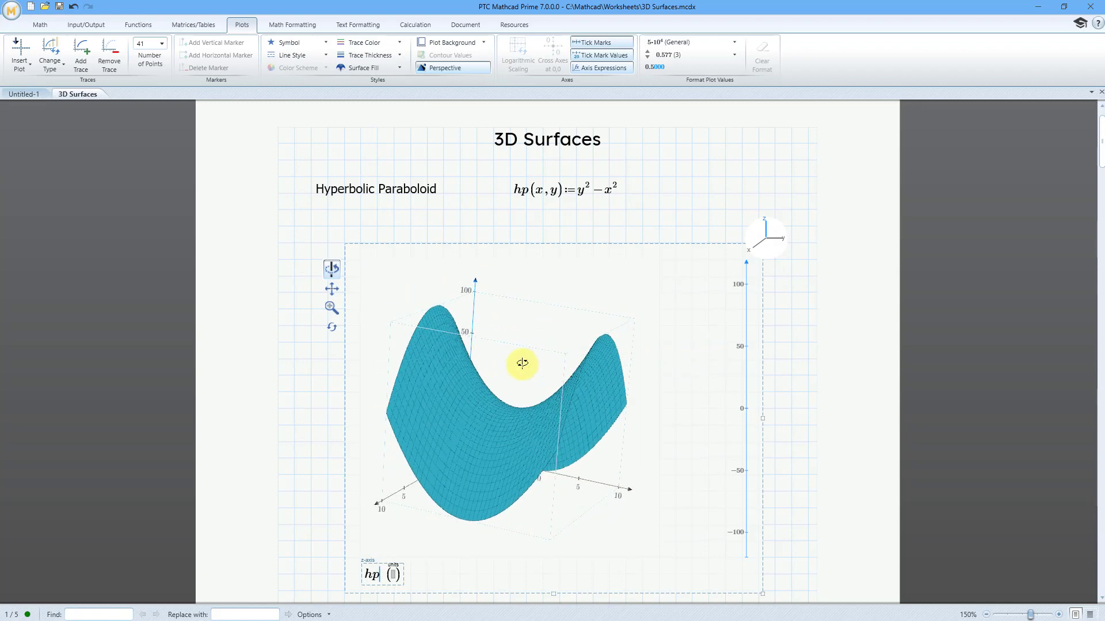
Orbit the filled saddle surface to inspect it from several sides.
{"action": "left_click_drag", "start_coordinate": [521, 362], "coordinate": [478, 366]}
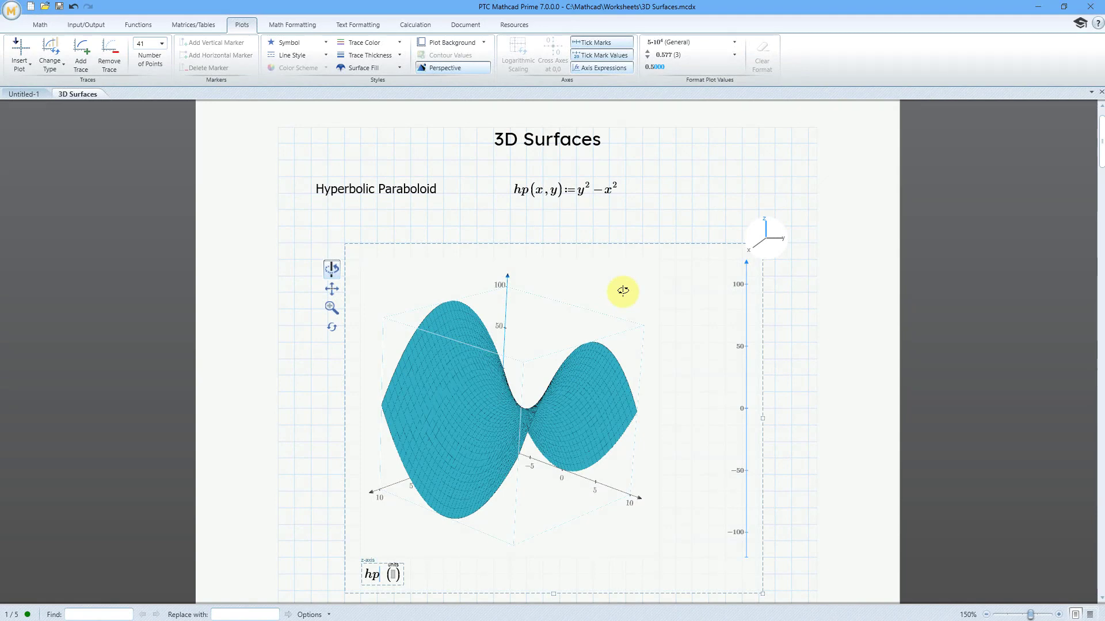
{"action": "left_click_drag", "start_coordinate": [623, 292], "coordinate": [527, 415]}
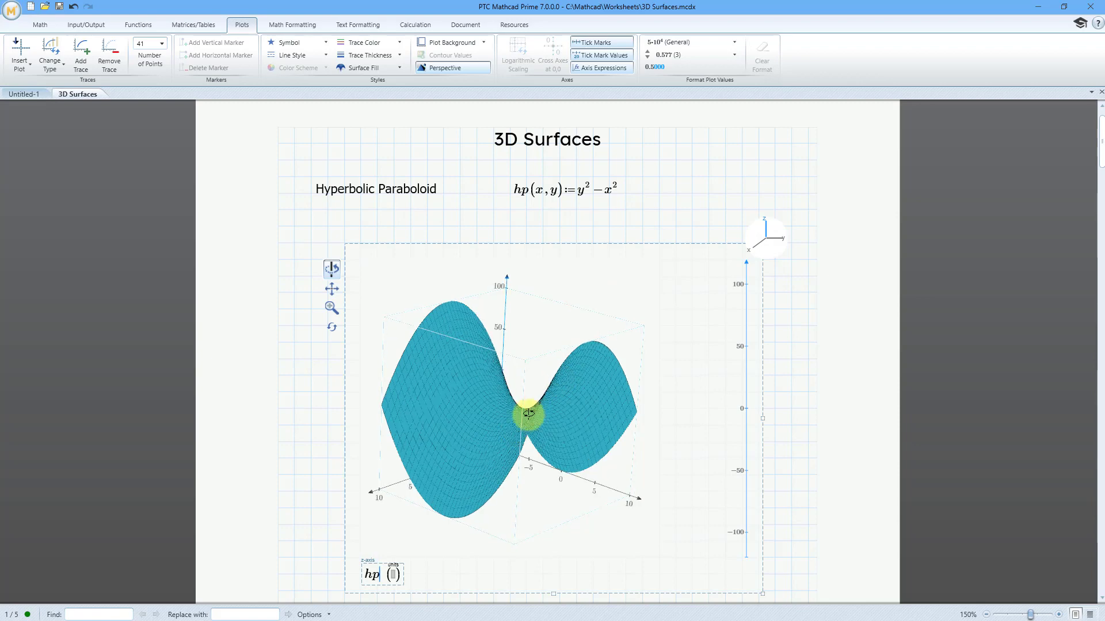
{"action": "left_click_drag", "start_coordinate": [527, 413], "coordinate": [600, 384]}
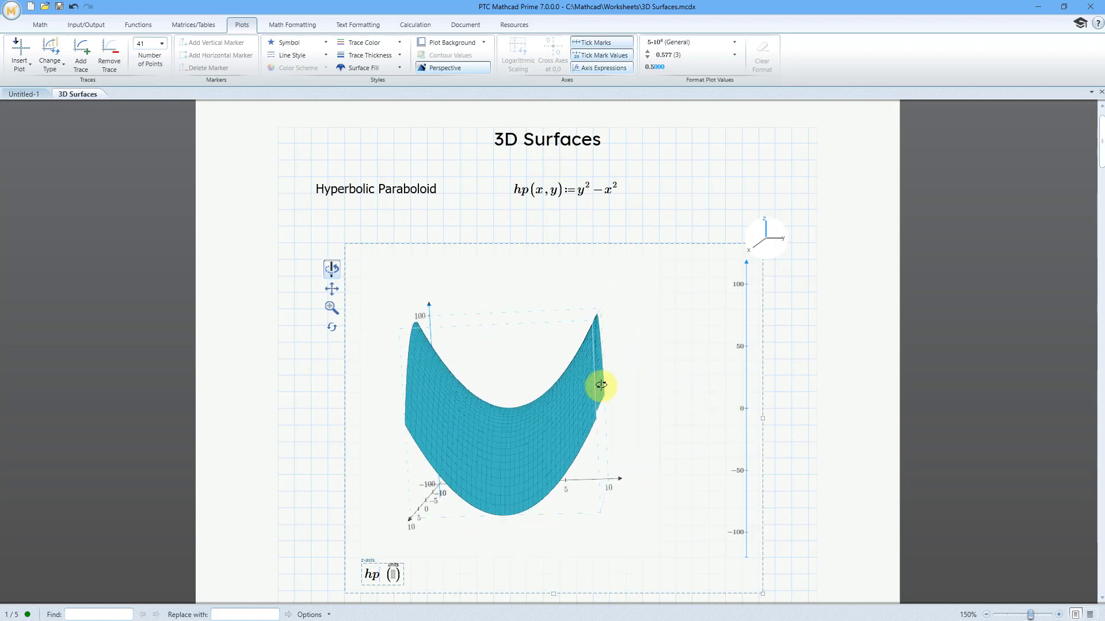
{"action": "left_click_drag", "start_coordinate": [600, 384], "coordinate": [562, 400]}
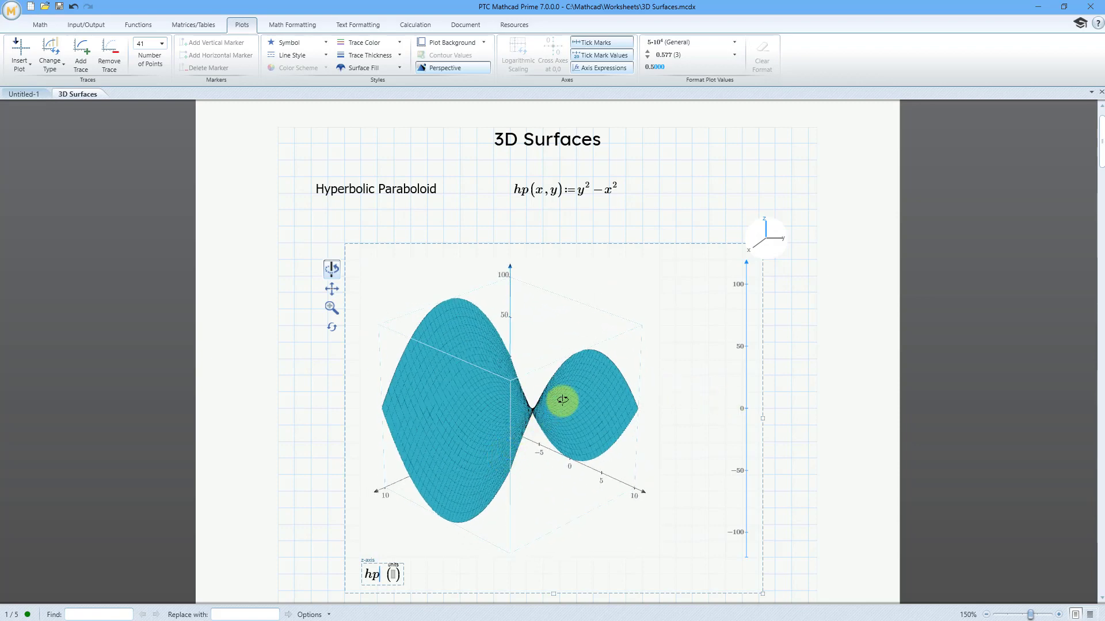
{"action": "left_click_drag", "start_coordinate": [564, 400], "coordinate": [633, 408]}
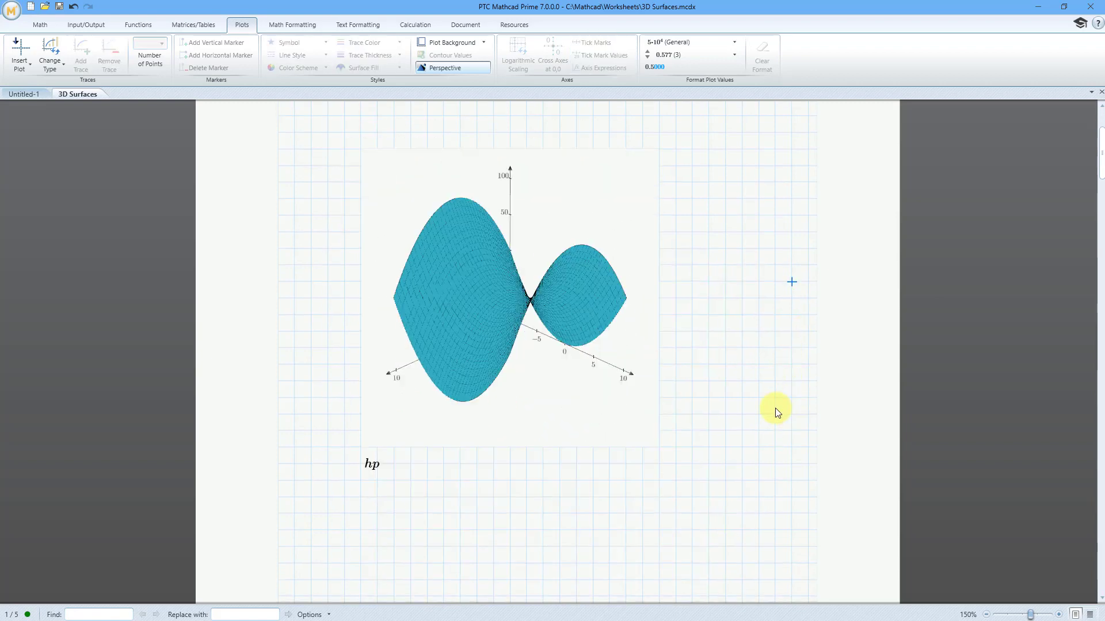
Enter the definition ms(x,y) := x³ − 3·x·y² in a new math region.
{"action": "scroll", "scroll_direction": "down", "scroll_amount": 3}
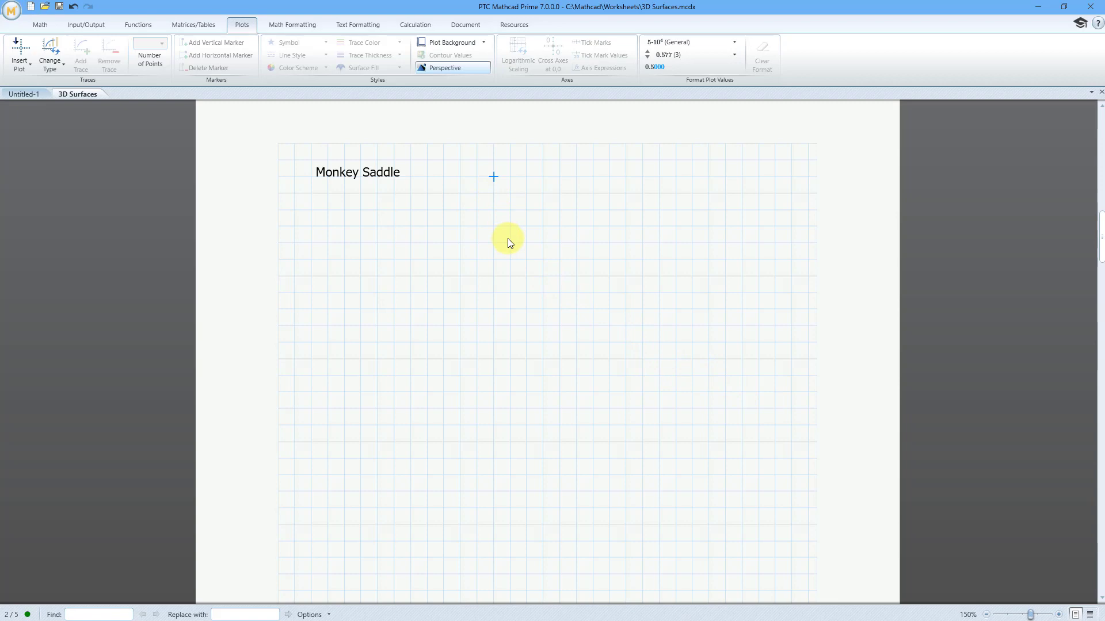
{"action": "type", "text": "ms"}
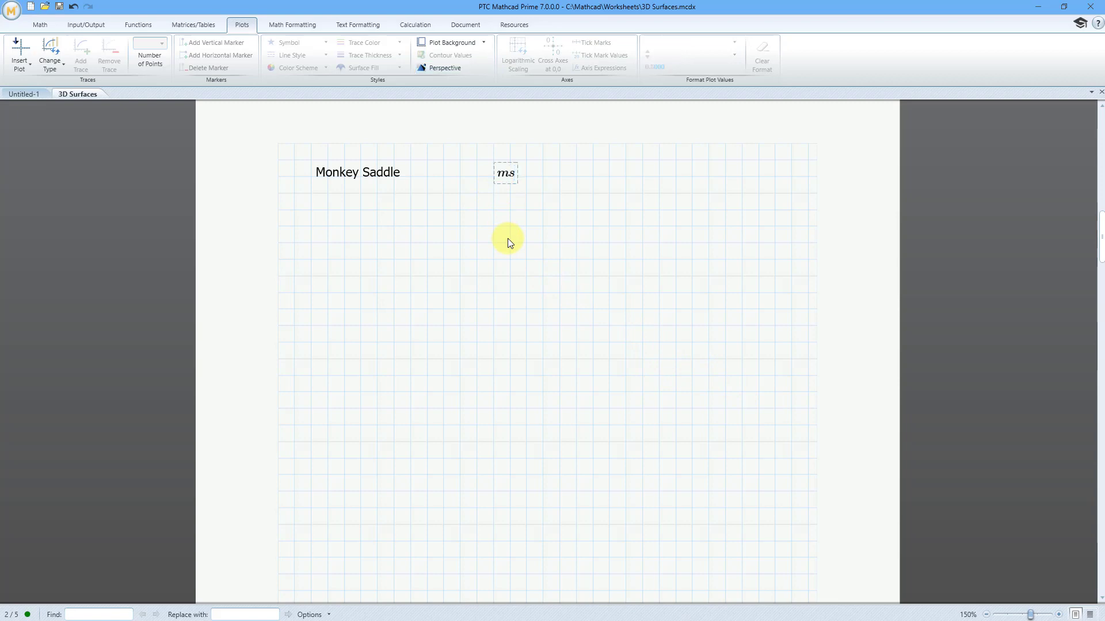
{"action": "type", "text": "("}
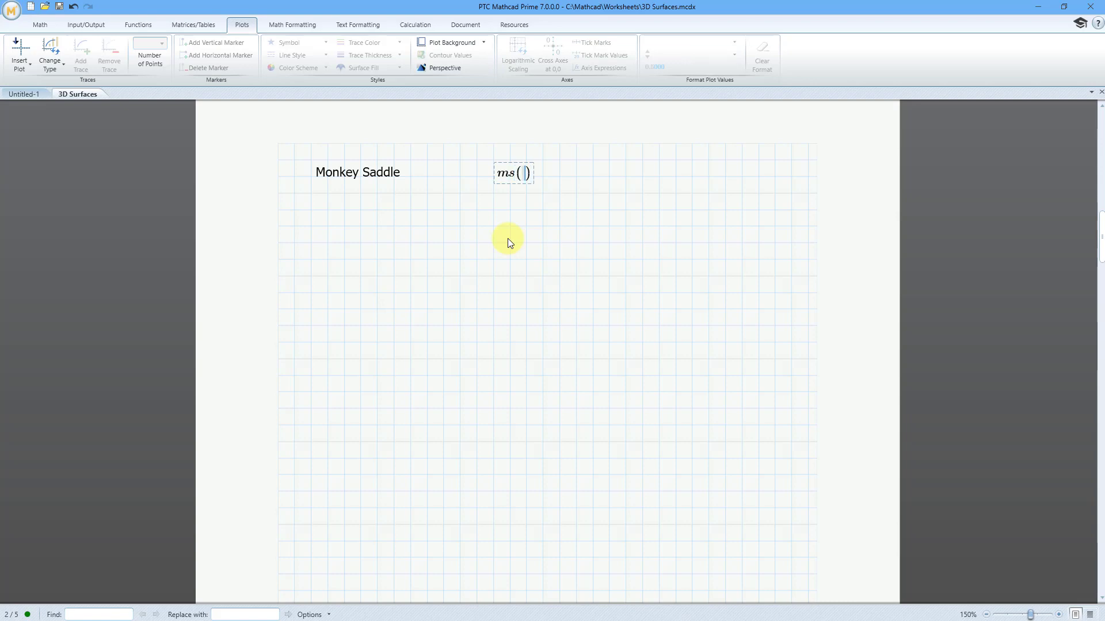
{"action": "type", "text": "x,"}
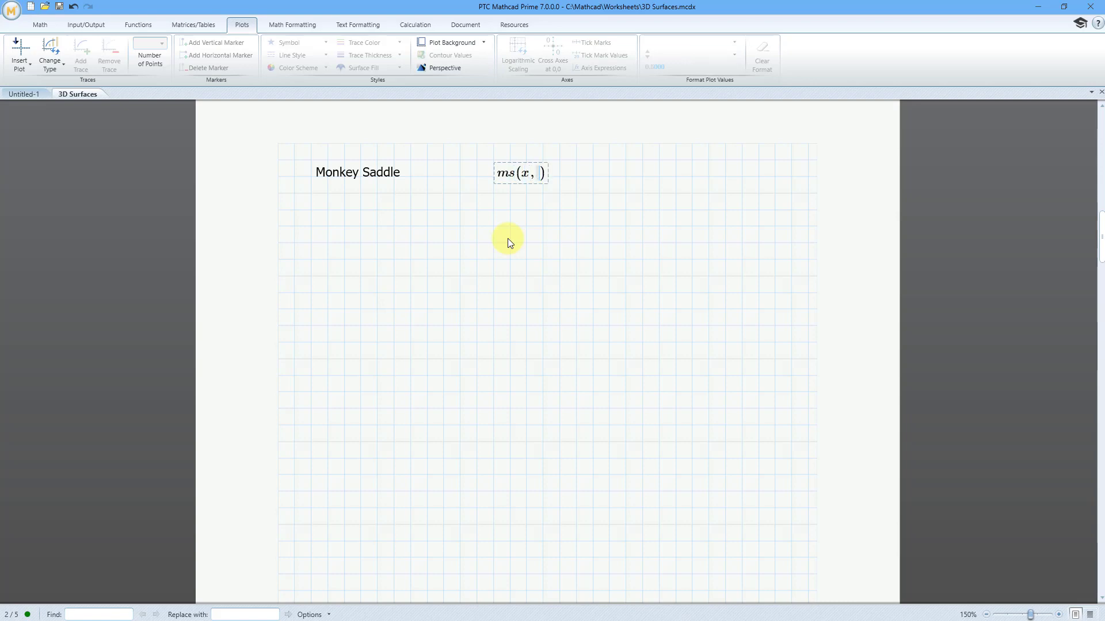
{"action": "type", "text": "y"}
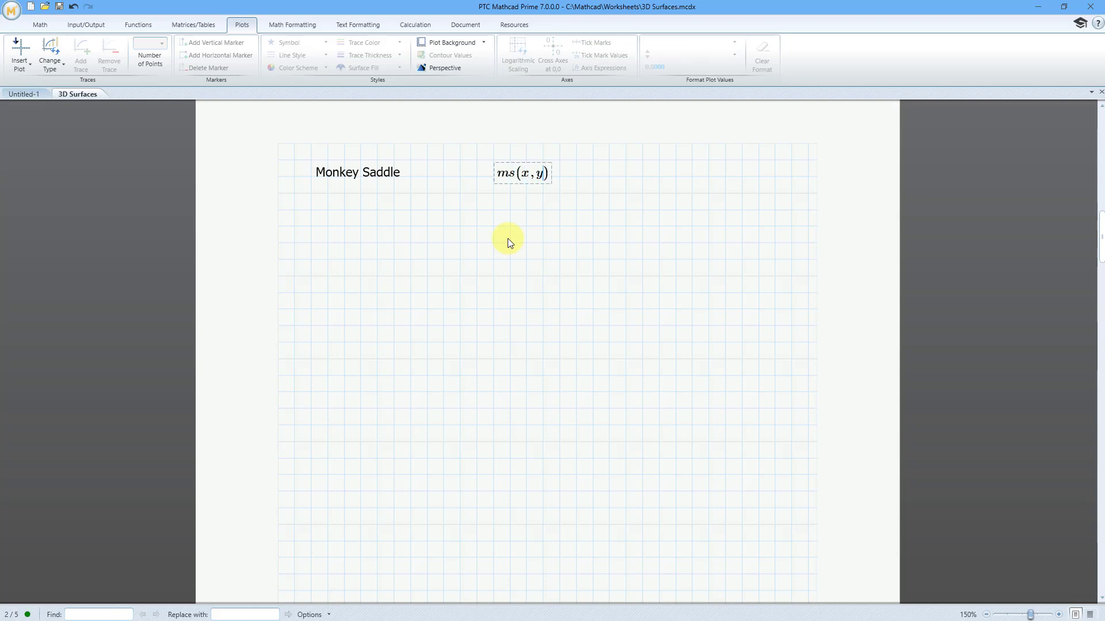
{"action": "type", "text": ":="}
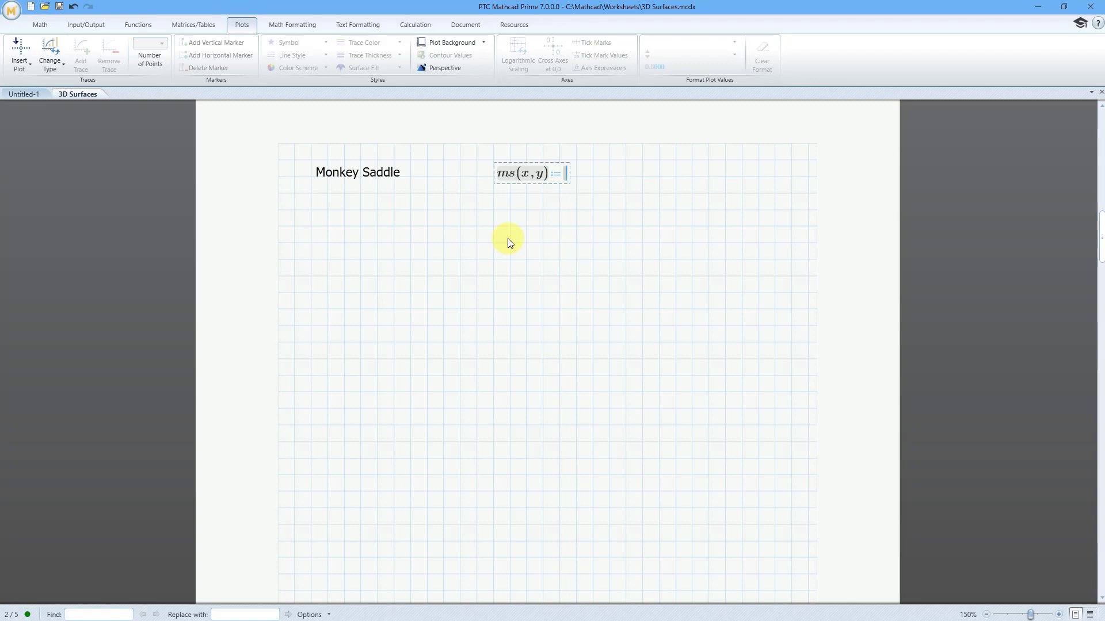
{"action": "type", "text": "x"}
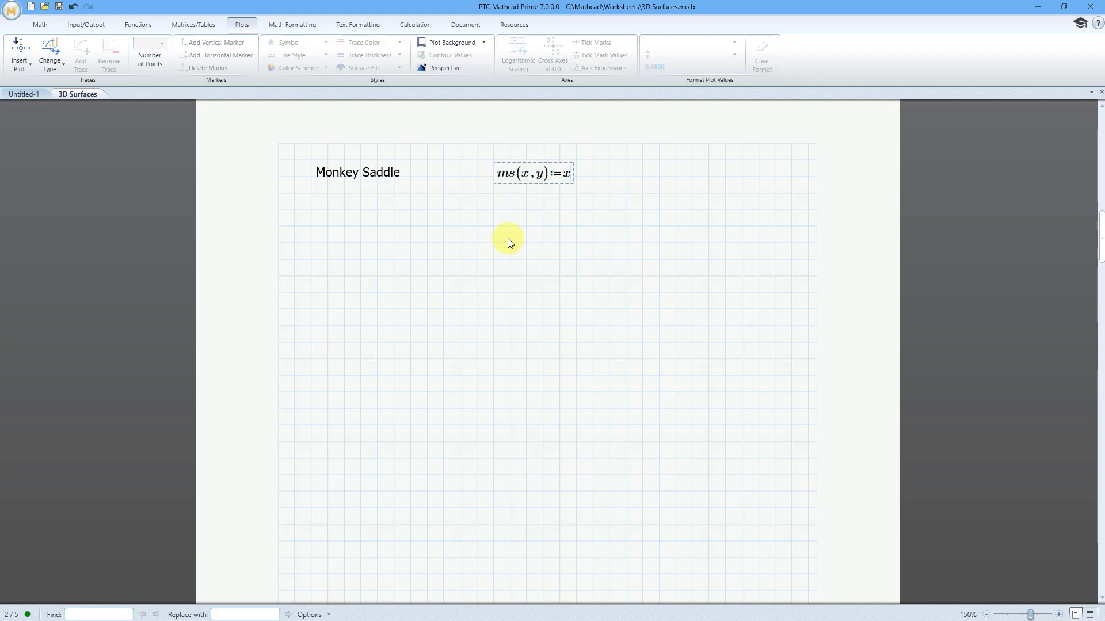
{"action": "type", "text": "3"}
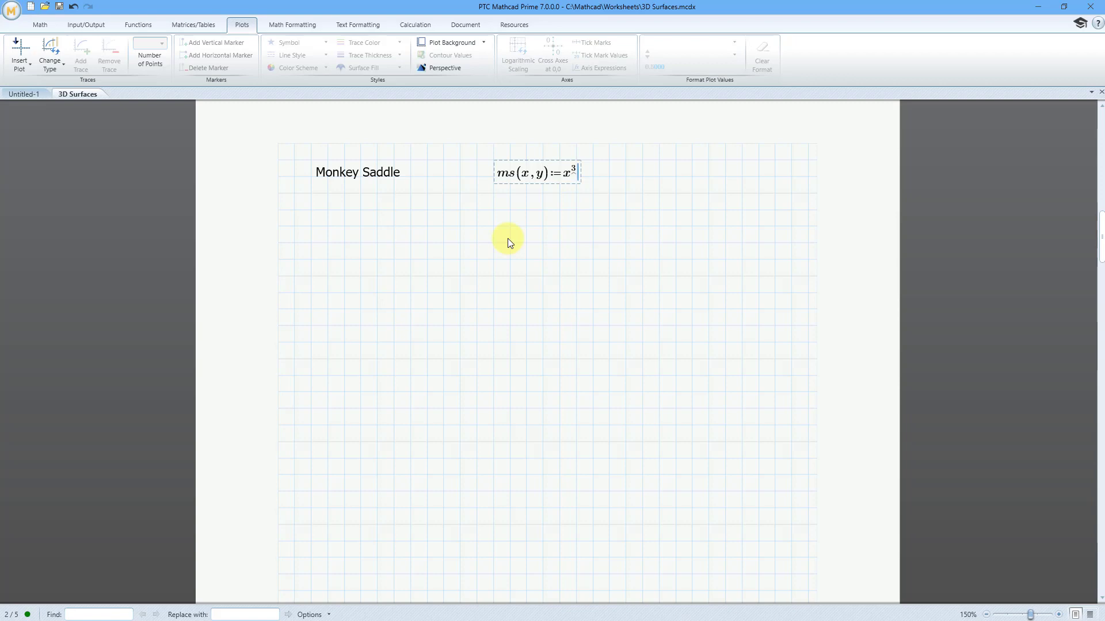
{"action": "type", "text": "-"}
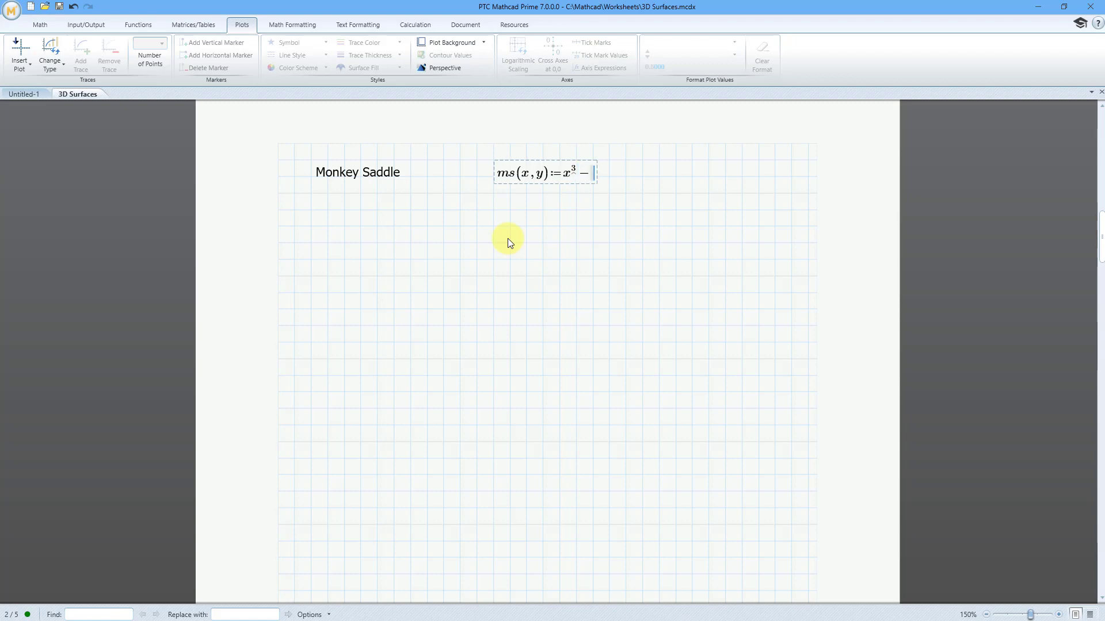
{"action": "type", "text": "3*x"}
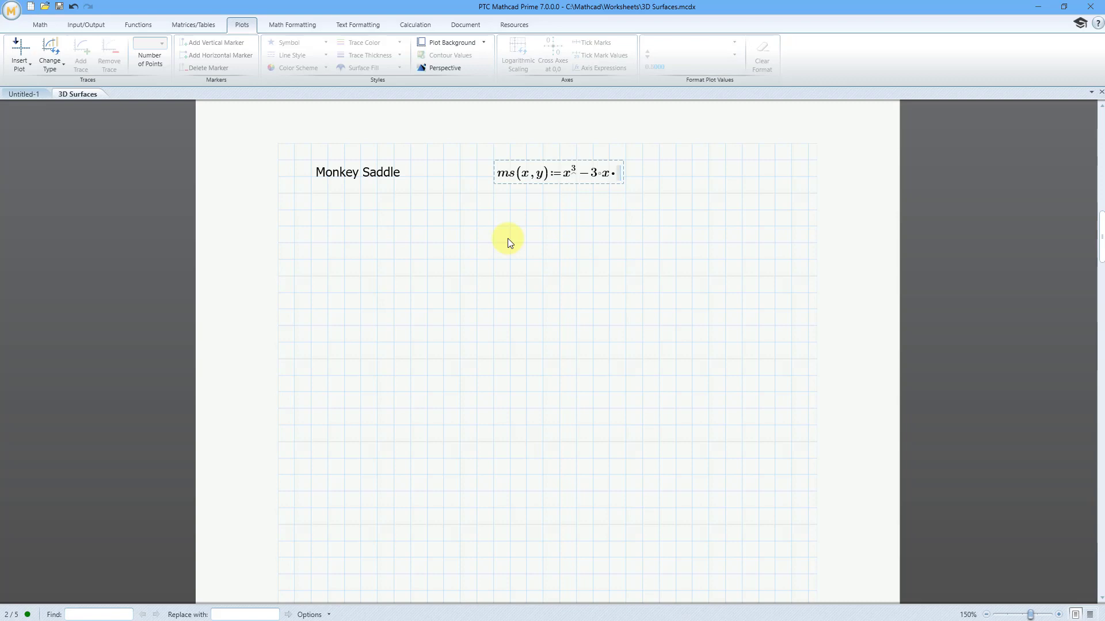
{"action": "type", "text": "y^2"}
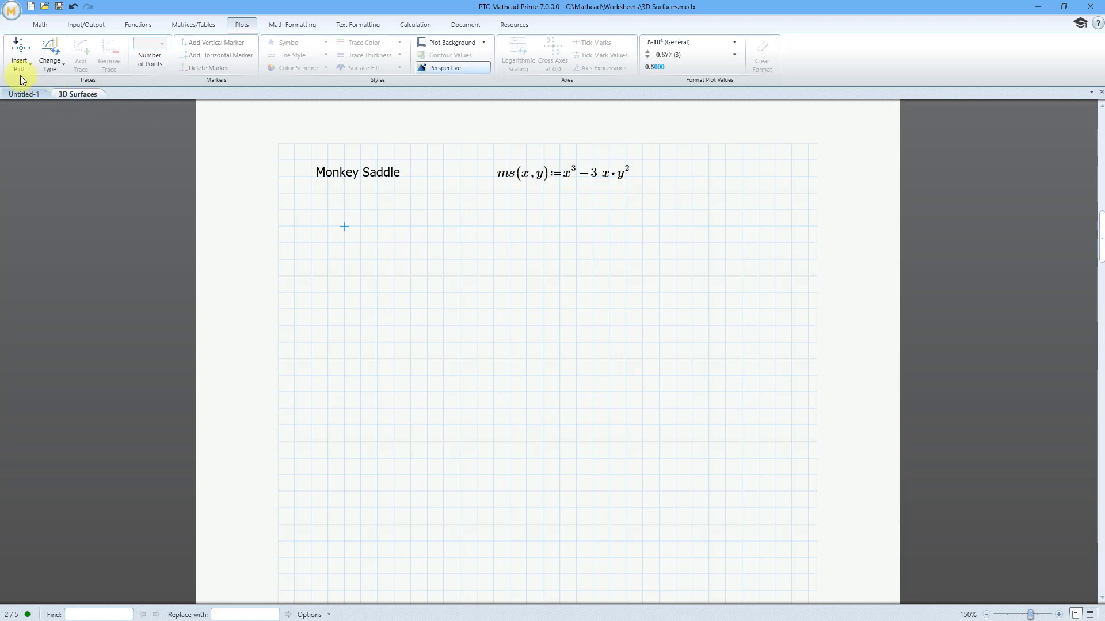
Insert a 3D plot of ms, enlarge it, and rotate the wireframe saddle for a better view.
{"action": "left_click", "coordinate": [20, 53]}
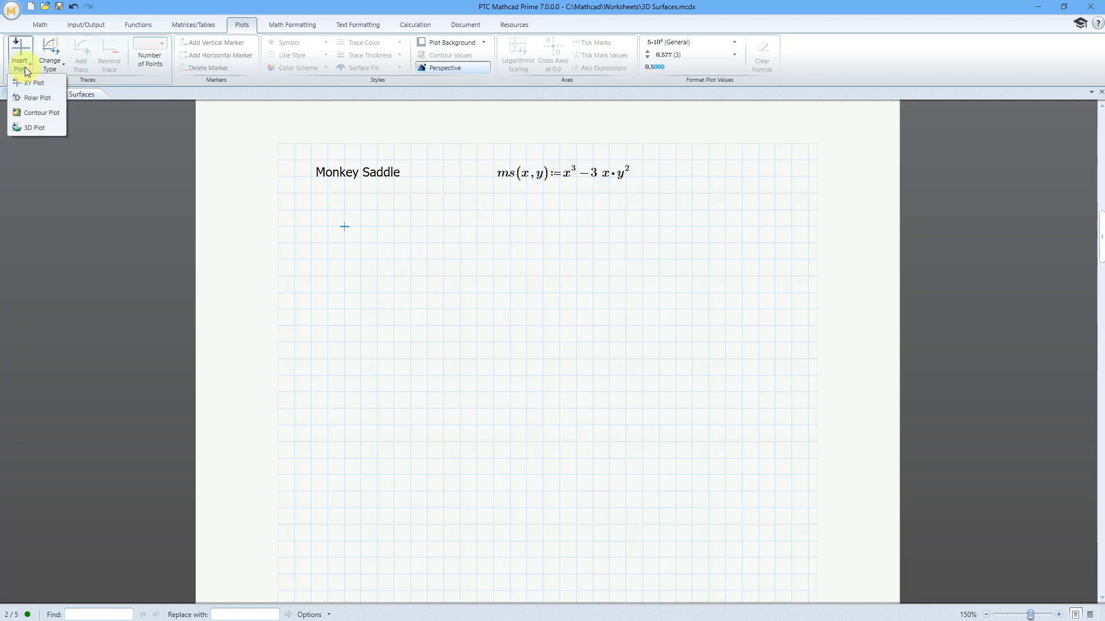
{"action": "mouse_move", "coordinate": [33, 128]}
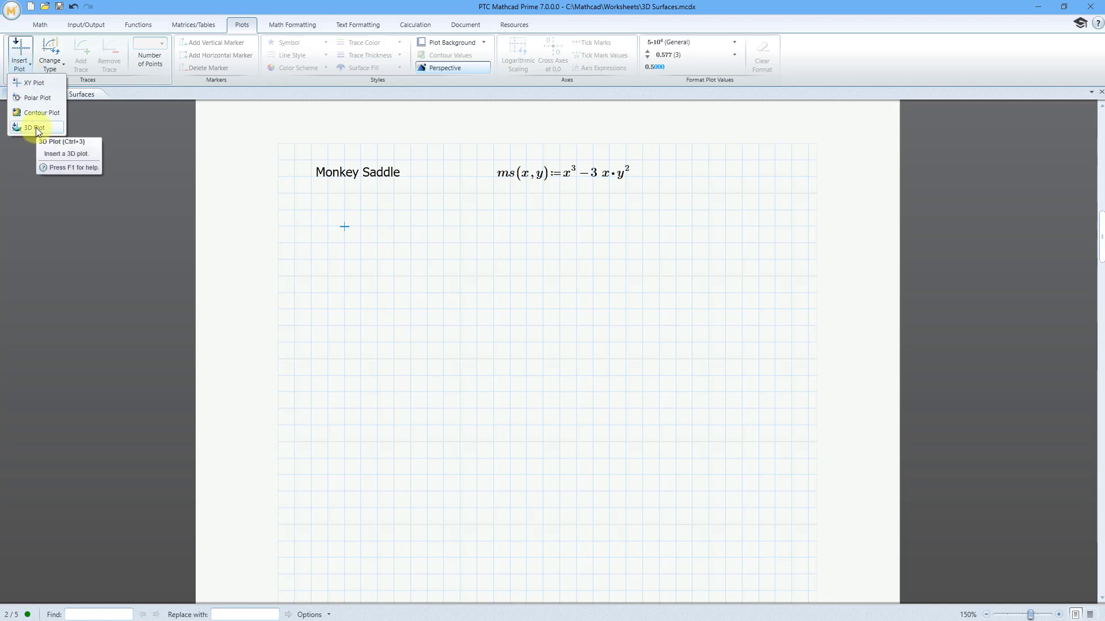
{"action": "left_click", "coordinate": [33, 128]}
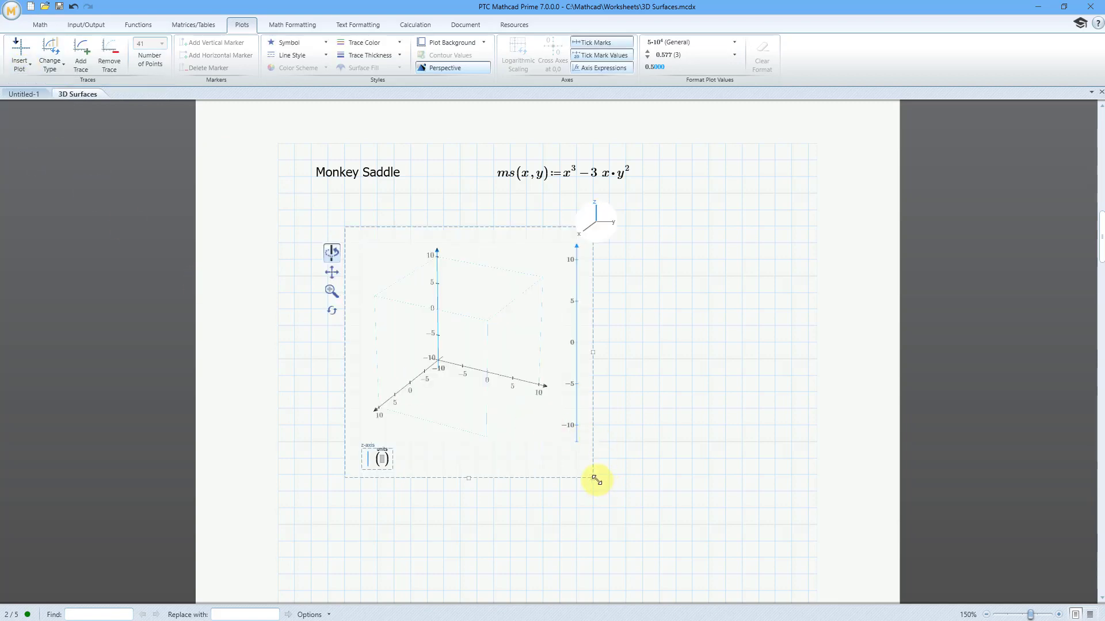
{"action": "left_click_drag", "start_coordinate": [595, 480], "coordinate": [774, 571]}
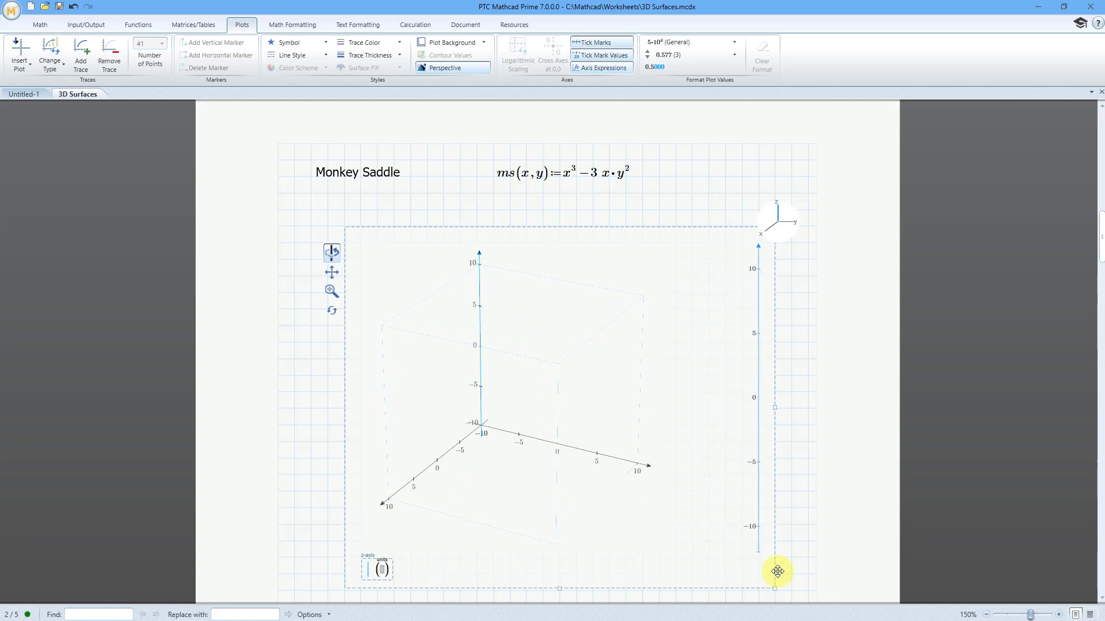
{"action": "mouse_move", "coordinate": [373, 573]}
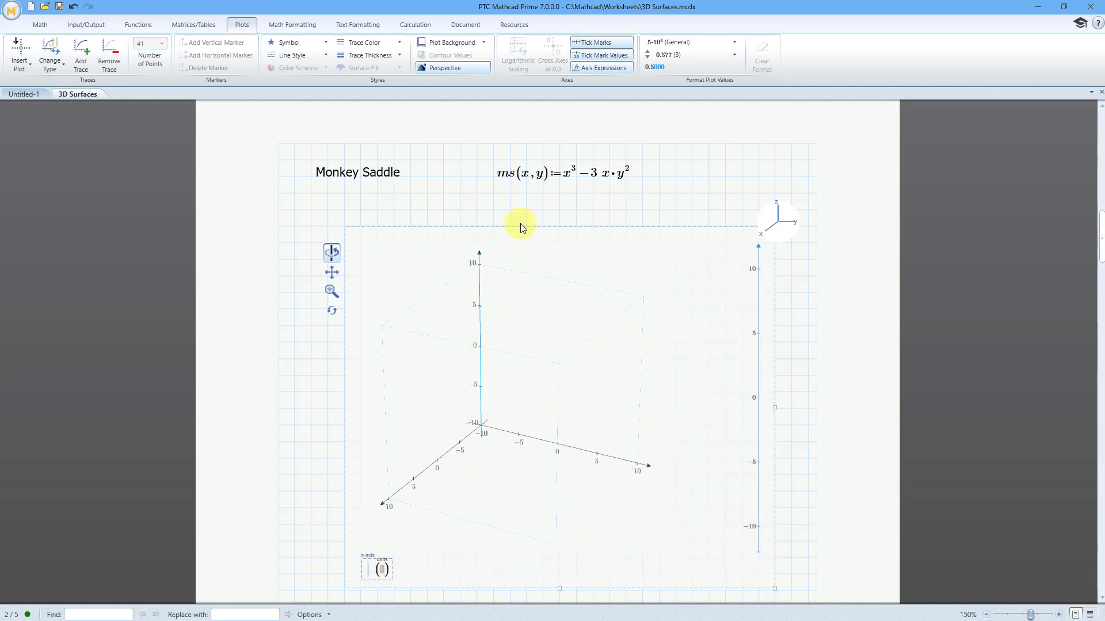
{"action": "mouse_move", "coordinate": [306, 403]}
{"action": "type", "text": "ms"}
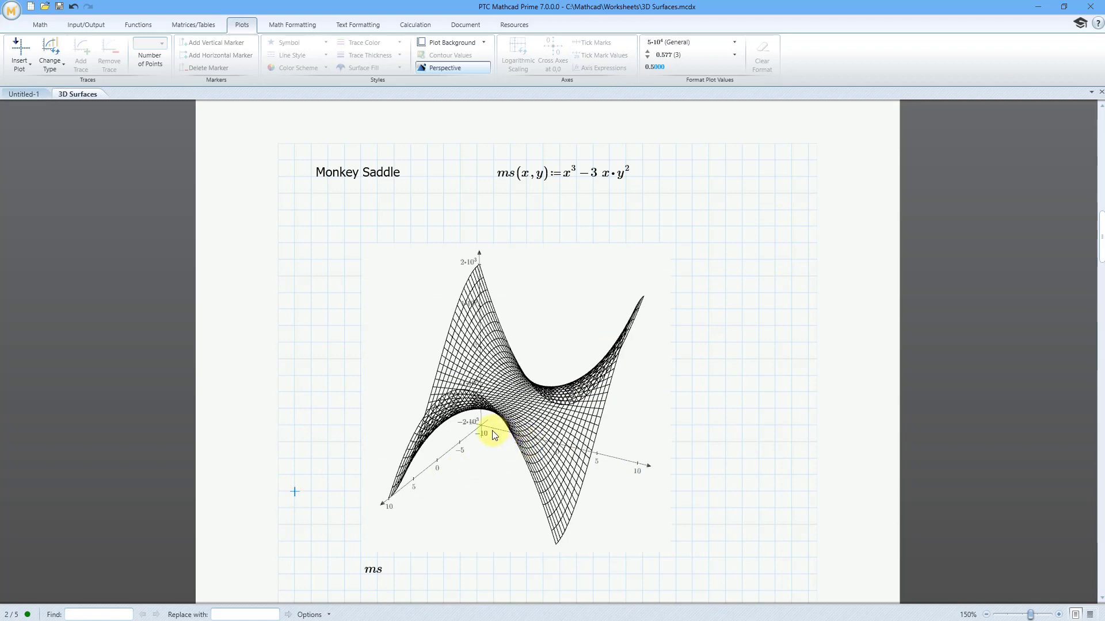
{"action": "left_click", "coordinate": [494, 435]}
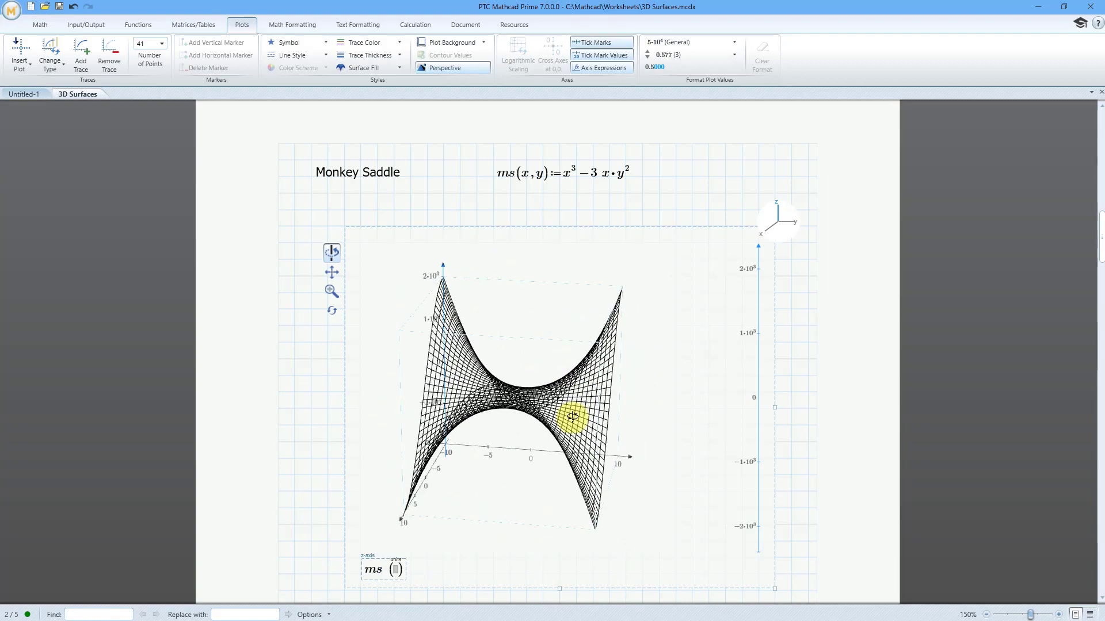
{"action": "left_click_drag", "start_coordinate": [570, 415], "coordinate": [475, 429]}
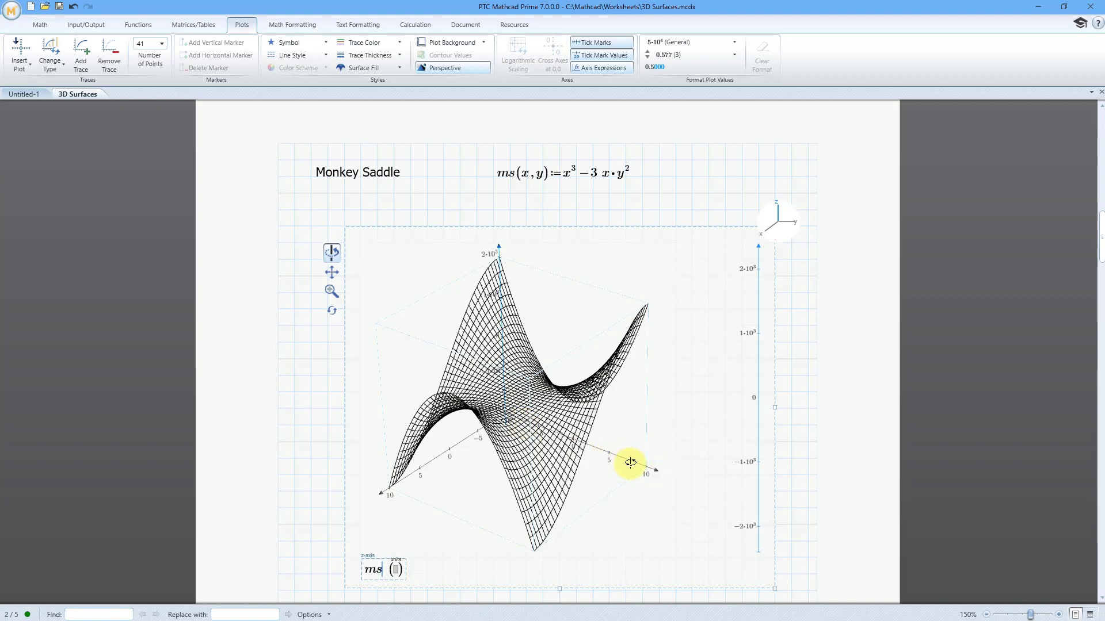
Rotate the monkey saddle plot to several angles while setting its limits to −20 and 20.
{"action": "left_click_drag", "start_coordinate": [630, 462], "coordinate": [448, 462]}
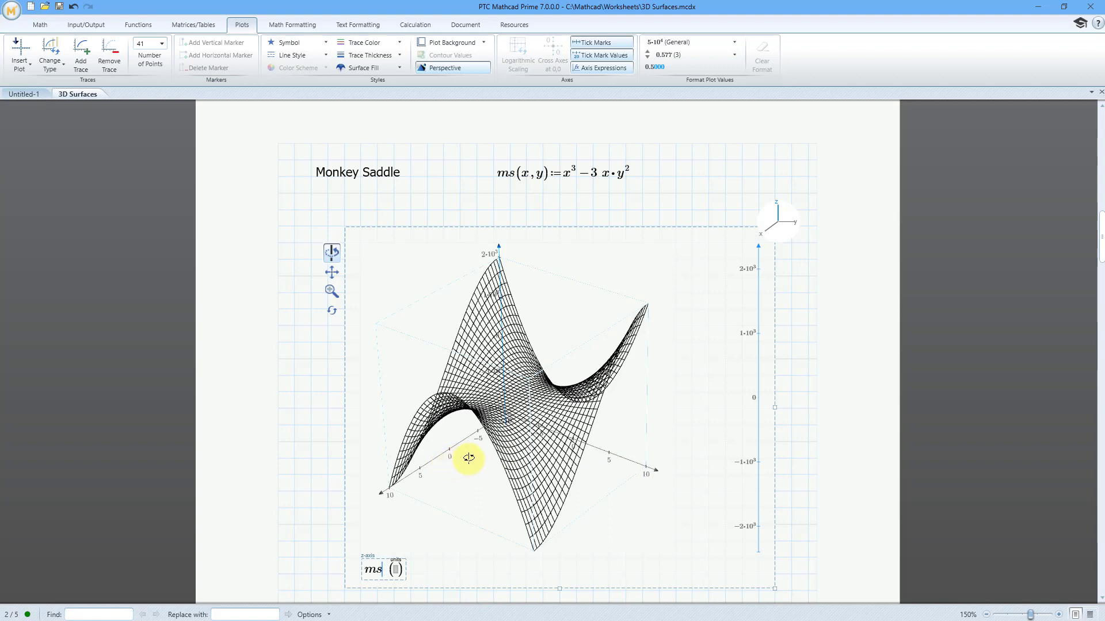
{"action": "mouse_move", "coordinate": [775, 216]}
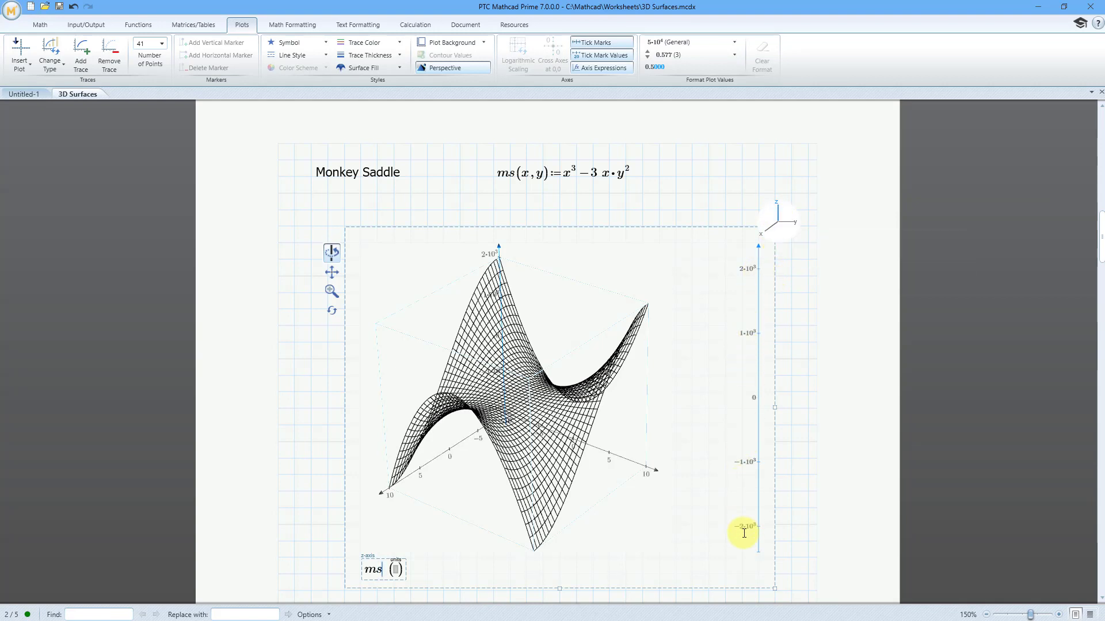
{"action": "mouse_move", "coordinate": [747, 297]}
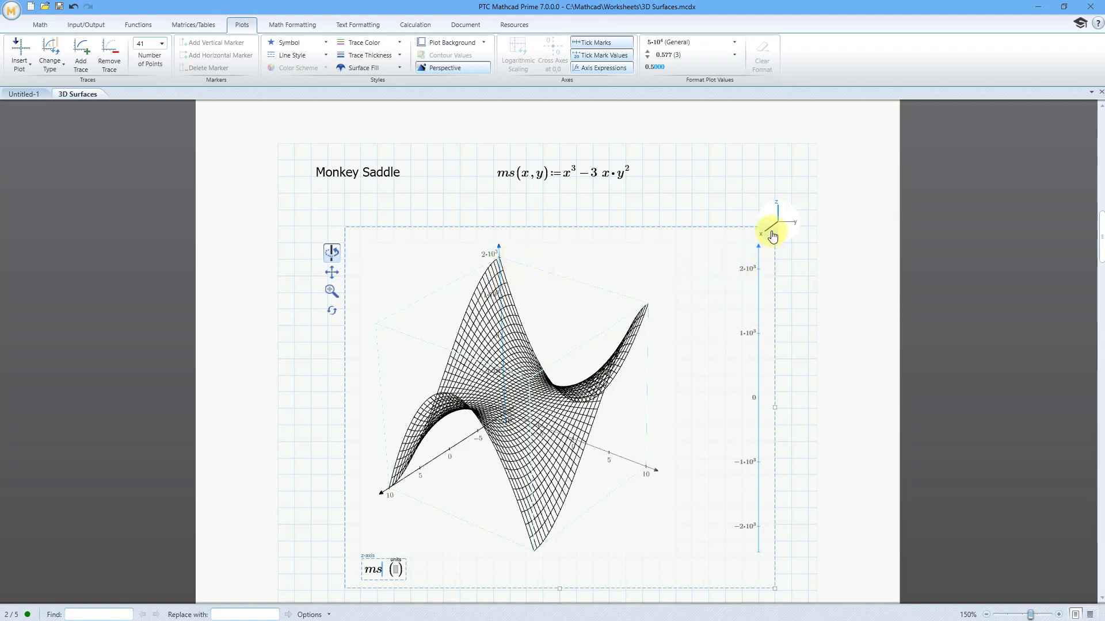
{"action": "mouse_move", "coordinate": [772, 235]}
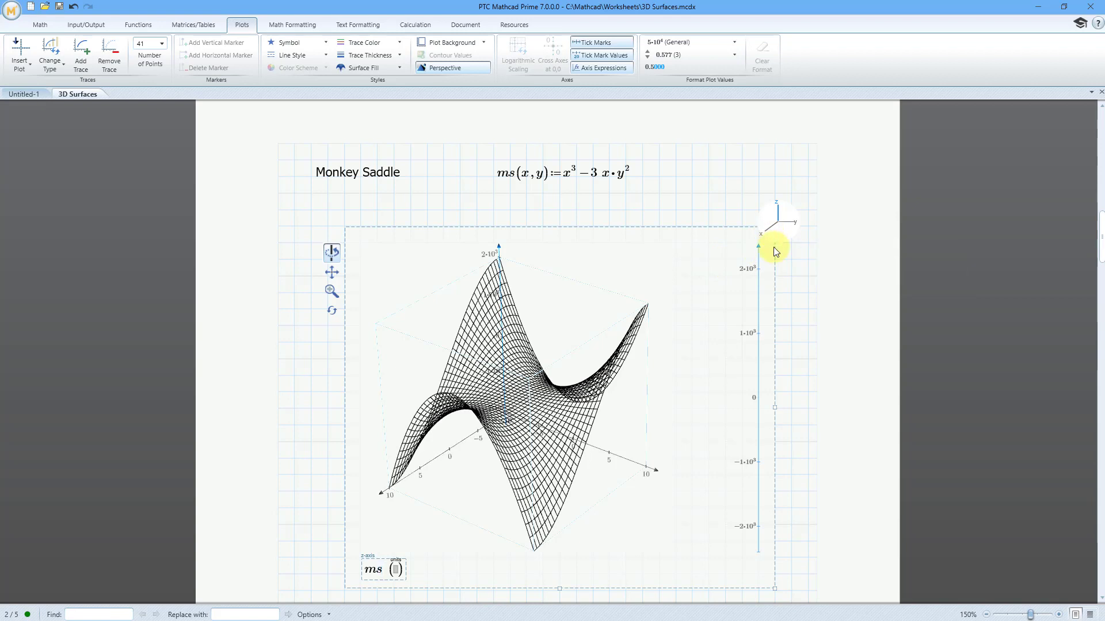
{"action": "mouse_move", "coordinate": [771, 234]}
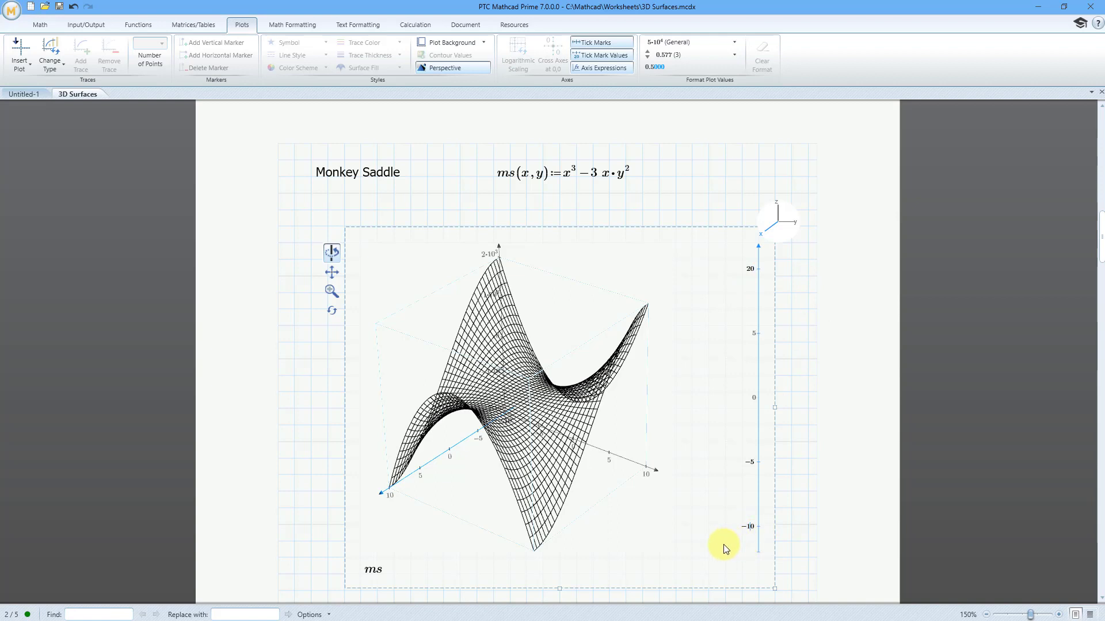
{"action": "mouse_move", "coordinate": [710, 509]}
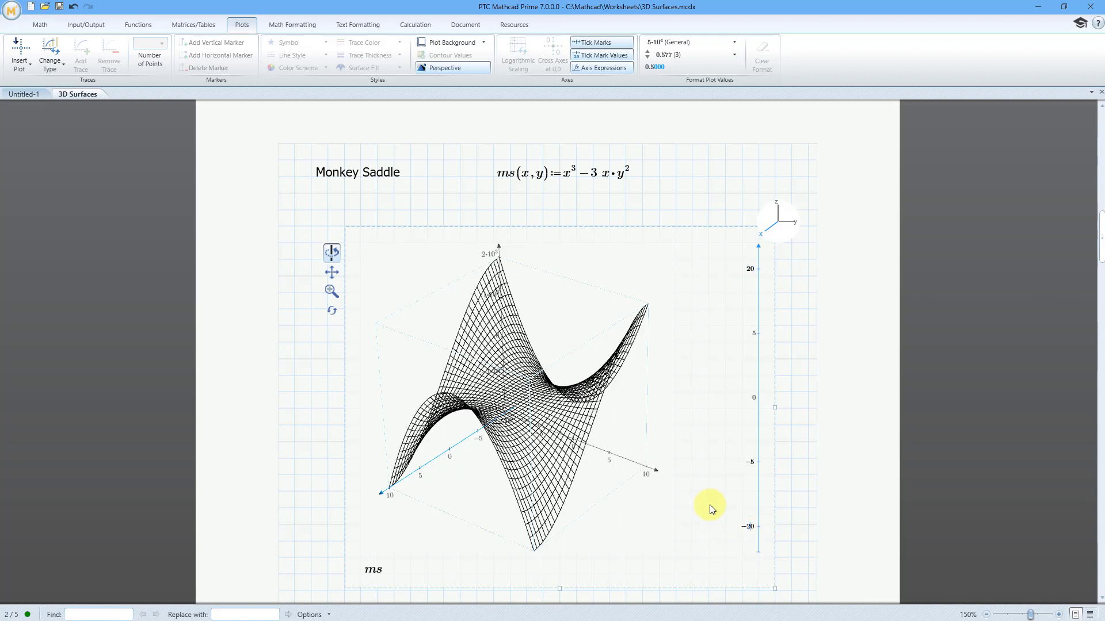
{"action": "mouse_move", "coordinate": [786, 229]}
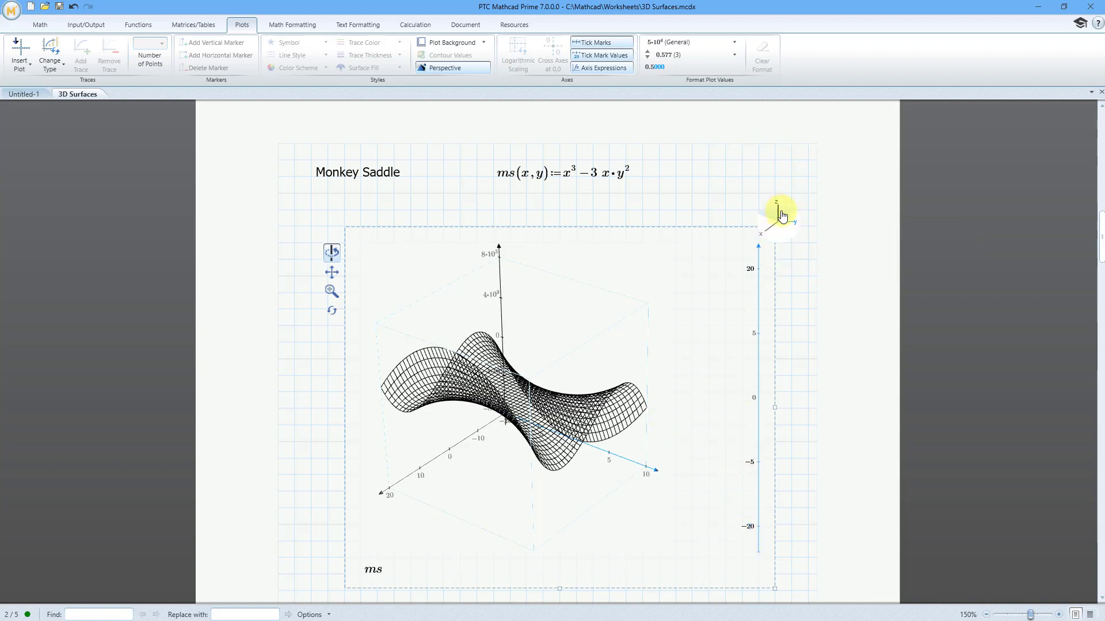
{"action": "left_click_drag", "start_coordinate": [780, 215], "coordinate": [771, 219]}
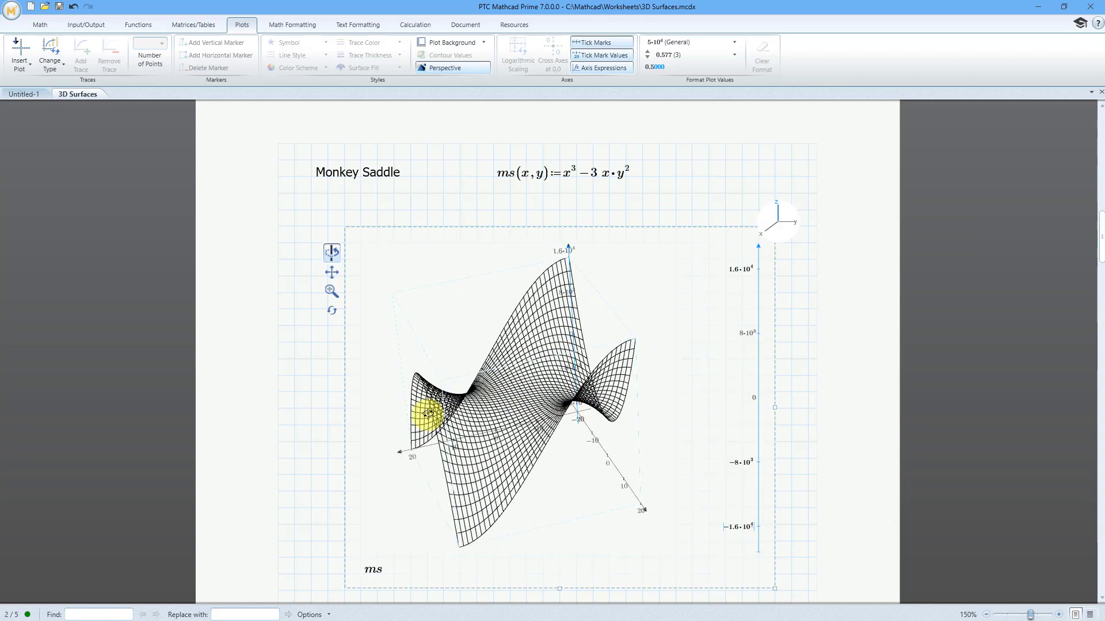
{"action": "left_click_drag", "start_coordinate": [430, 412], "coordinate": [634, 399]}
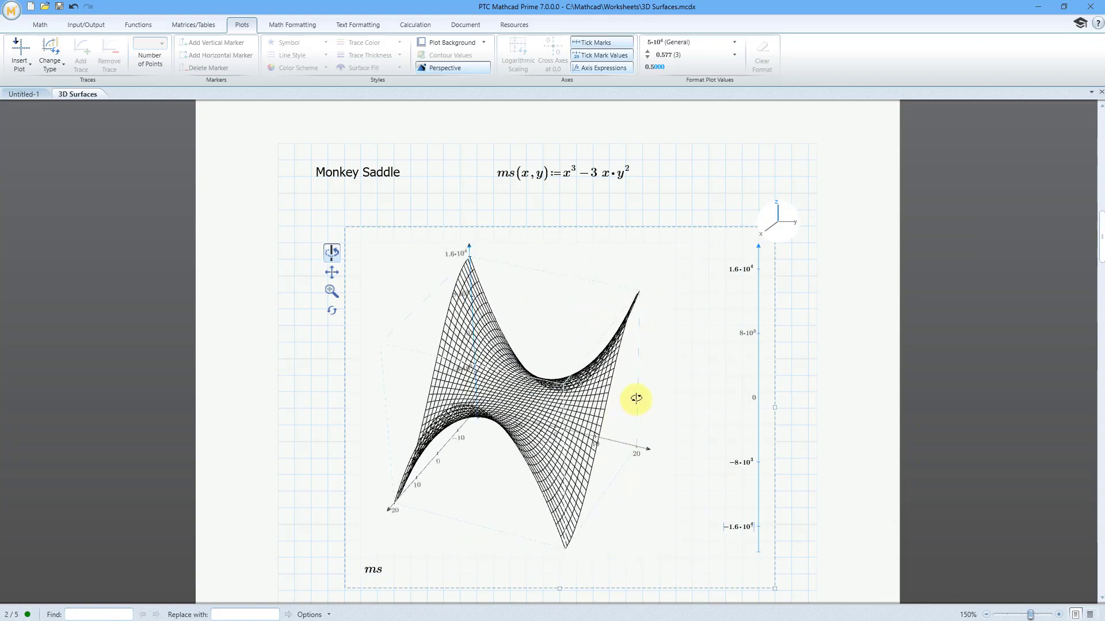
{"action": "left_click_drag", "start_coordinate": [634, 398], "coordinate": [557, 381]}
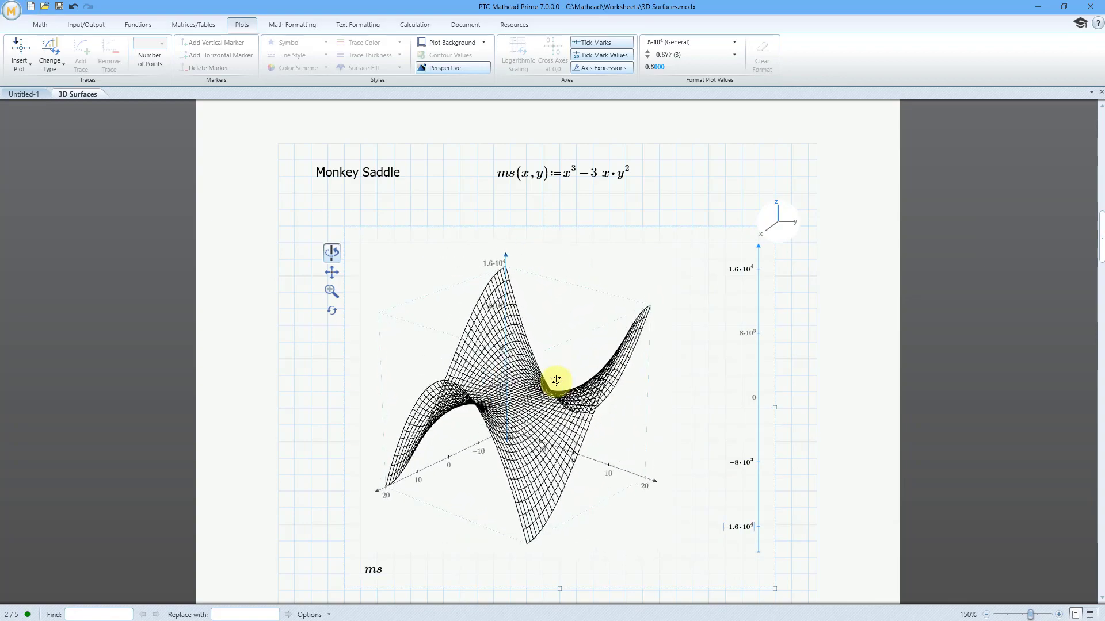
{"action": "left_click_drag", "start_coordinate": [557, 381], "coordinate": [564, 393]}
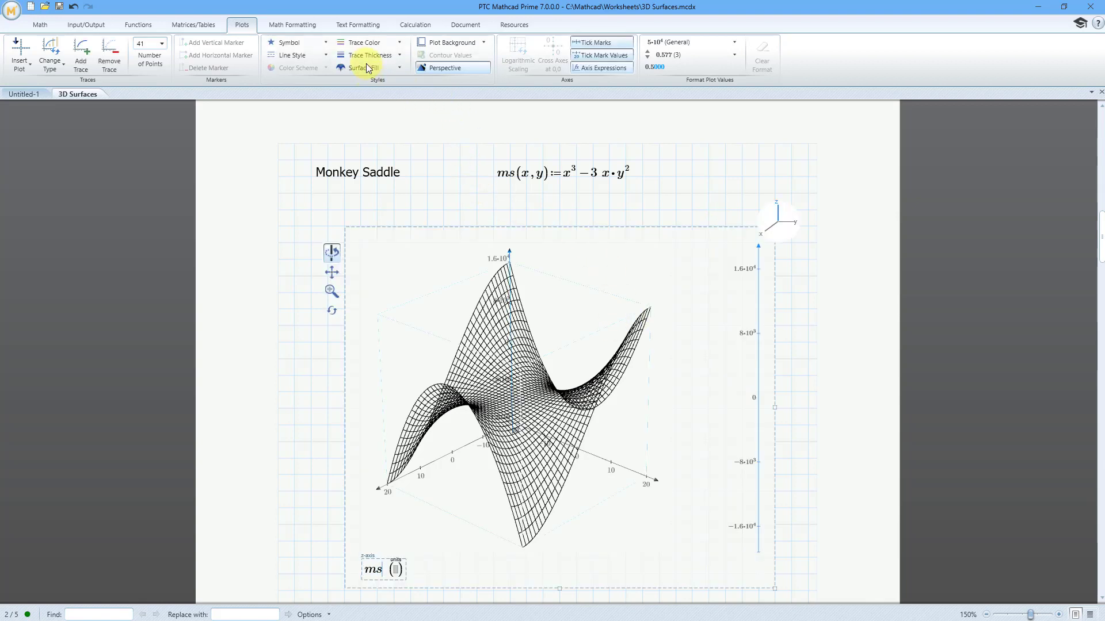
Fill the monkey saddle surface with red and rotate it to inspect the result.
{"action": "left_click", "coordinate": [364, 68]}
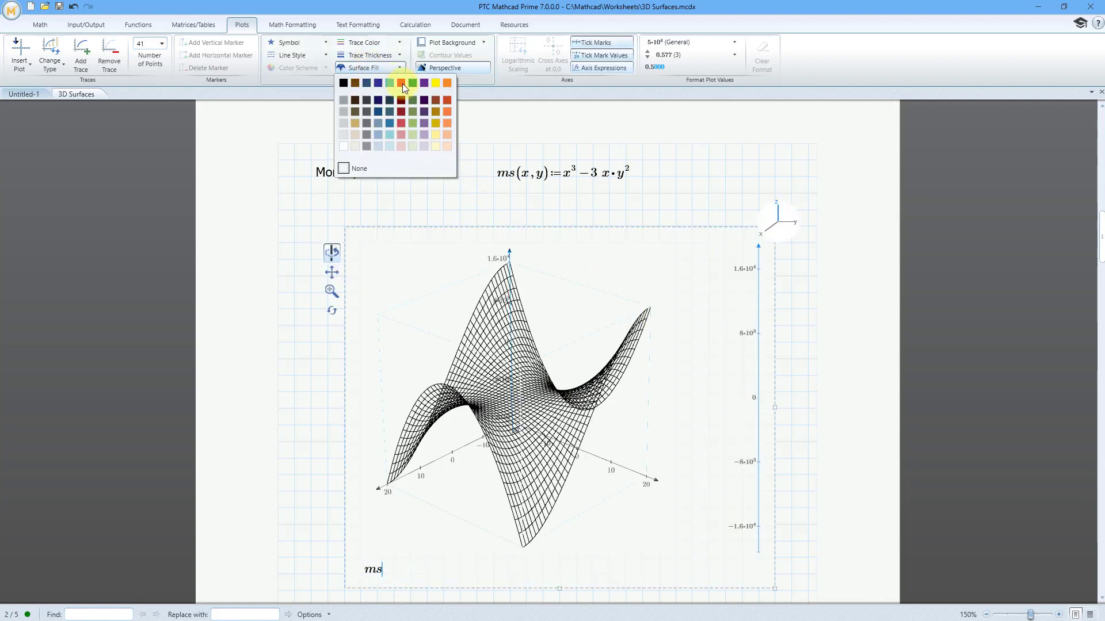
{"action": "left_click", "coordinate": [400, 83]}
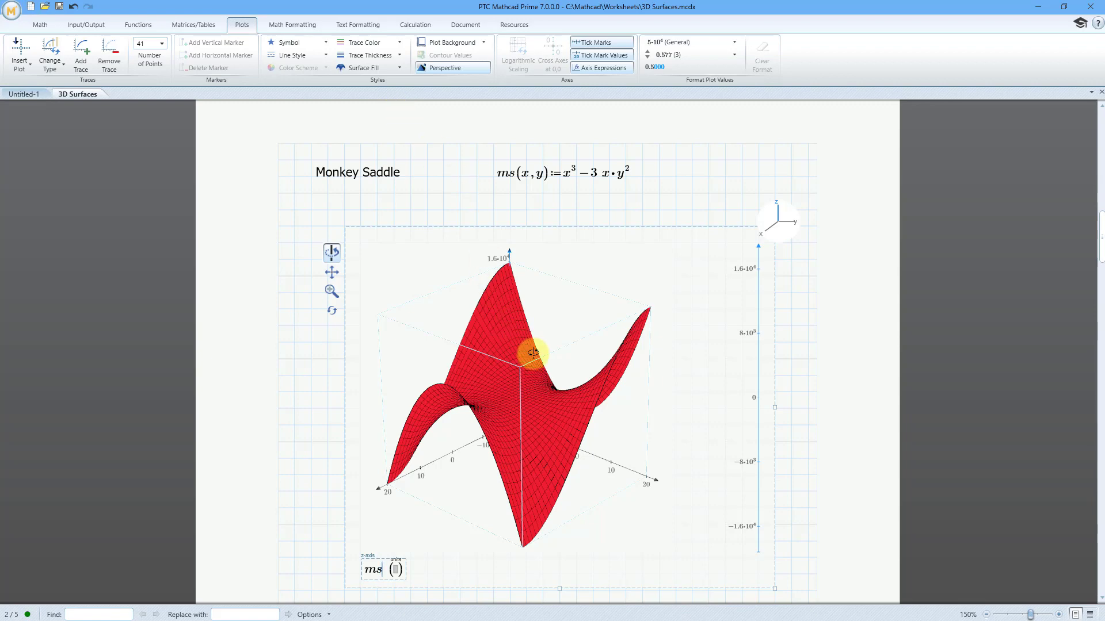
{"action": "left_click_drag", "start_coordinate": [534, 353], "coordinate": [432, 350]}
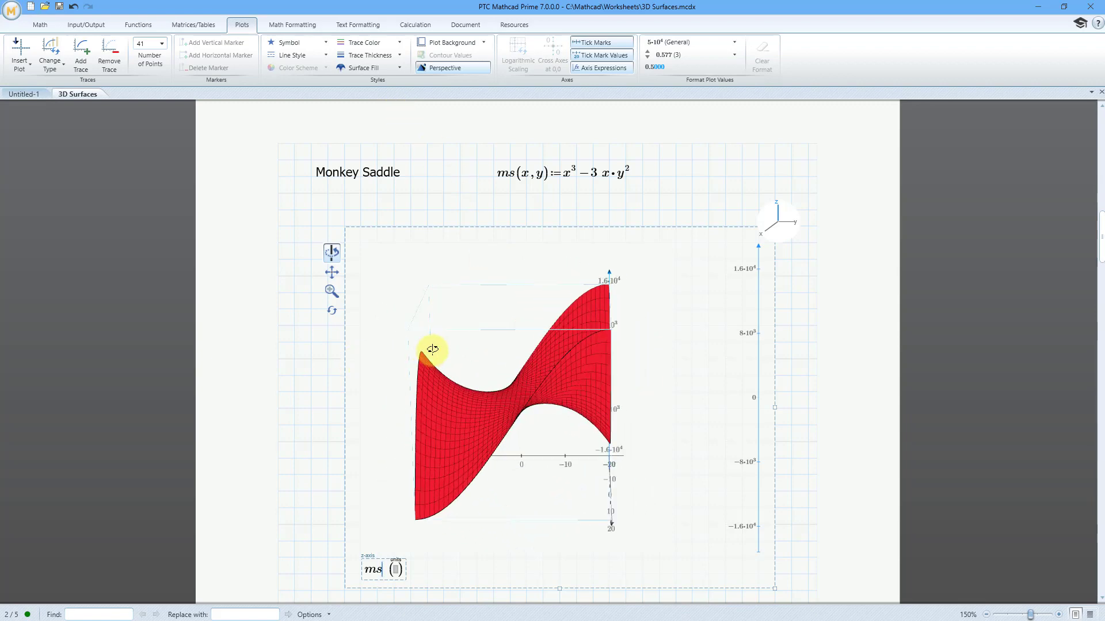
{"action": "left_click_drag", "start_coordinate": [432, 350], "coordinate": [667, 415]}
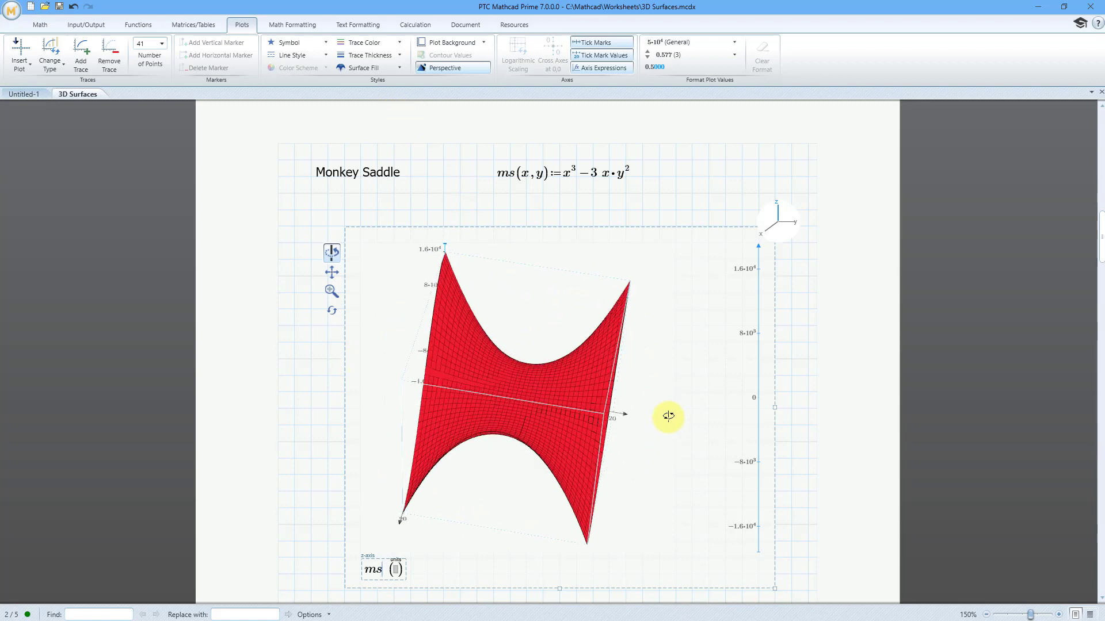
{"action": "left_click_drag", "start_coordinate": [667, 416], "coordinate": [541, 360]}
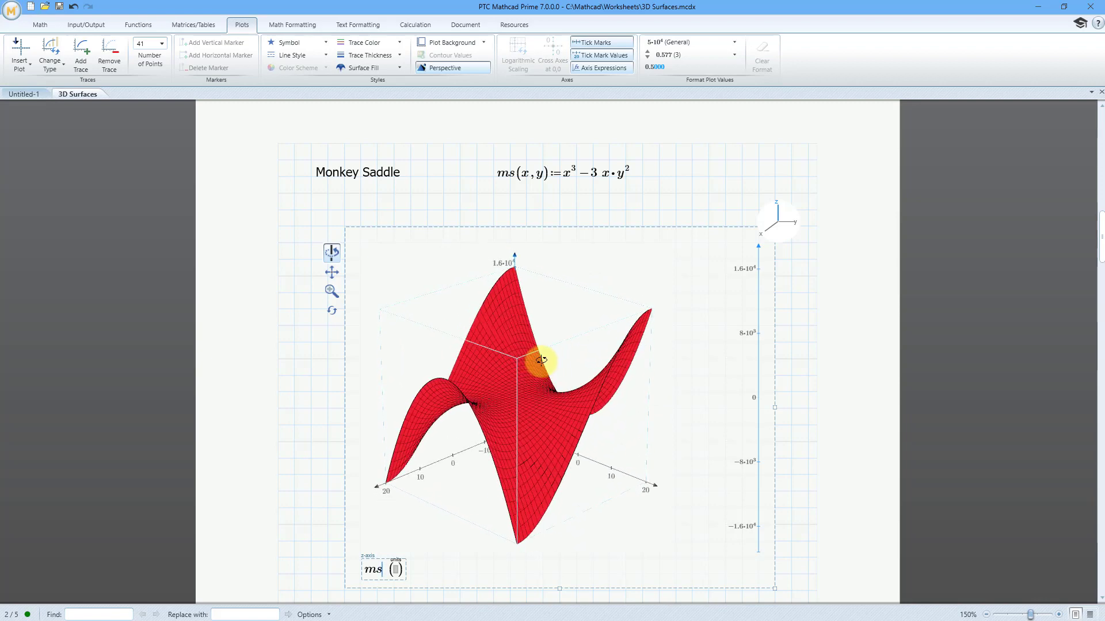
{"action": "left_click_drag", "start_coordinate": [542, 361], "coordinate": [519, 212]}
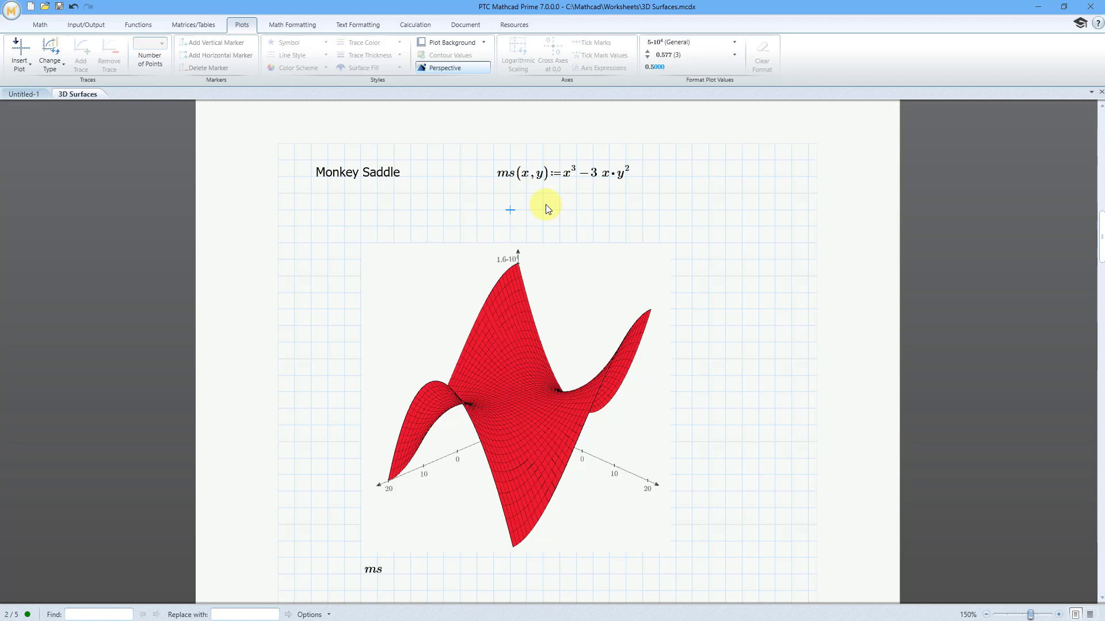
Scroll down to the Gaussian curvature K(x,y) definition below the monkey saddle.
{"action": "scroll", "scroll_direction": "down", "scroll_amount": 3}
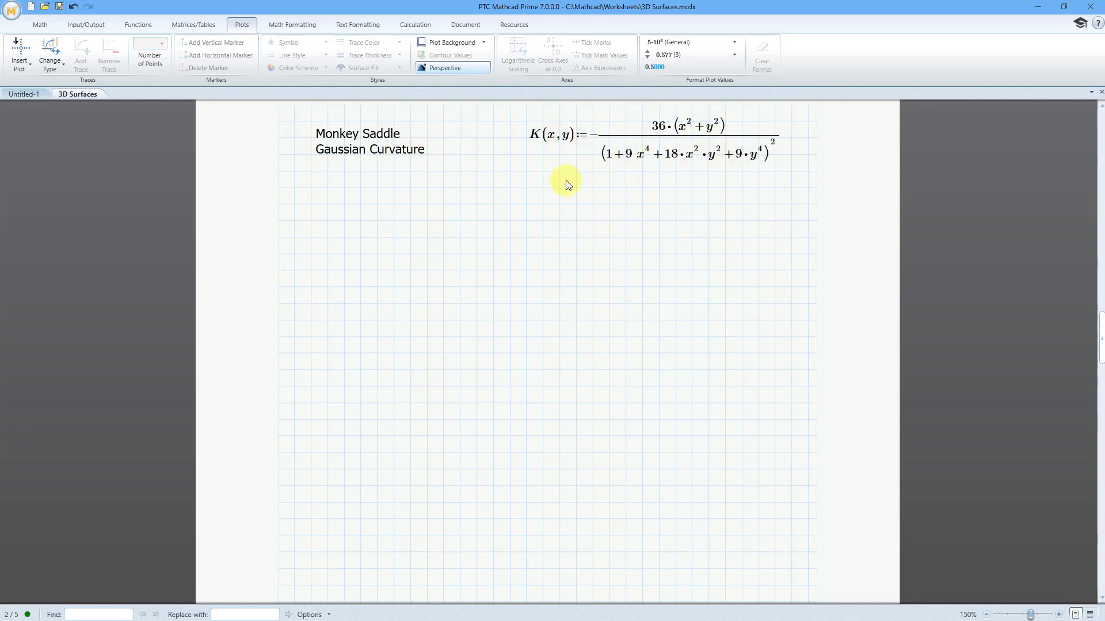
{"action": "mouse_move", "coordinate": [628, 193]}
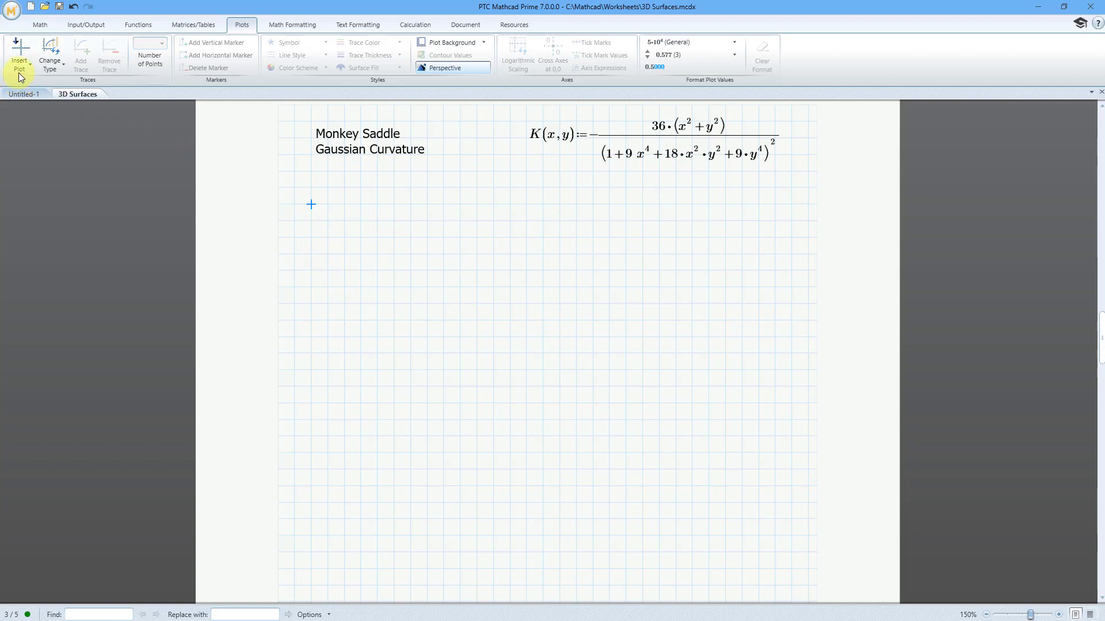
Insert a 3D plot of K below its formula and enlarge the plot region.
{"action": "left_click", "coordinate": [20, 52]}
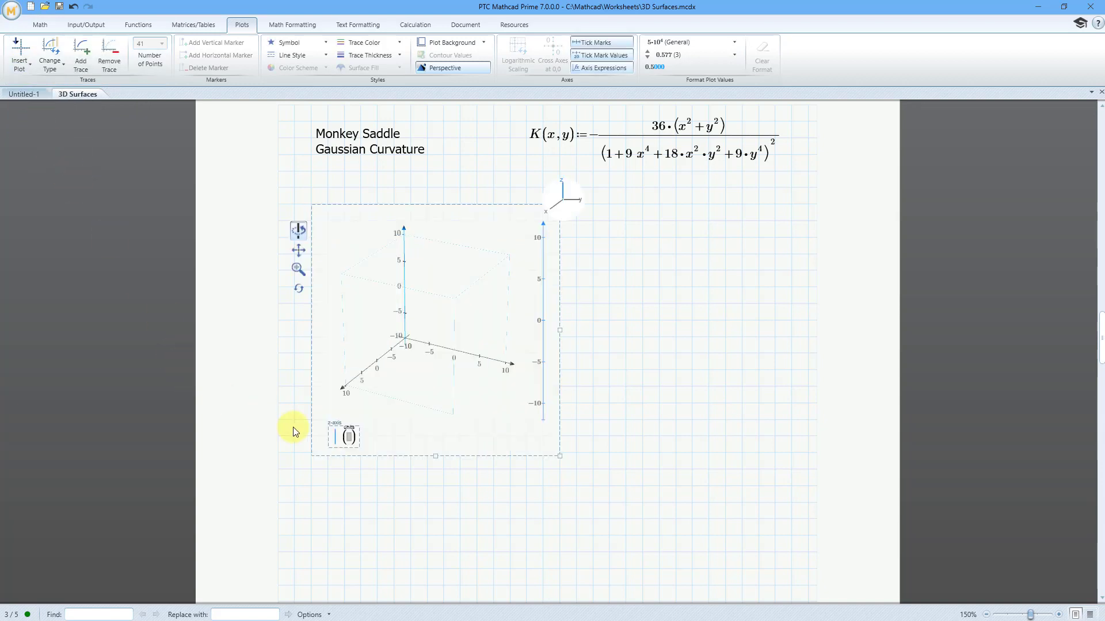
{"action": "mouse_move", "coordinate": [266, 451]}
{"action": "type", "text": "K"}
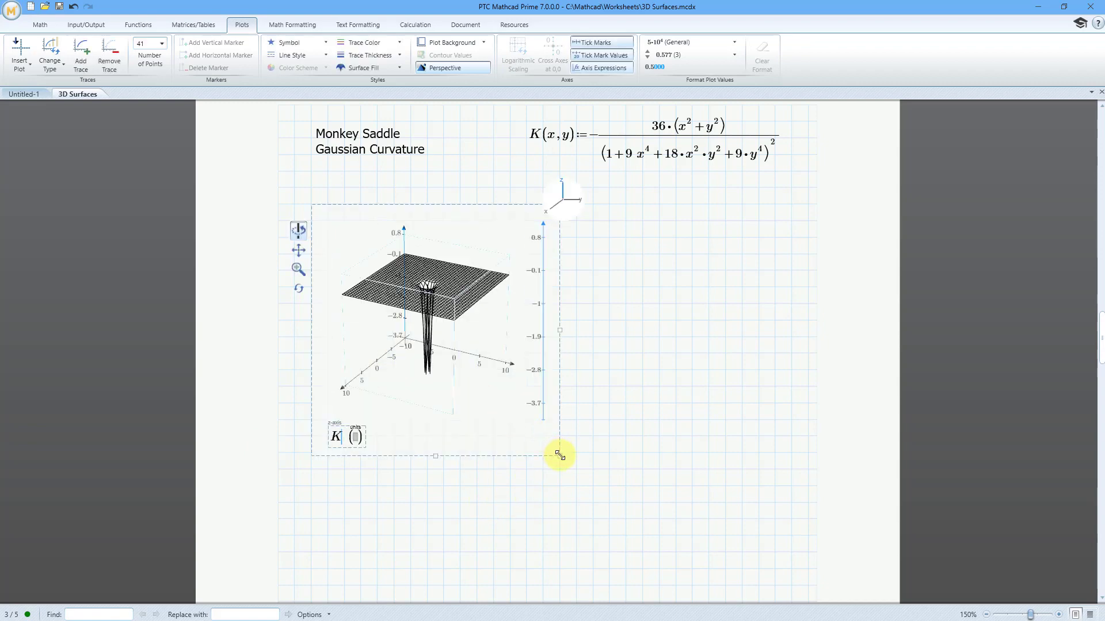
{"action": "left_click_drag", "start_coordinate": [560, 454], "coordinate": [789, 594]}
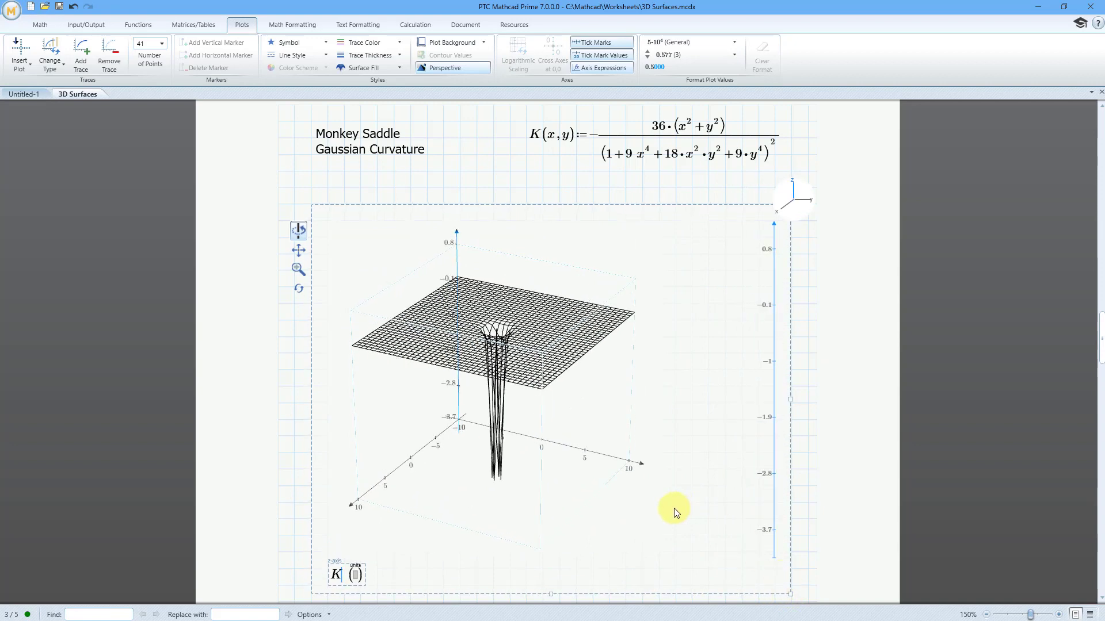
{"action": "mouse_move", "coordinate": [498, 472]}
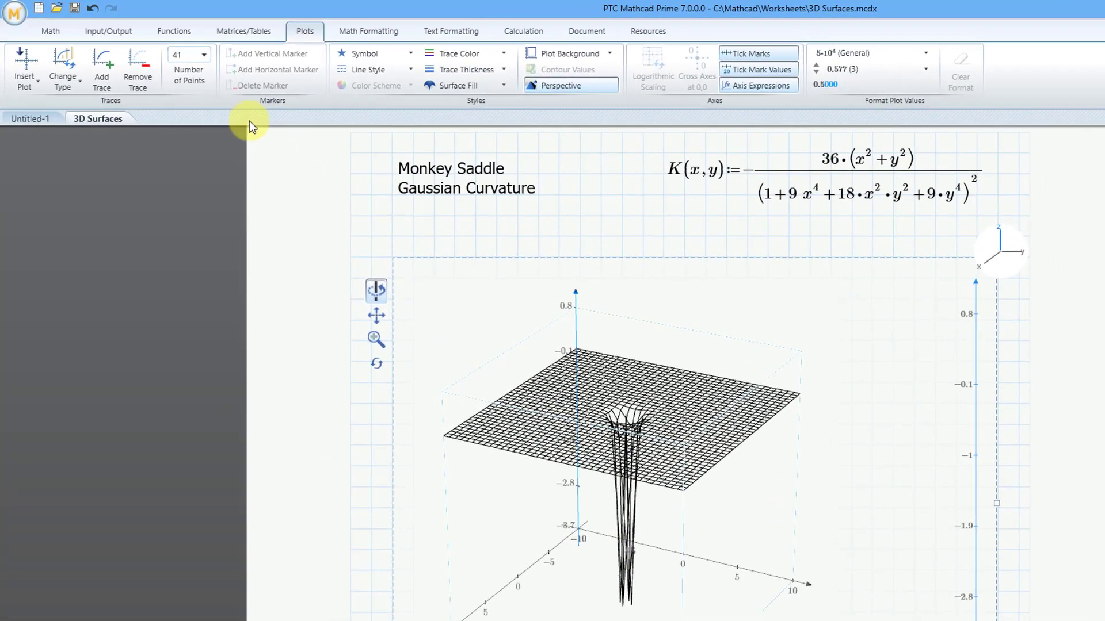
Set the K plot's Number of Points to 101 for a finer mesh.
{"action": "left_click", "coordinate": [204, 56]}
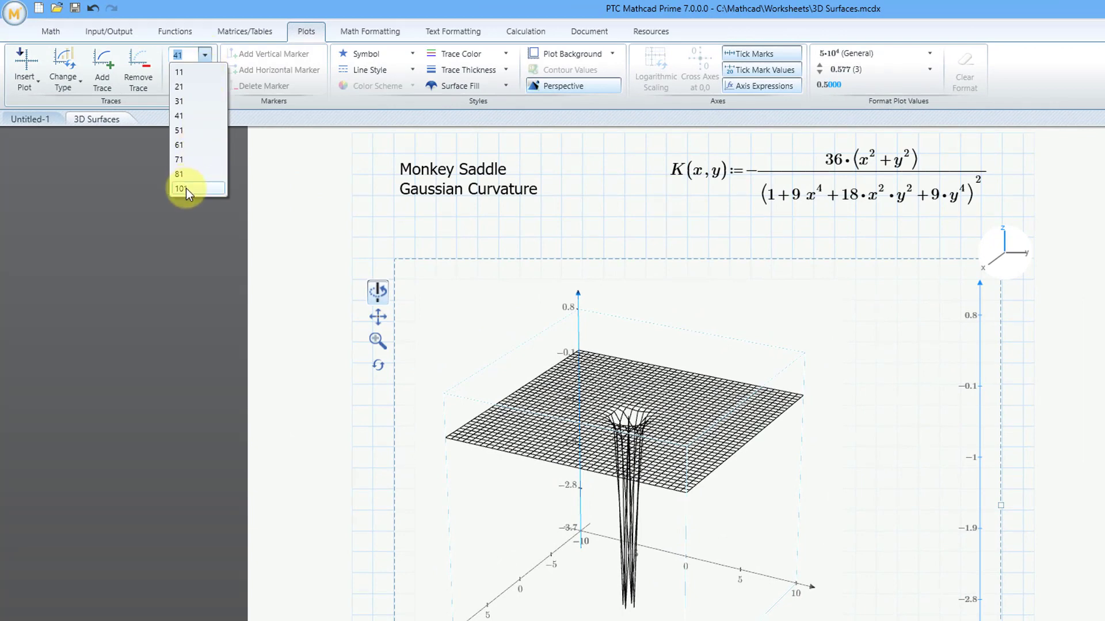
{"action": "left_click", "coordinate": [180, 188]}
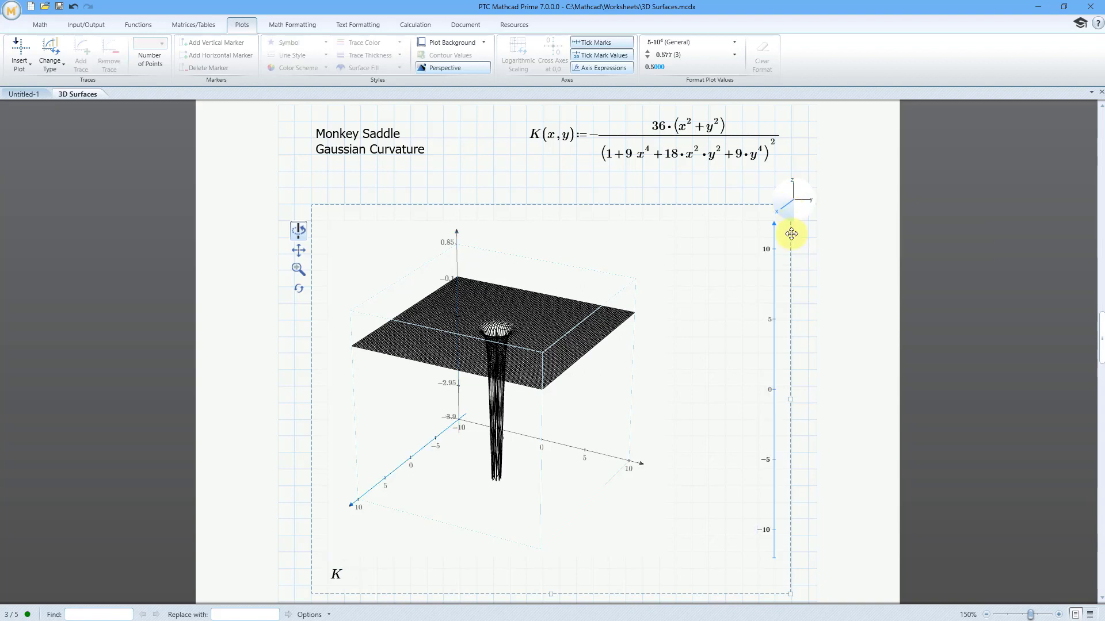
{"action": "mouse_move", "coordinate": [743, 297]}
{"action": "type", "text": "2"}
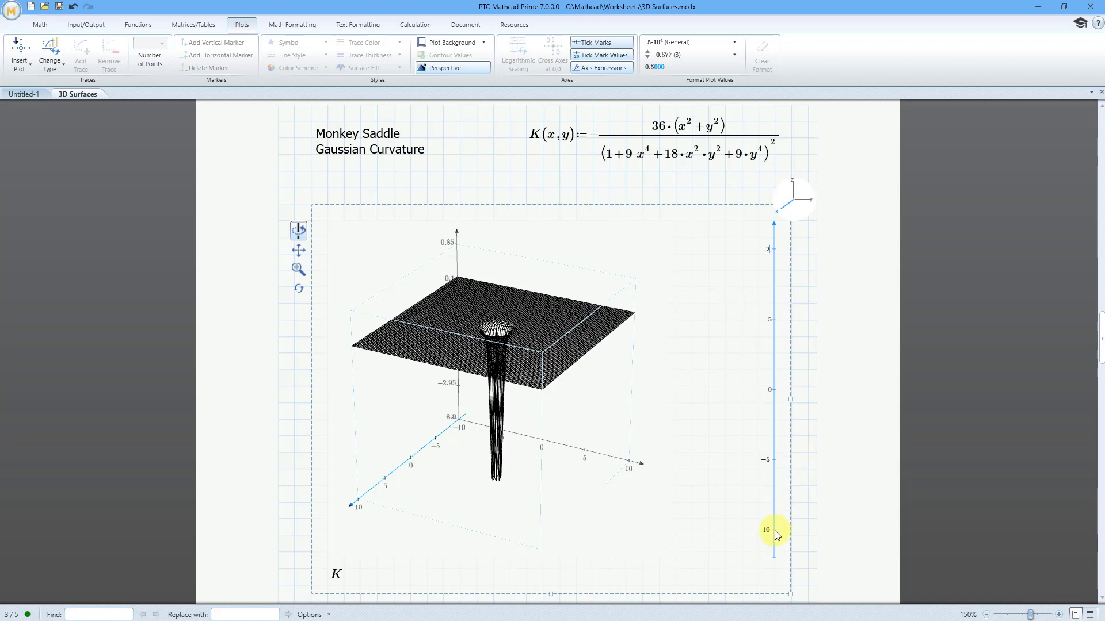
{"action": "mouse_move", "coordinate": [767, 551]}
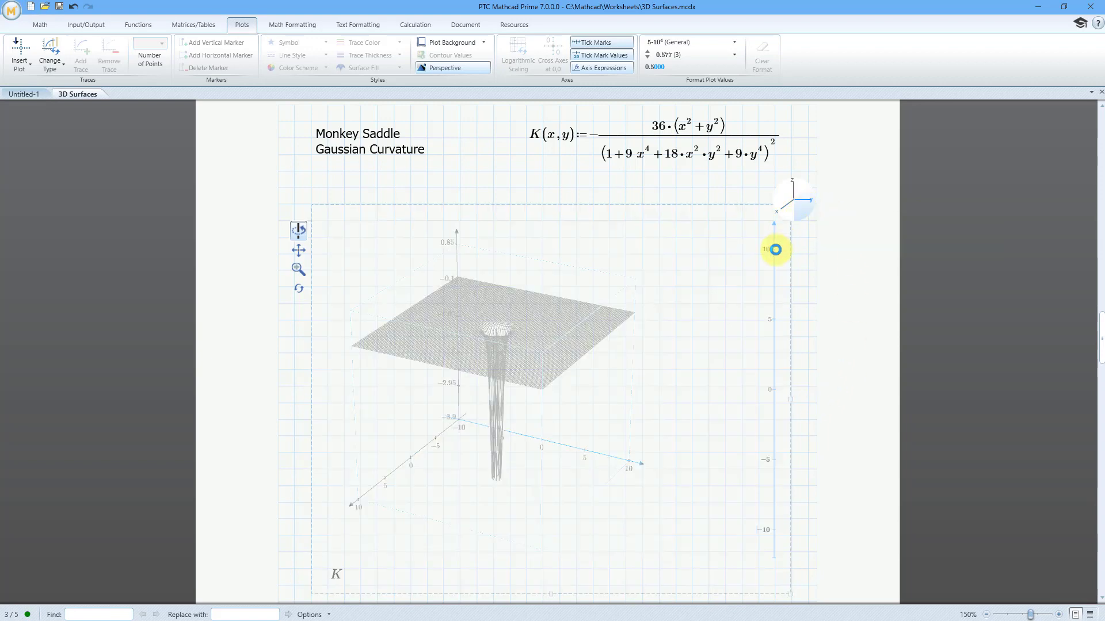
Edit the K plot's axis limits from ±10 down to −2 and 2.
{"action": "left_click_drag", "start_coordinate": [774, 250], "coordinate": [771, 251]}
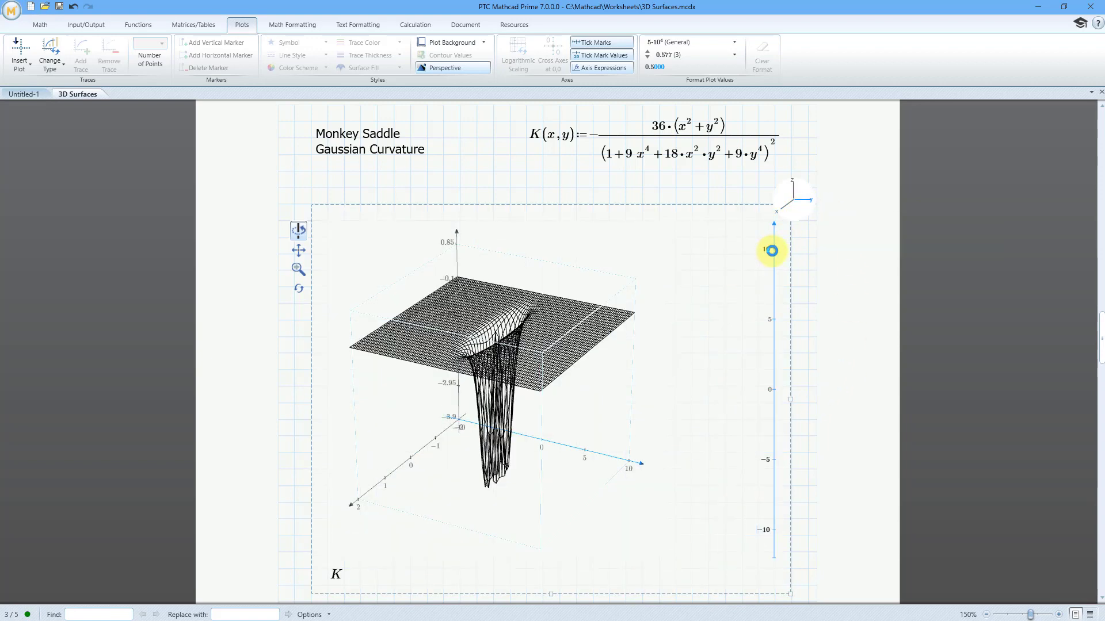
{"action": "left_click_drag", "start_coordinate": [771, 249], "coordinate": [775, 271]}
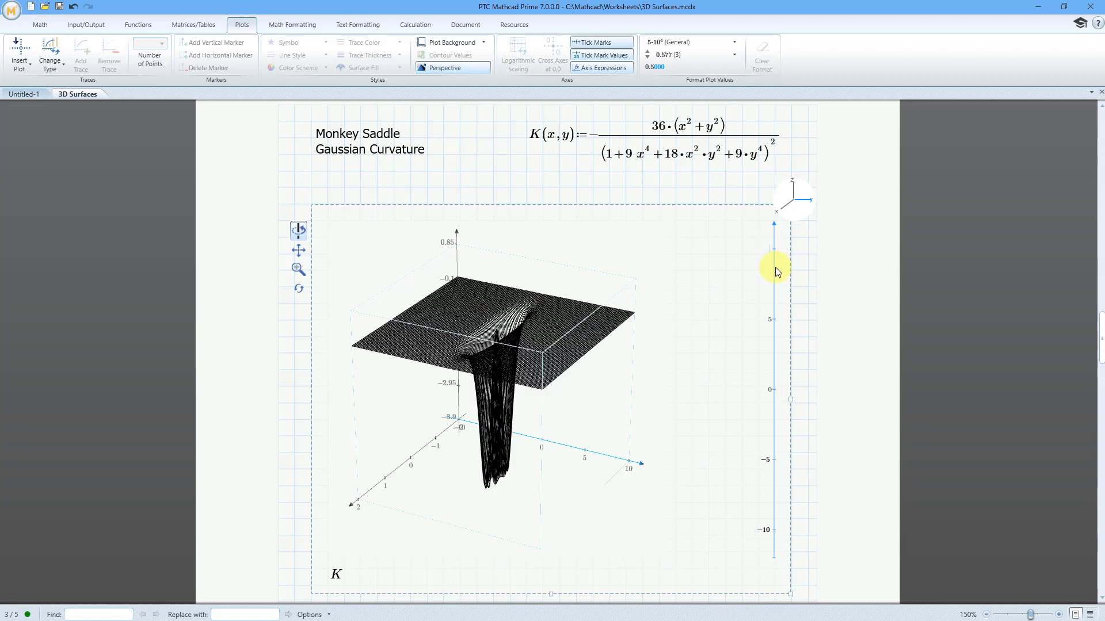
{"action": "left_click_drag", "start_coordinate": [775, 272], "coordinate": [776, 465]}
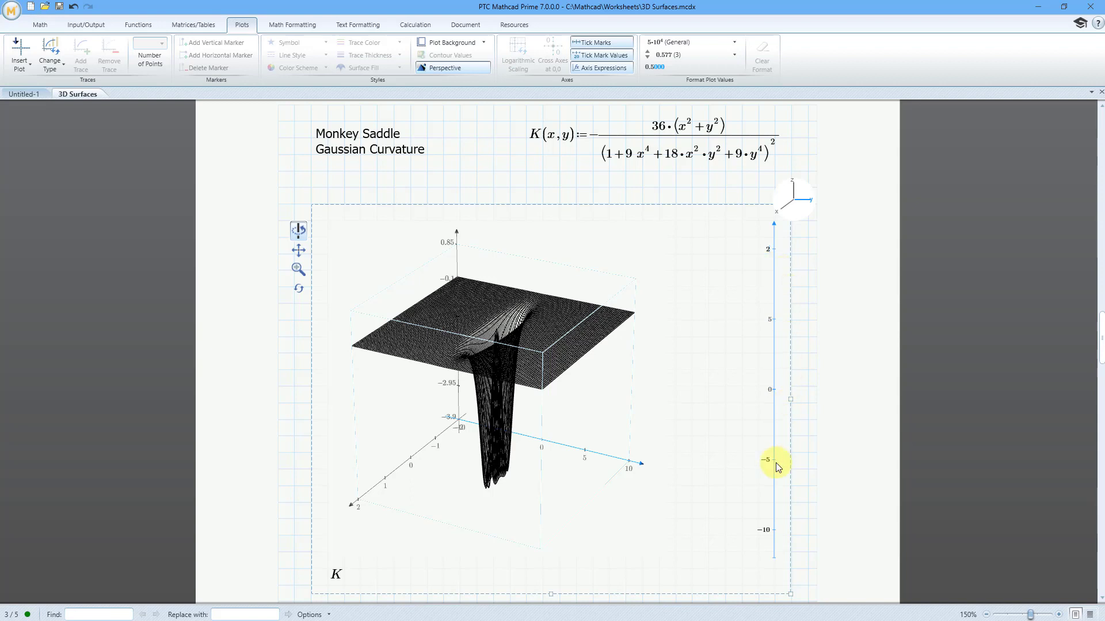
{"action": "mouse_move", "coordinate": [763, 548]}
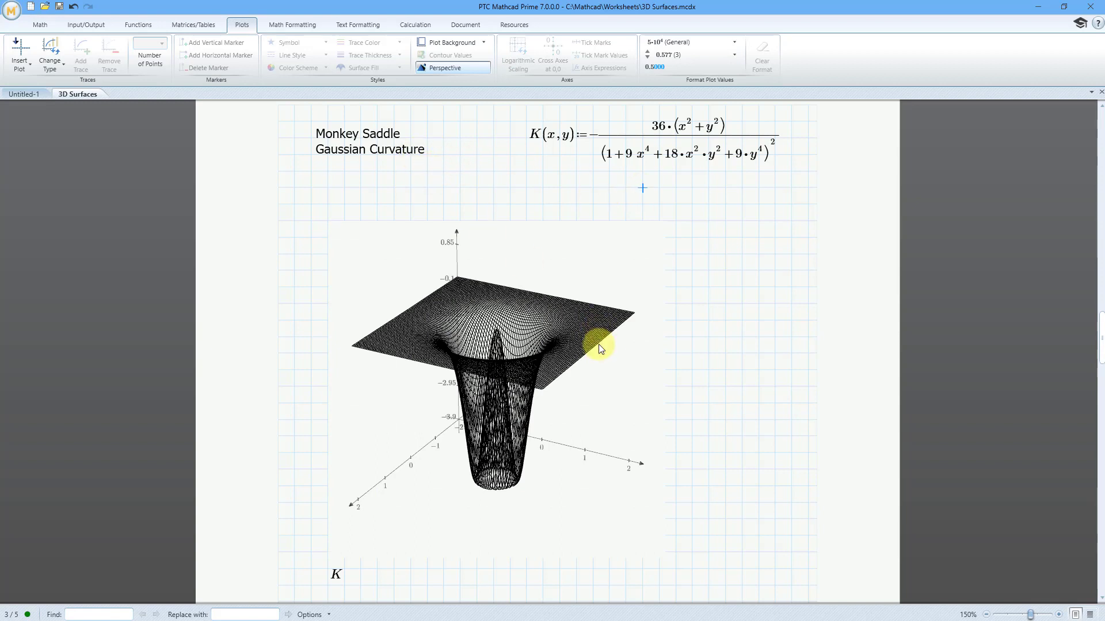
{"action": "mouse_move", "coordinate": [525, 201]}
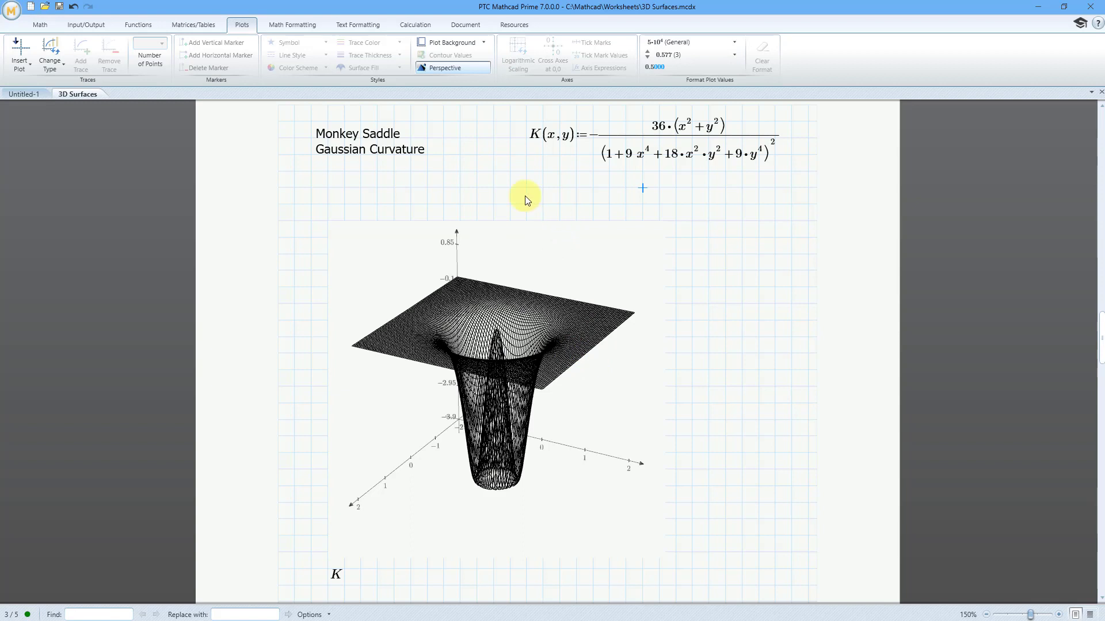
{"action": "mouse_move", "coordinate": [515, 192]}
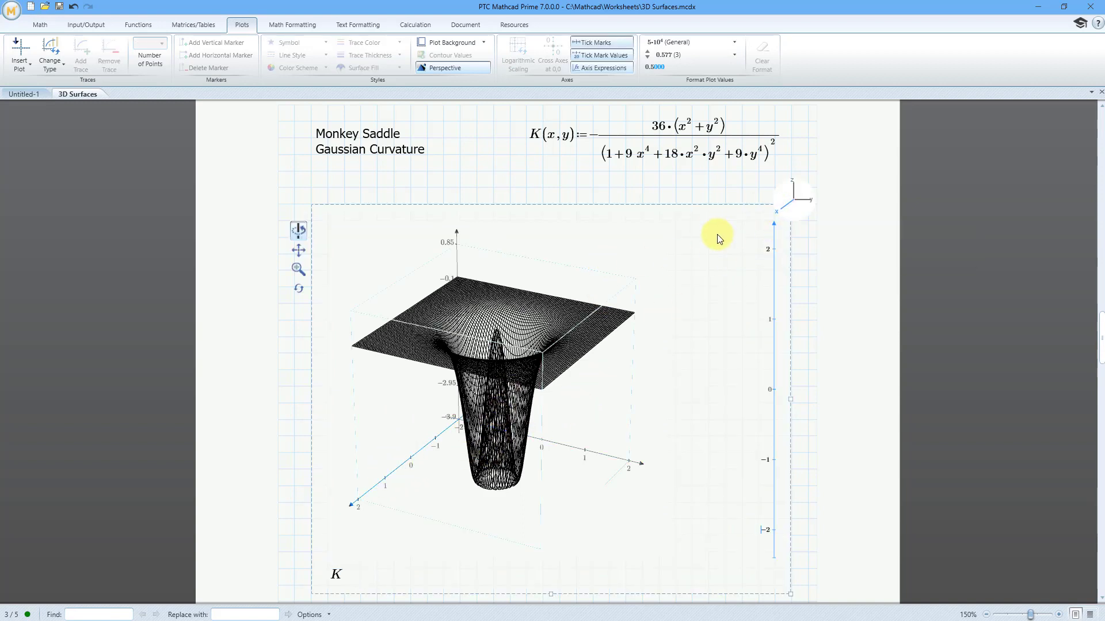
{"action": "mouse_move", "coordinate": [770, 252]}
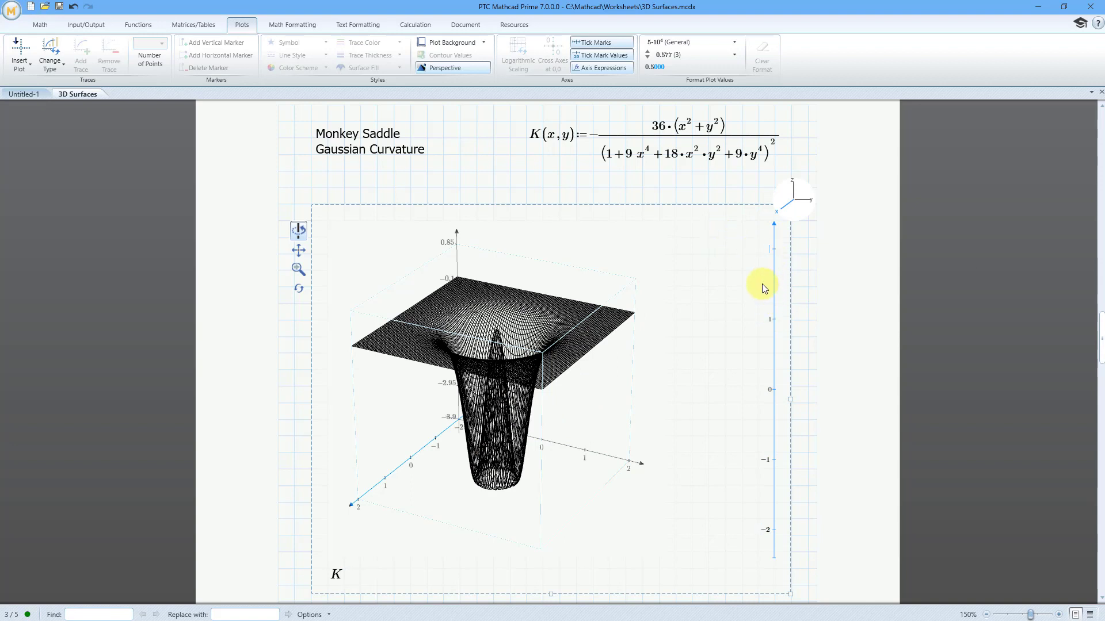
{"action": "mouse_move", "coordinate": [660, 191]}
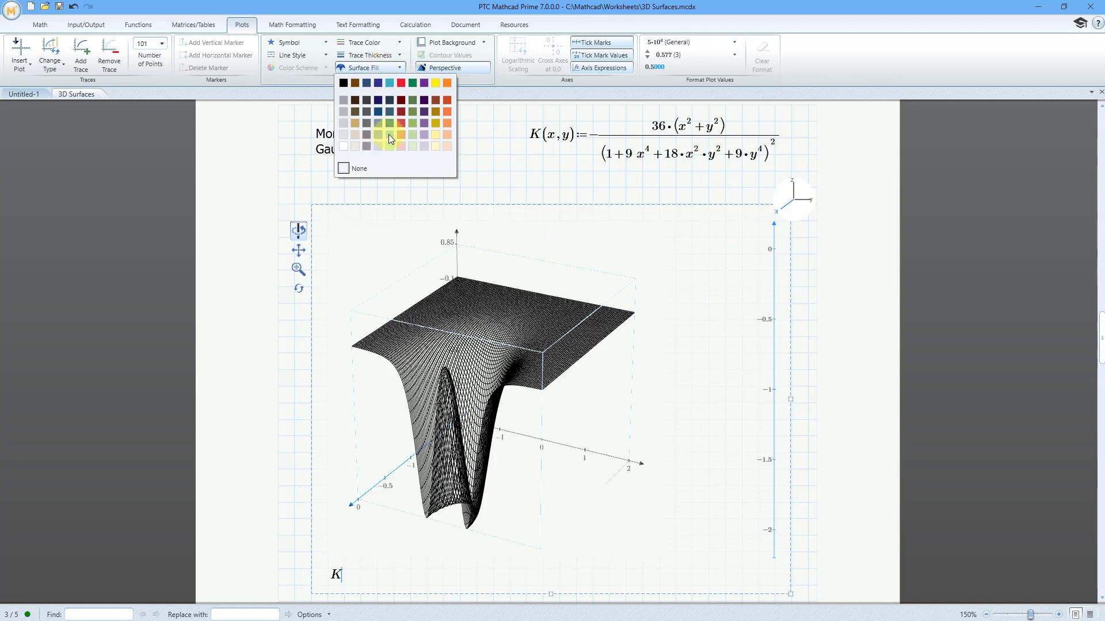
Fill the K surface light teal, set the thinnest trace thickness, and rotate the plot.
{"action": "left_click", "coordinate": [388, 135]}
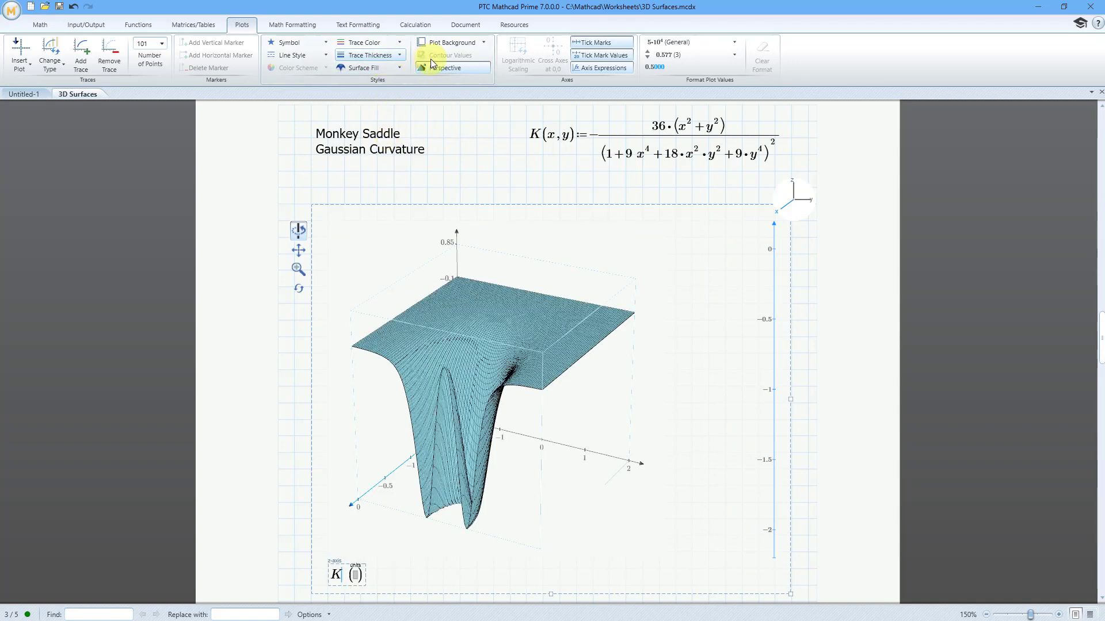
{"action": "left_click", "coordinate": [399, 56]}
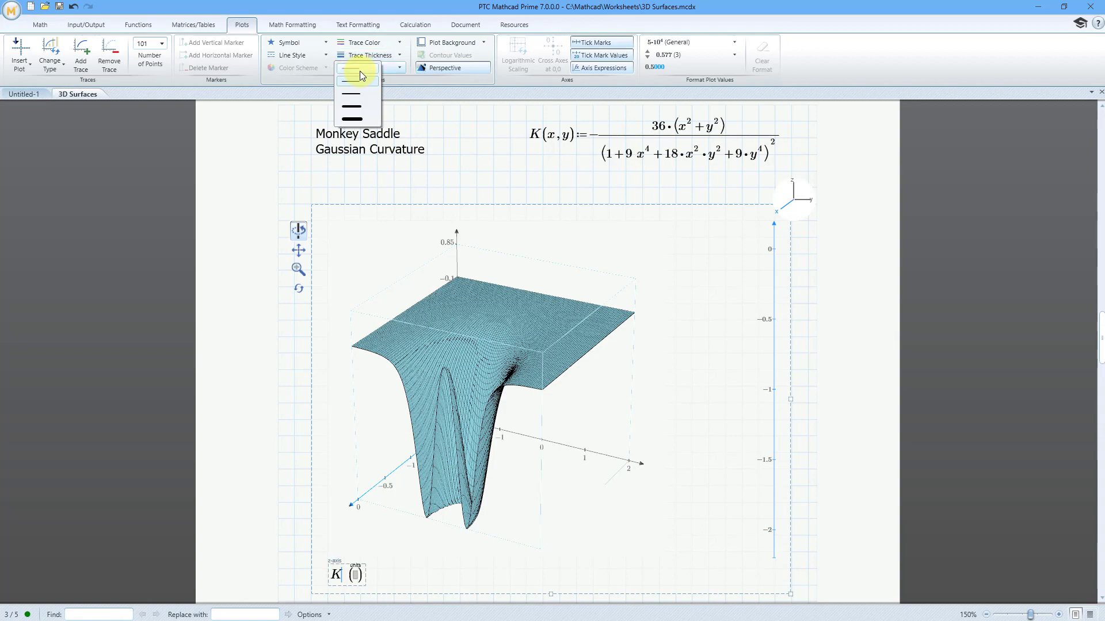
{"action": "left_click", "coordinate": [350, 80]}
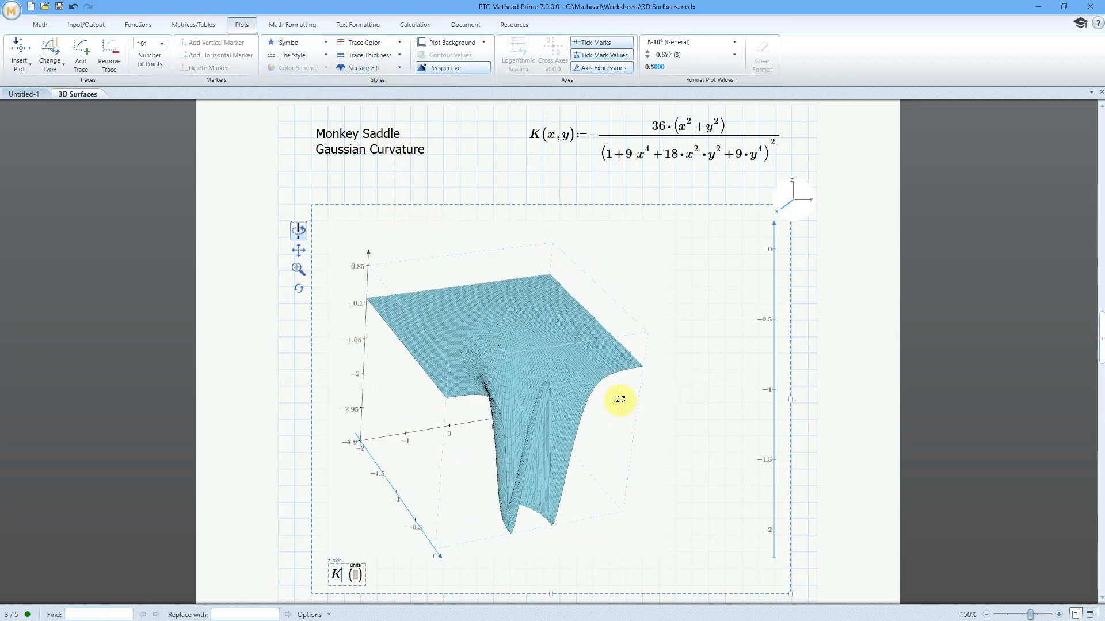
{"action": "left_click_drag", "start_coordinate": [620, 399], "coordinate": [573, 369]}
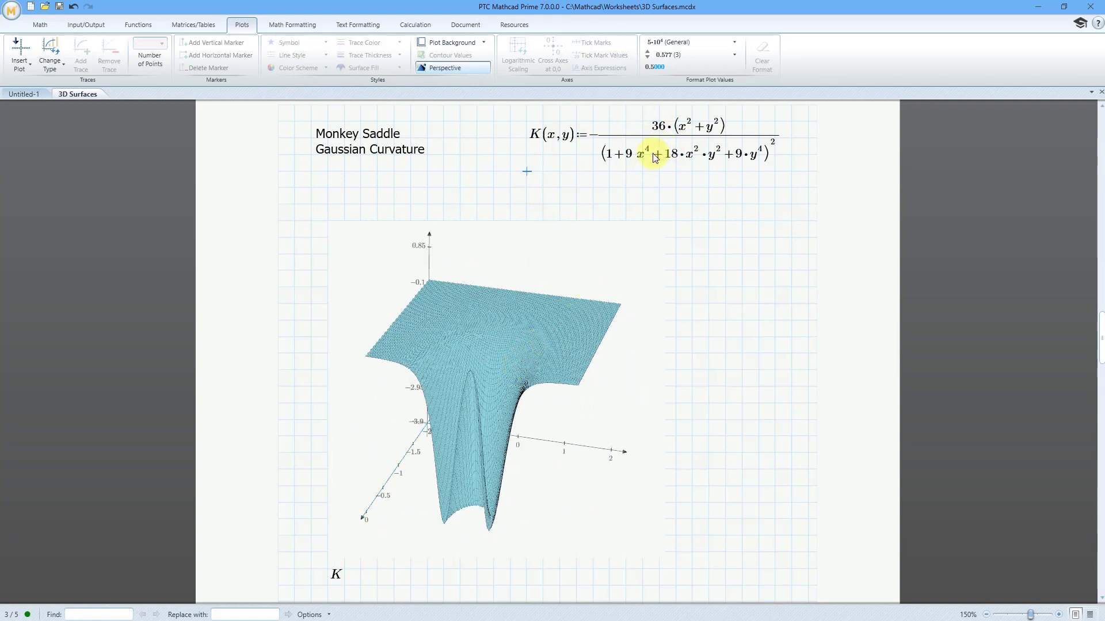
{"action": "mouse_move", "coordinate": [705, 222]}
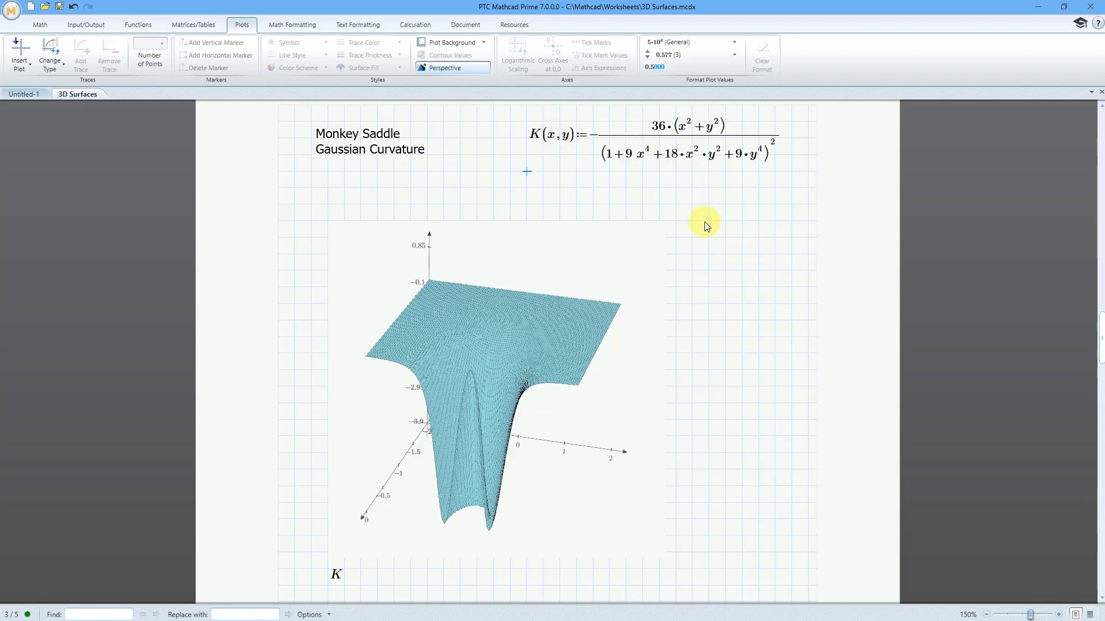
{"action": "mouse_move", "coordinate": [690, 227]}
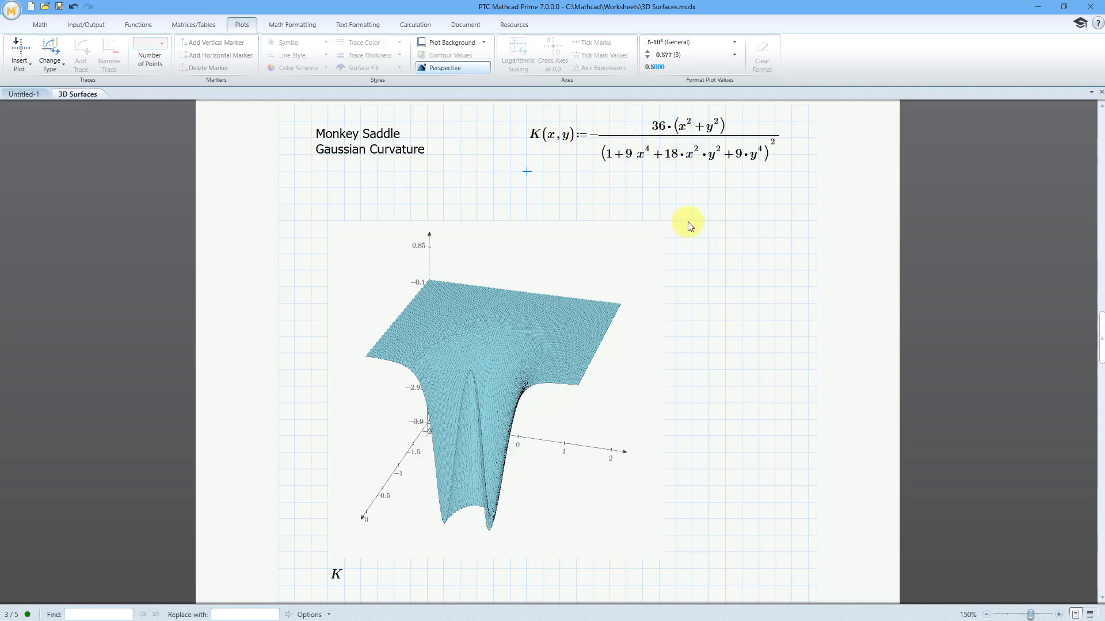
{"action": "scroll", "scroll_direction": "down", "scroll_amount": 3}
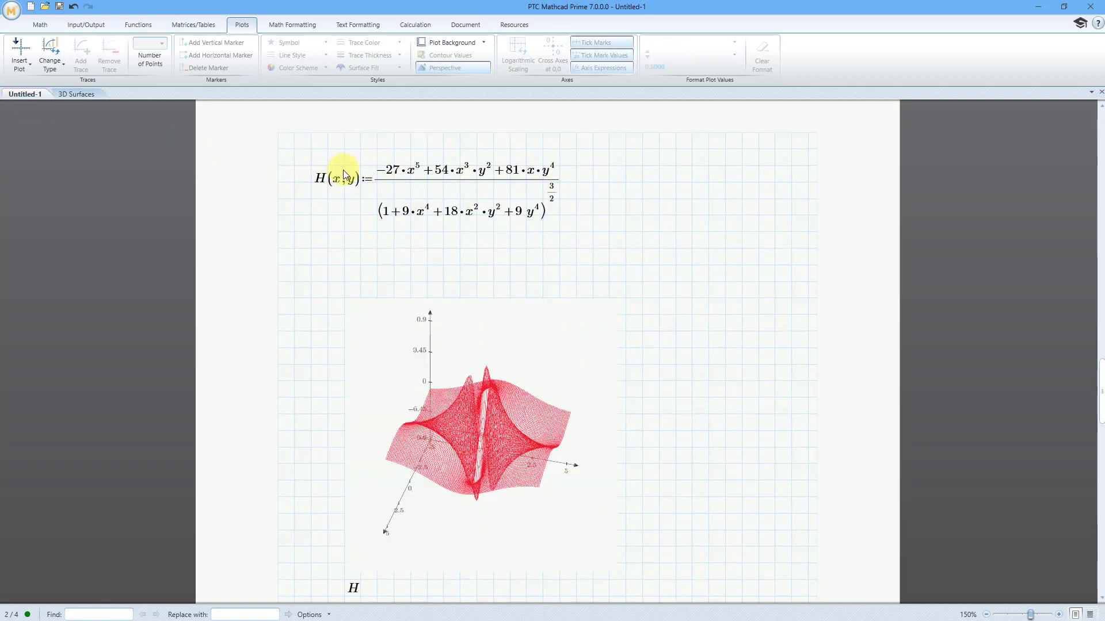
Select the H(x,y) formula region in Untitled-1 for copying.
{"action": "left_click", "coordinate": [351, 155]}
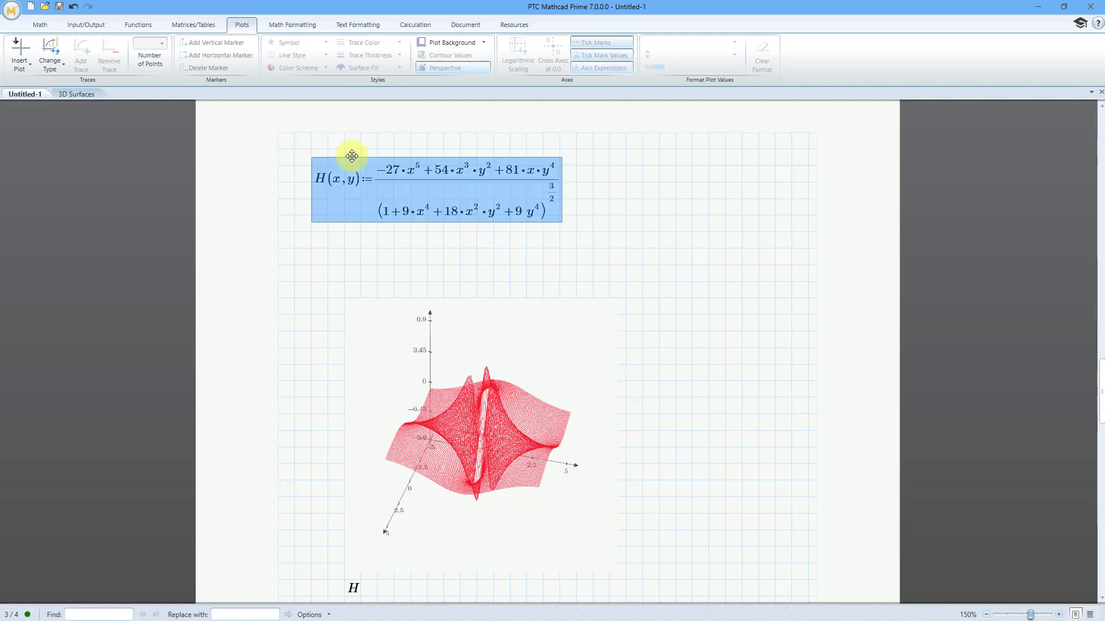
{"action": "mouse_move", "coordinate": [128, 93]}
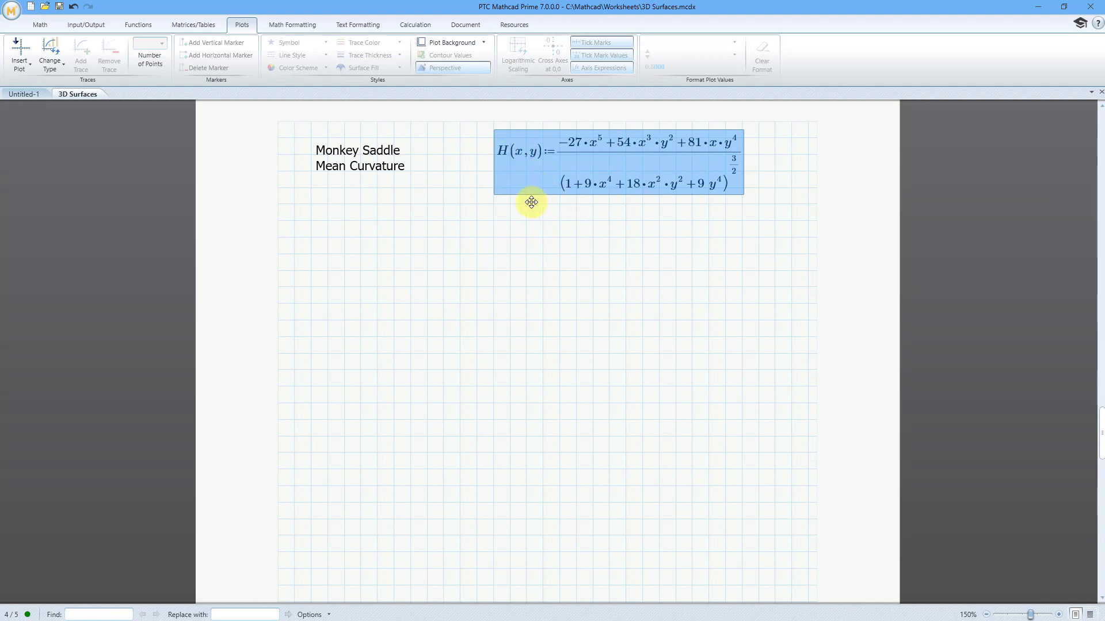
{"action": "mouse_move", "coordinate": [458, 224]}
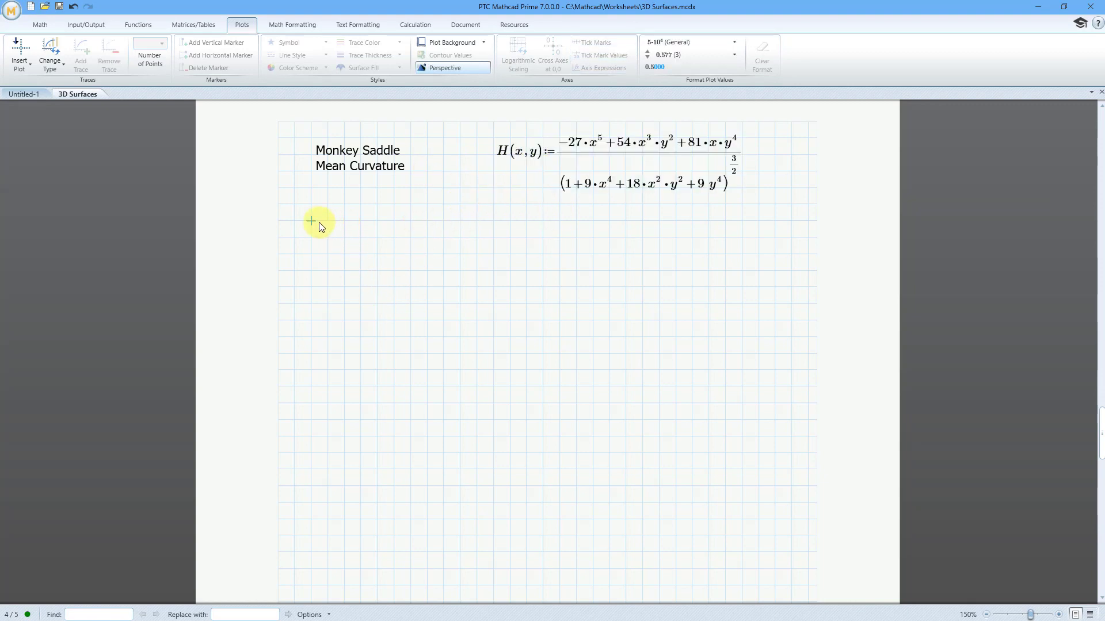
Insert a 3D plot of H below the formula and enlarge it.
{"action": "left_click", "coordinate": [20, 55]}
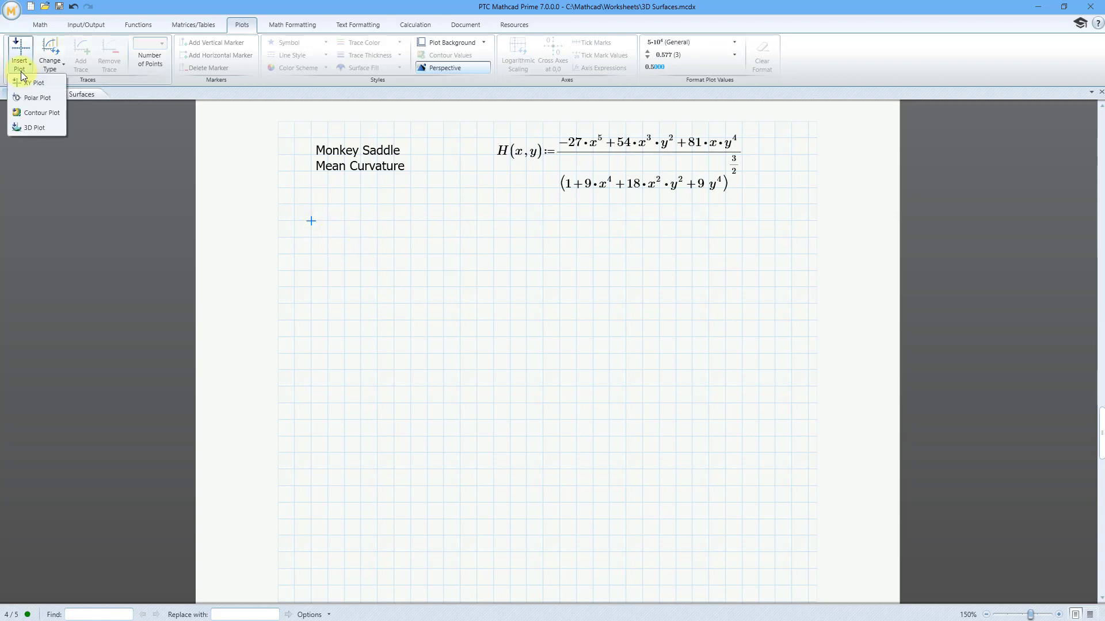
{"action": "left_click", "coordinate": [33, 128]}
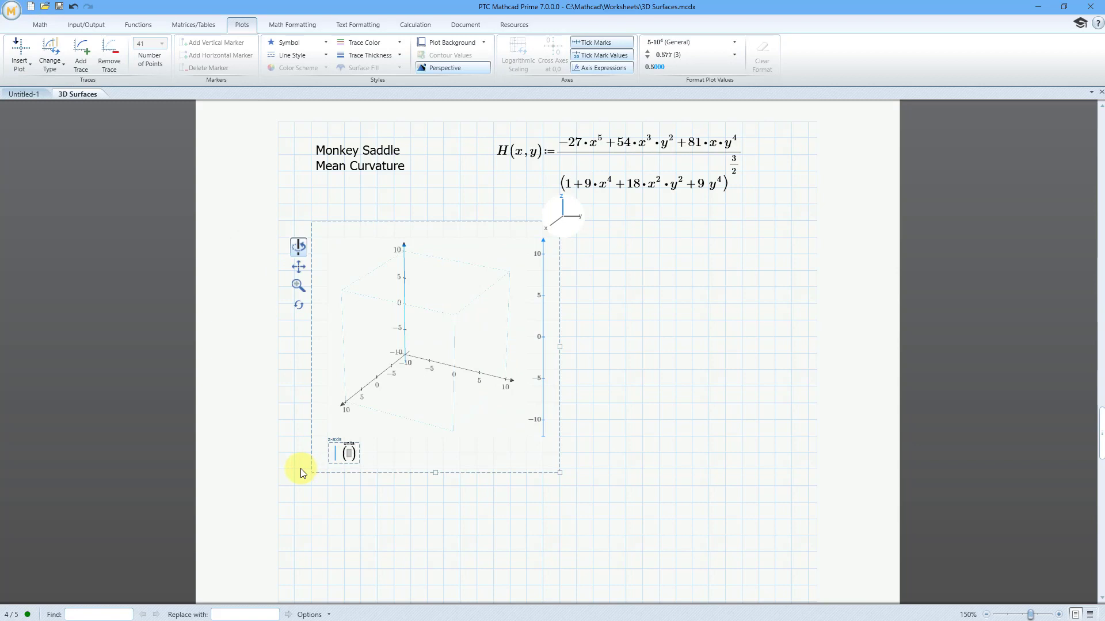
{"action": "type", "text": "H"}
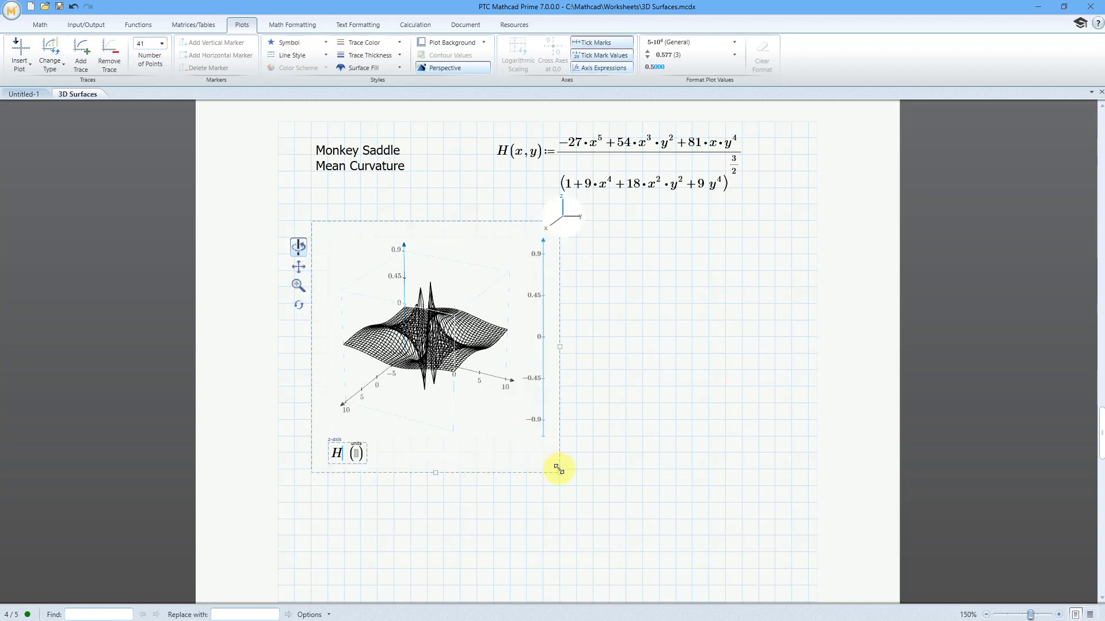
{"action": "left_click_drag", "start_coordinate": [560, 468], "coordinate": [713, 525]}
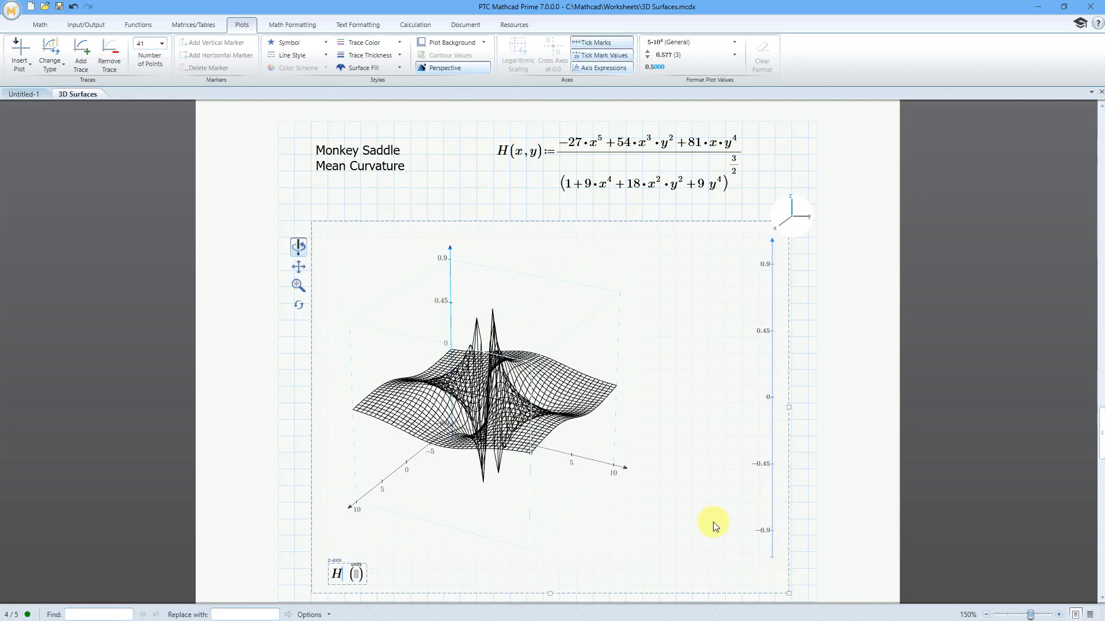
Fill the H surface red and raise the number of points to 101.
{"action": "left_click", "coordinate": [369, 68]}
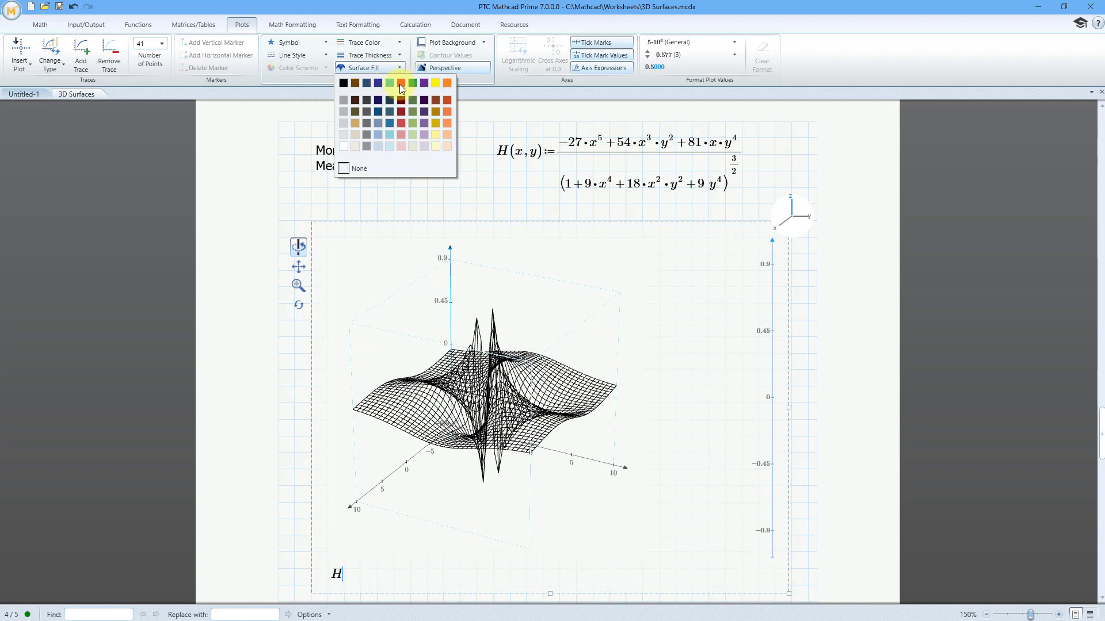
{"action": "left_click", "coordinate": [400, 83]}
{"action": "type", "text": "()"}
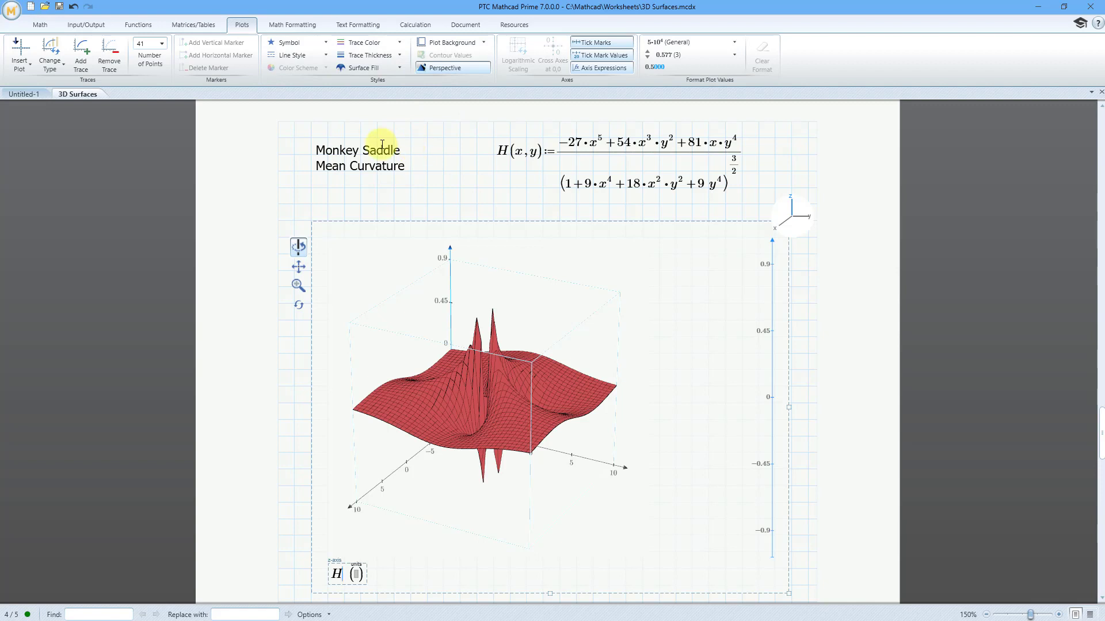
{"action": "left_click", "coordinate": [161, 42]}
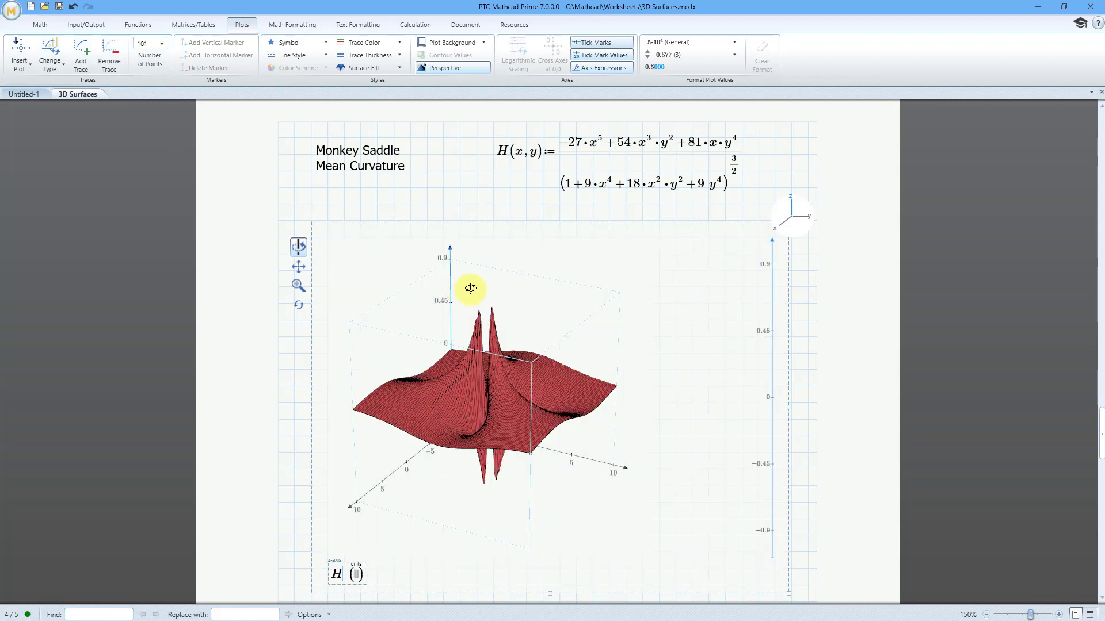
{"action": "mouse_move", "coordinate": [572, 350]}
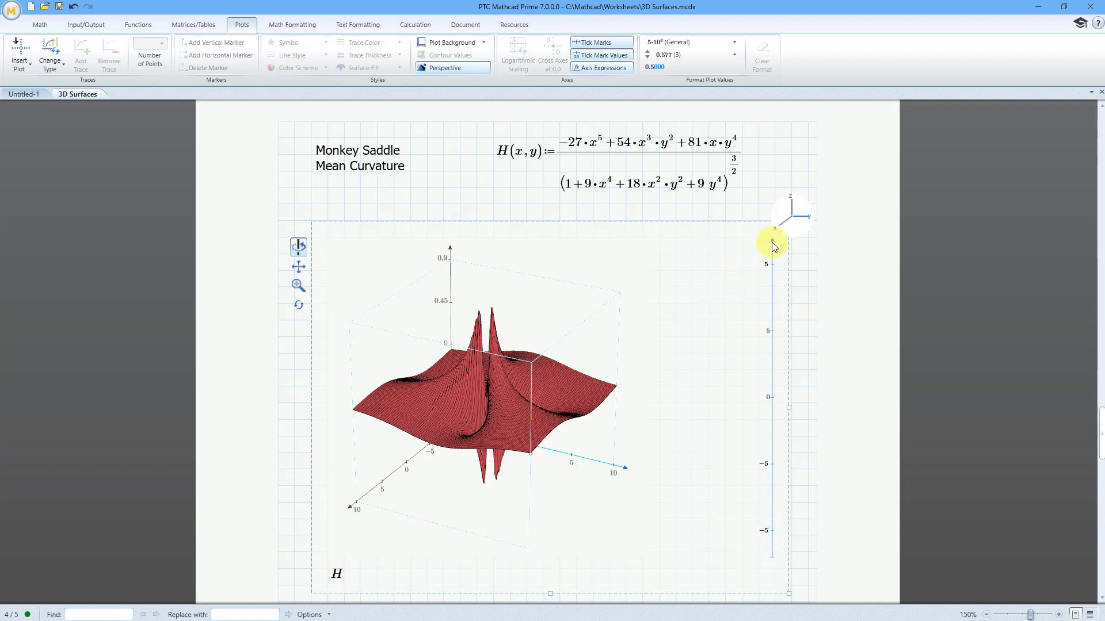
Set the side axis limits to ±5, orbit the red surface to inspect it, then deselect.
{"action": "left_click_drag", "start_coordinate": [773, 245], "coordinate": [726, 294]}
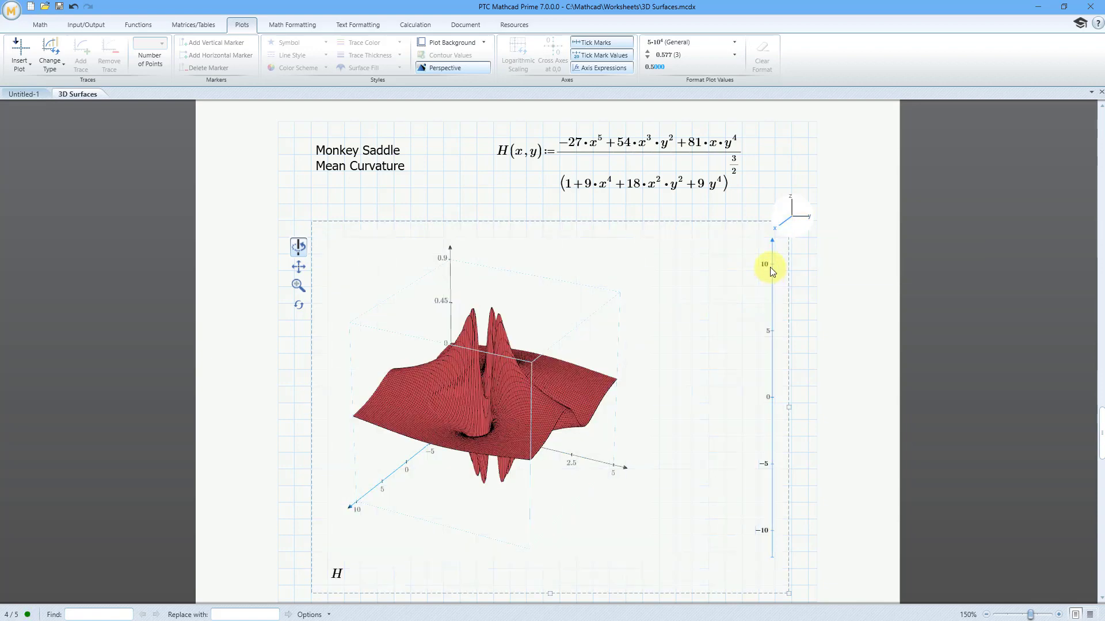
{"action": "mouse_move", "coordinate": [754, 301]}
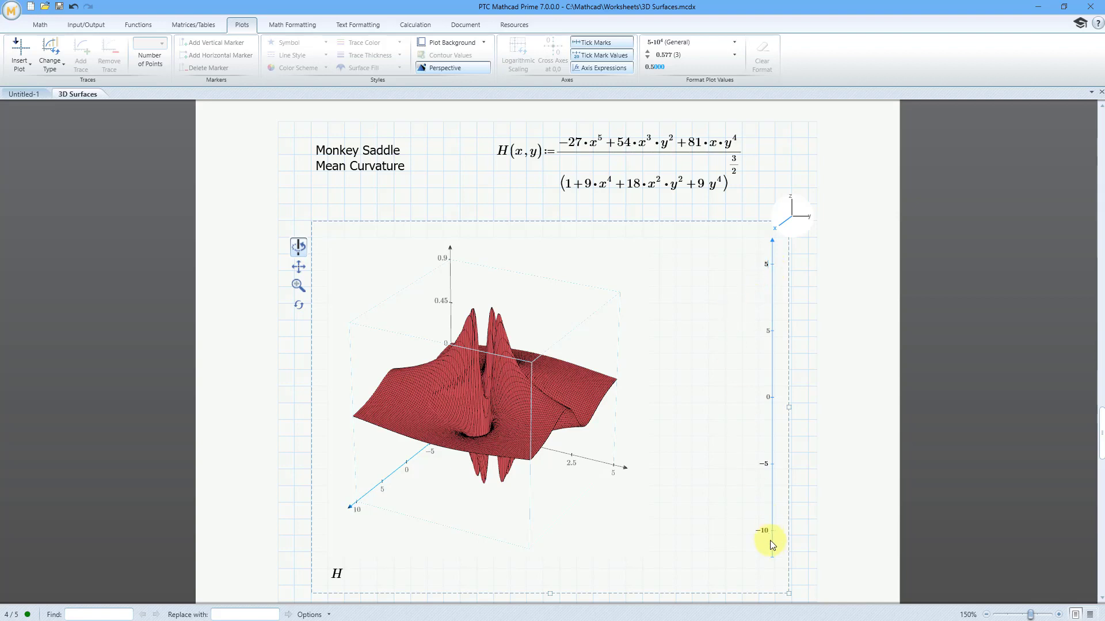
{"action": "mouse_move", "coordinate": [753, 557]}
{"action": "type", "text": "-5"}
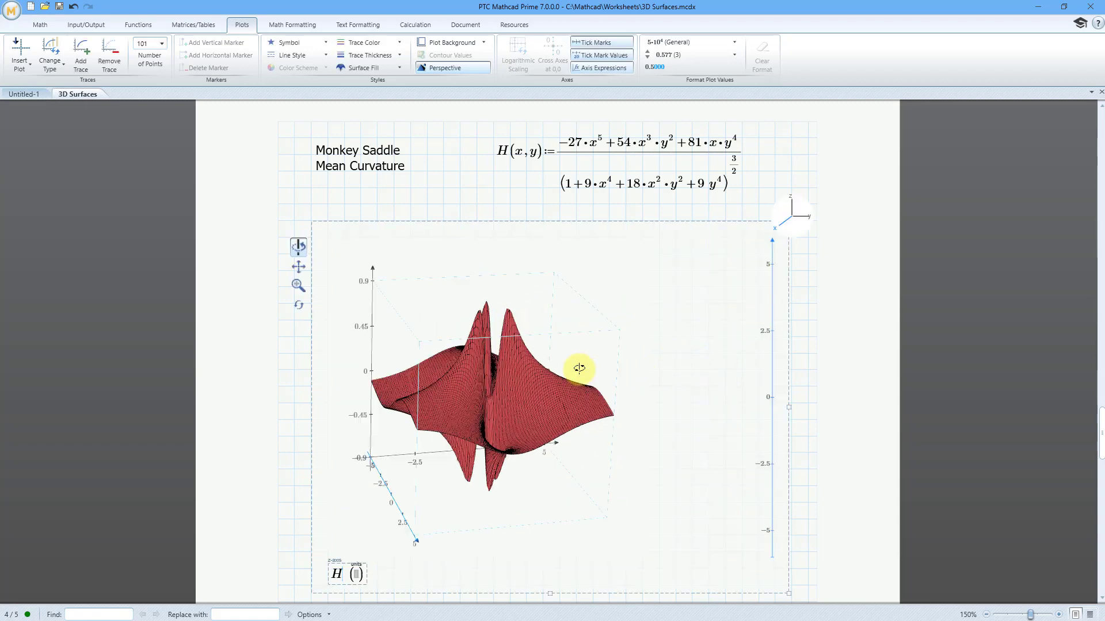
{"action": "left_click_drag", "start_coordinate": [579, 368], "coordinate": [518, 368]}
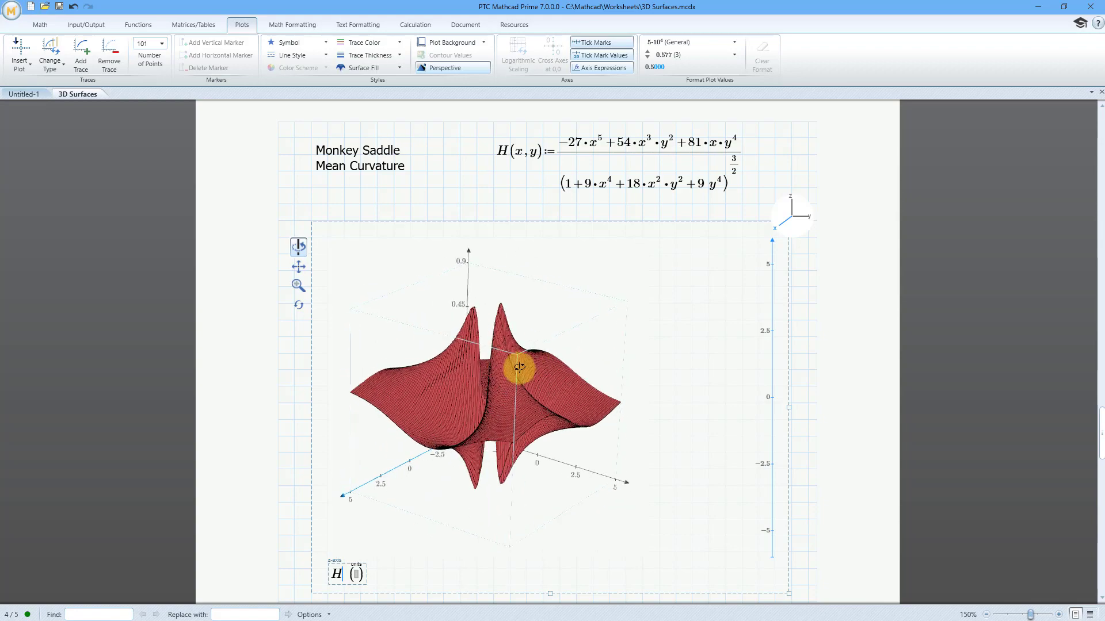
{"action": "left_click_drag", "start_coordinate": [517, 369], "coordinate": [524, 373]}
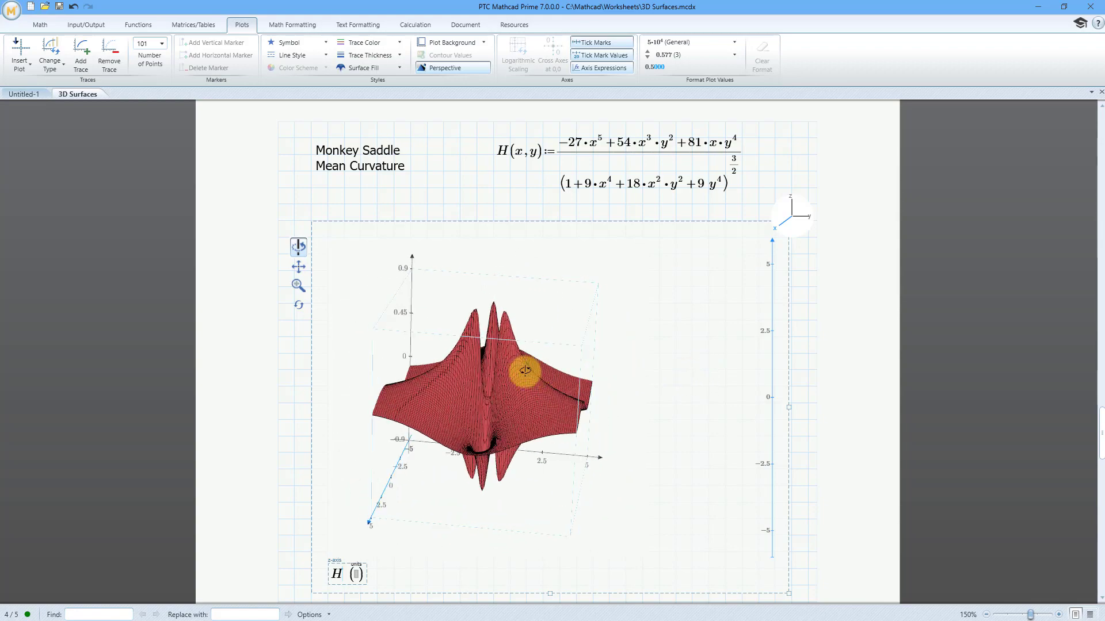
{"action": "left_click_drag", "start_coordinate": [525, 372], "coordinate": [568, 414]}
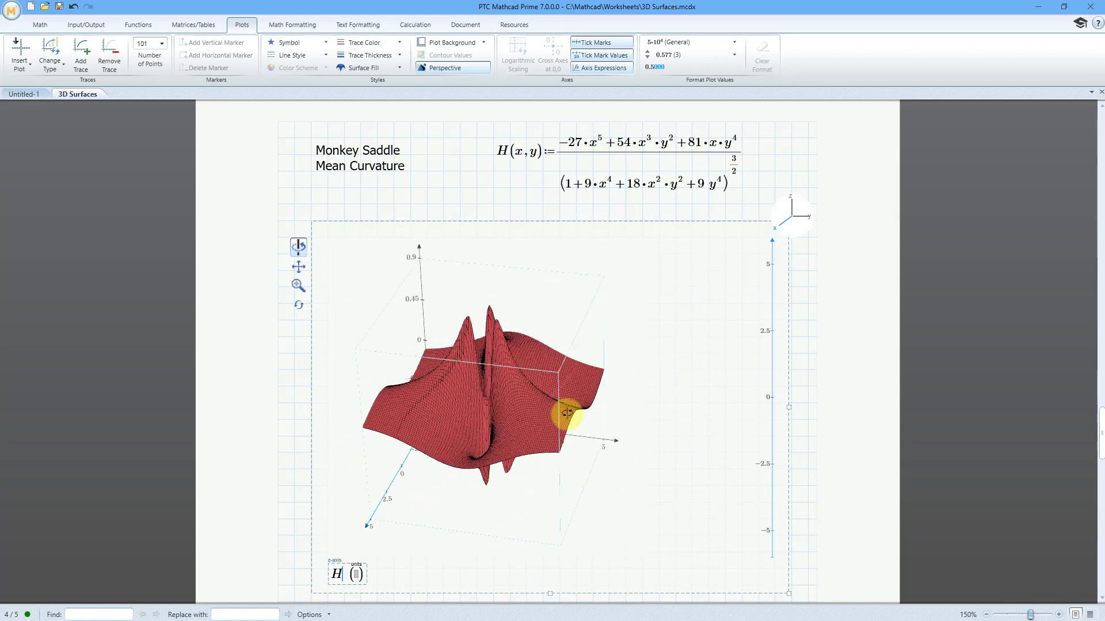
{"action": "left_click_drag", "start_coordinate": [568, 412], "coordinate": [551, 381]}
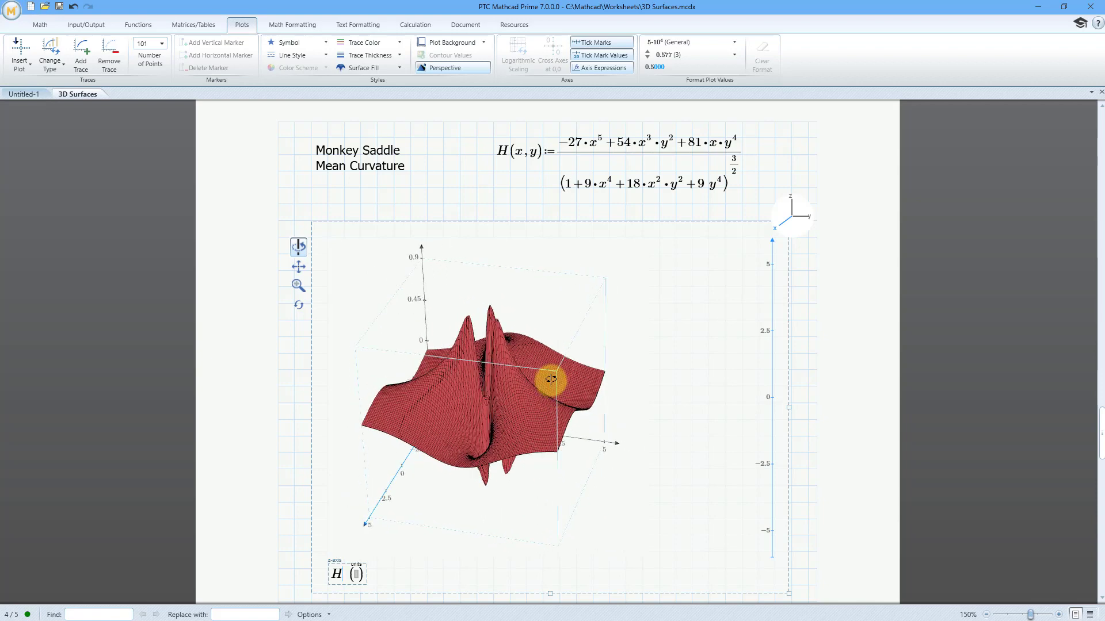
{"action": "left_click_drag", "start_coordinate": [554, 381], "coordinate": [694, 356]}
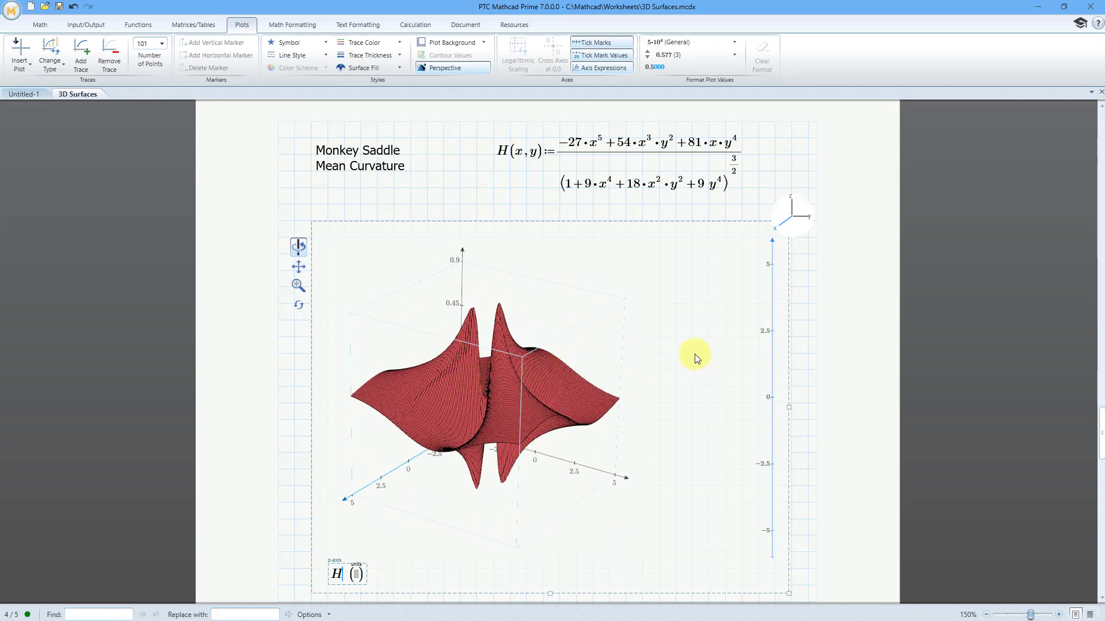
{"action": "left_click", "coordinate": [588, 215]}
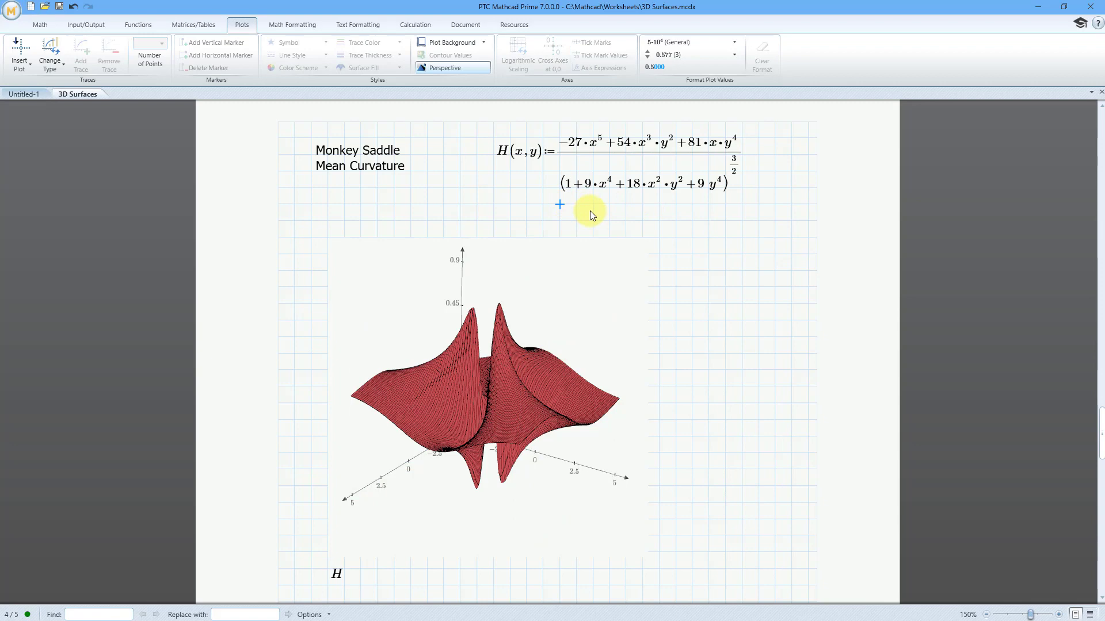
Scroll to the Torus page and widen the Torus heading's text region.
{"action": "scroll", "scroll_direction": "down", "scroll_amount": 3}
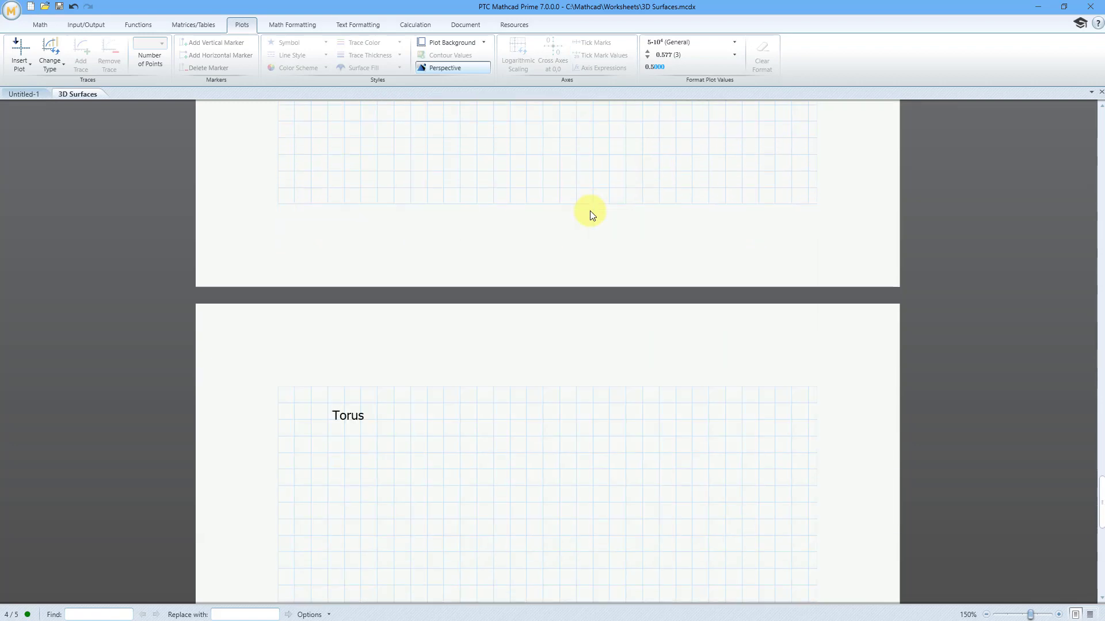
{"action": "scroll", "scroll_direction": "down", "scroll_amount": 3}
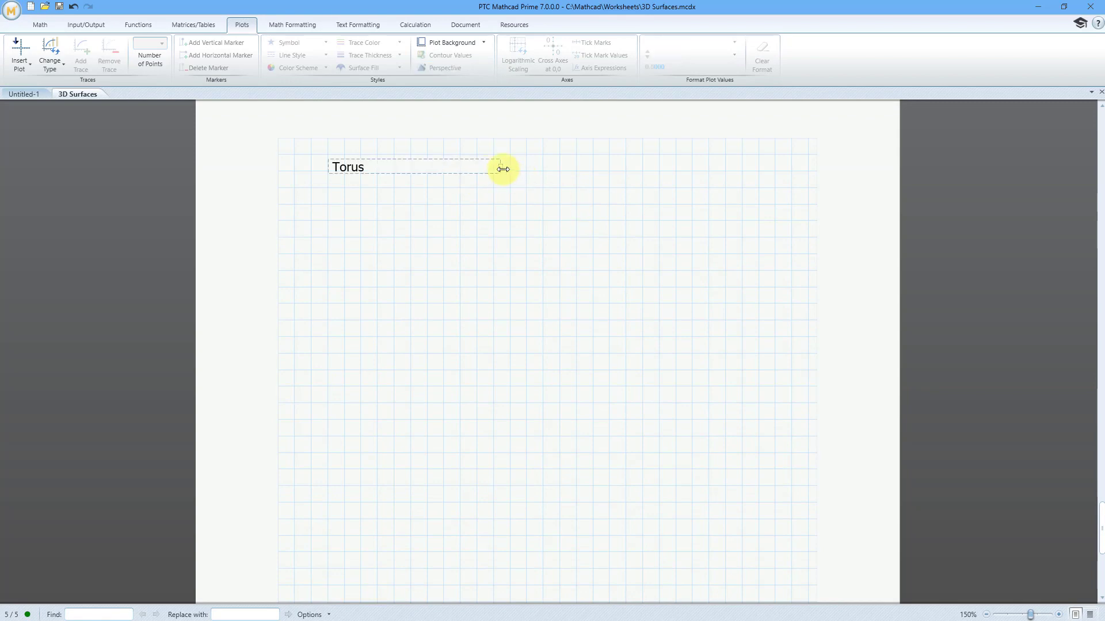
{"action": "left_click_drag", "start_coordinate": [500, 169], "coordinate": [402, 173]}
{"action": "type", "text": "torus"}
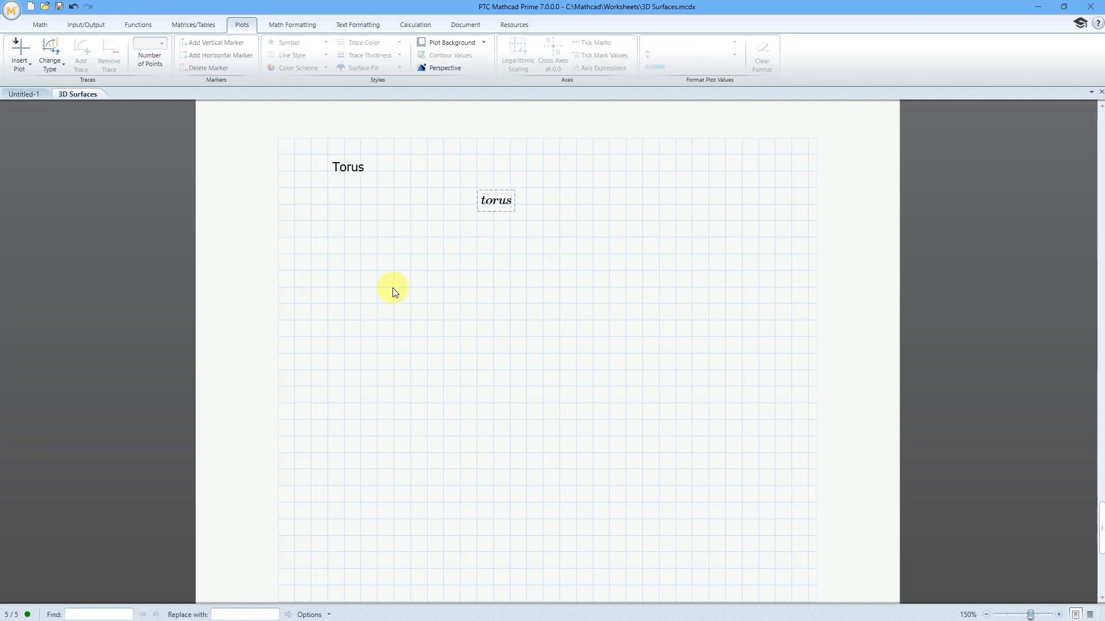
Start the definition torus(u,v) := below the heading.
{"action": "type", "text": "("}
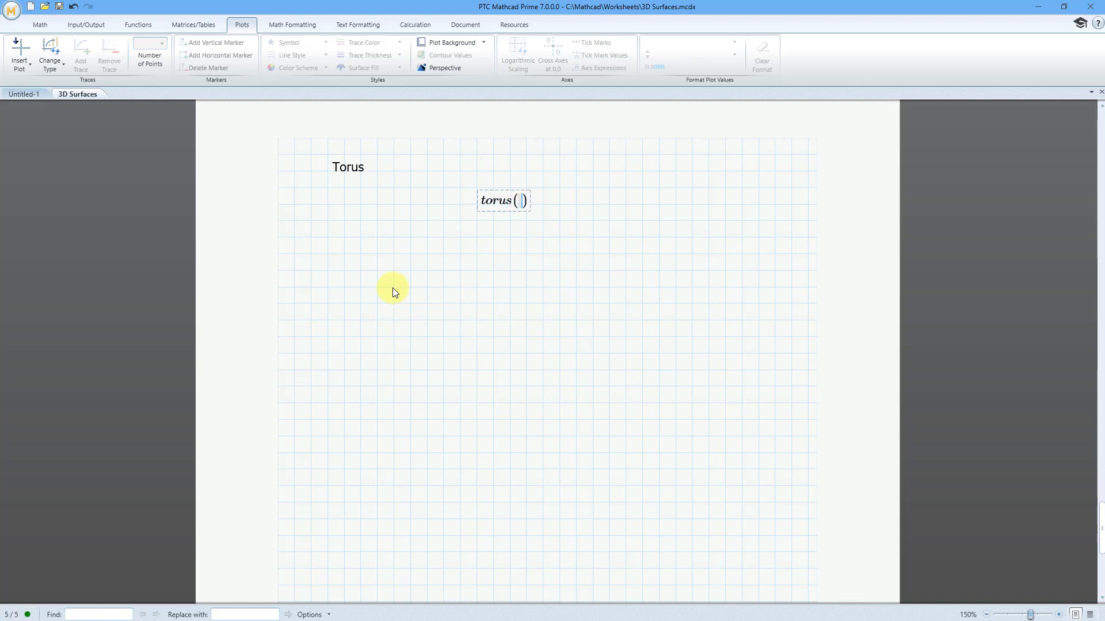
{"action": "type", "text": "u,"}
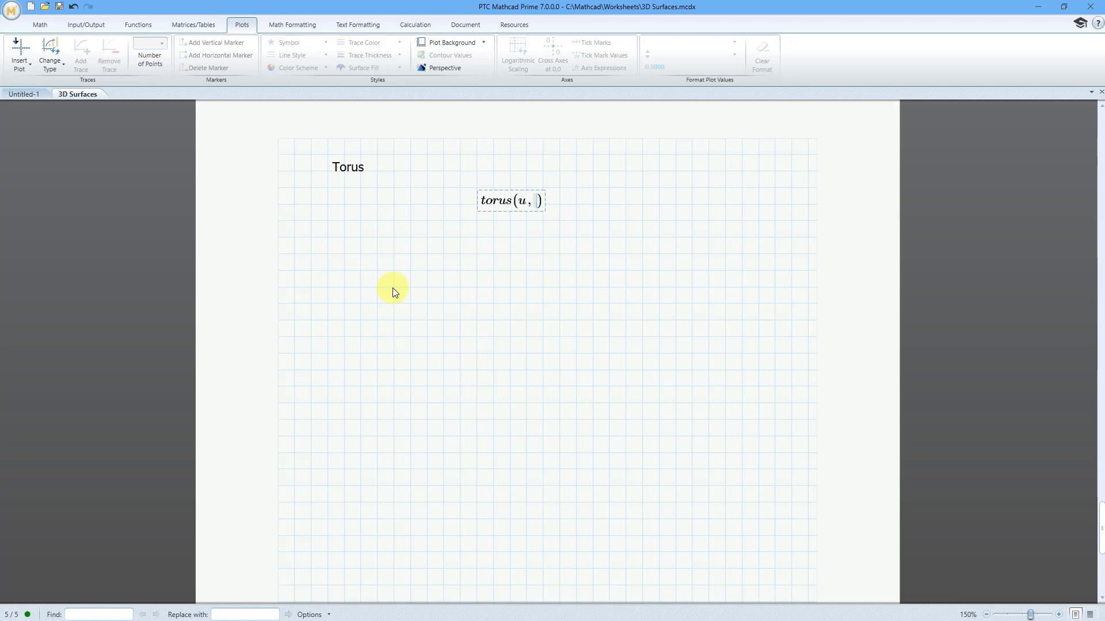
{"action": "type", "text": "v"}
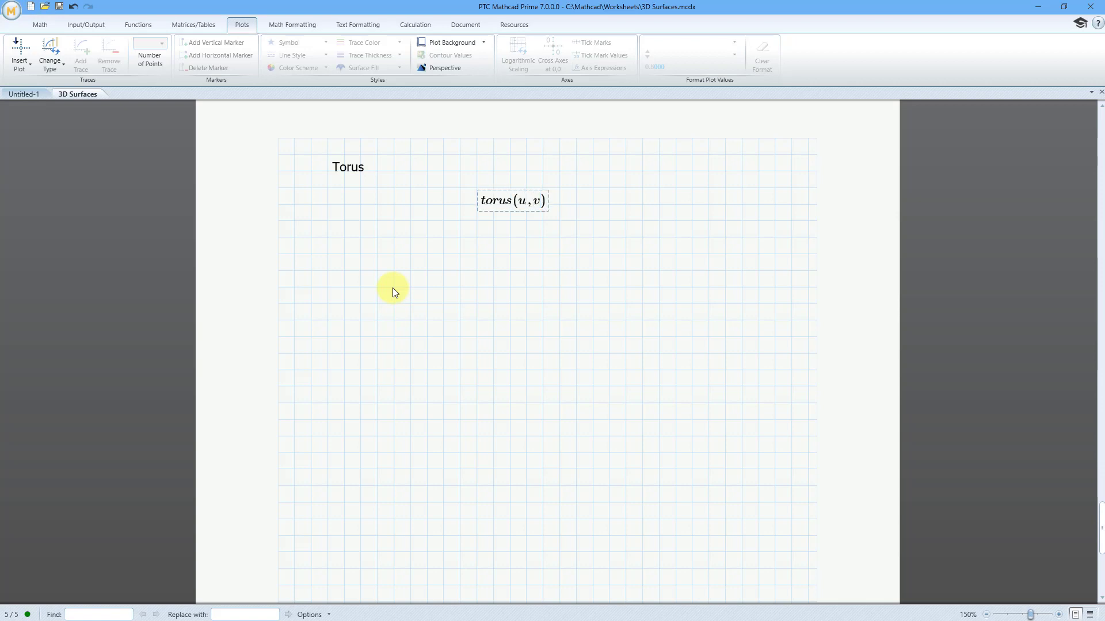
{"action": "type", "text": ":="}
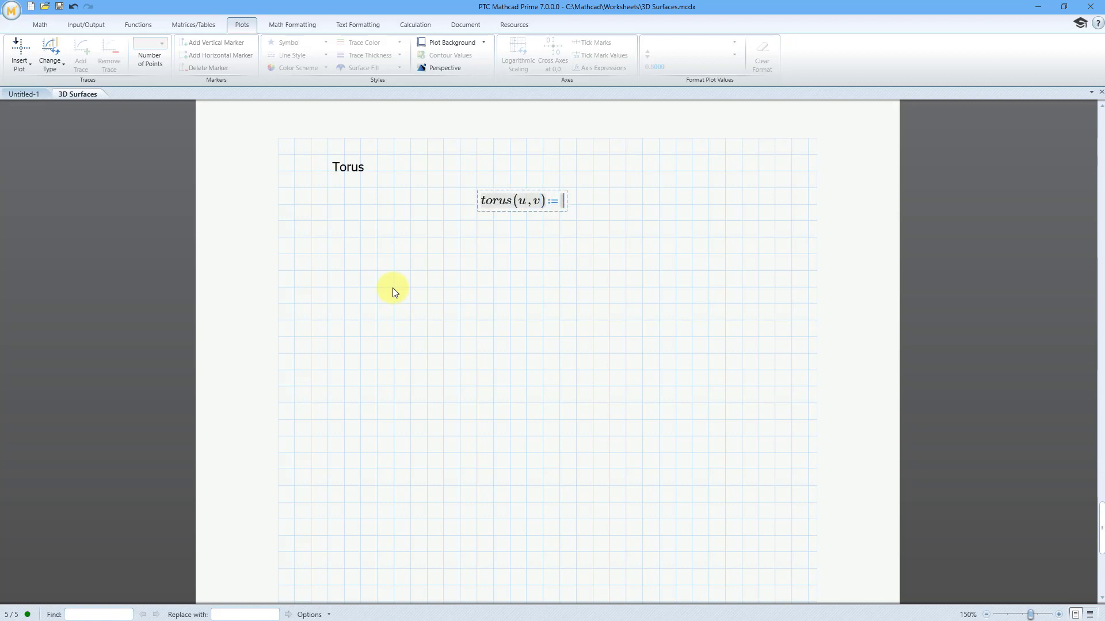
{"action": "mouse_move", "coordinate": [502, 267]}
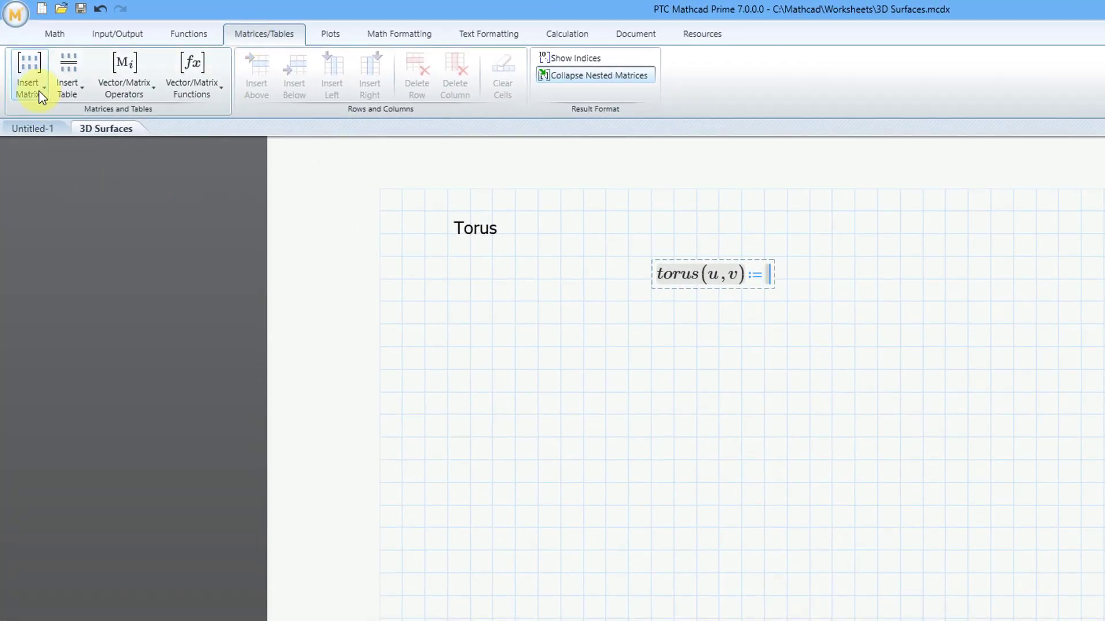
Insert a 3×1 matrix and enter the (a+b·cos(v))·cos(u) component.
{"action": "left_click", "coordinate": [27, 71]}
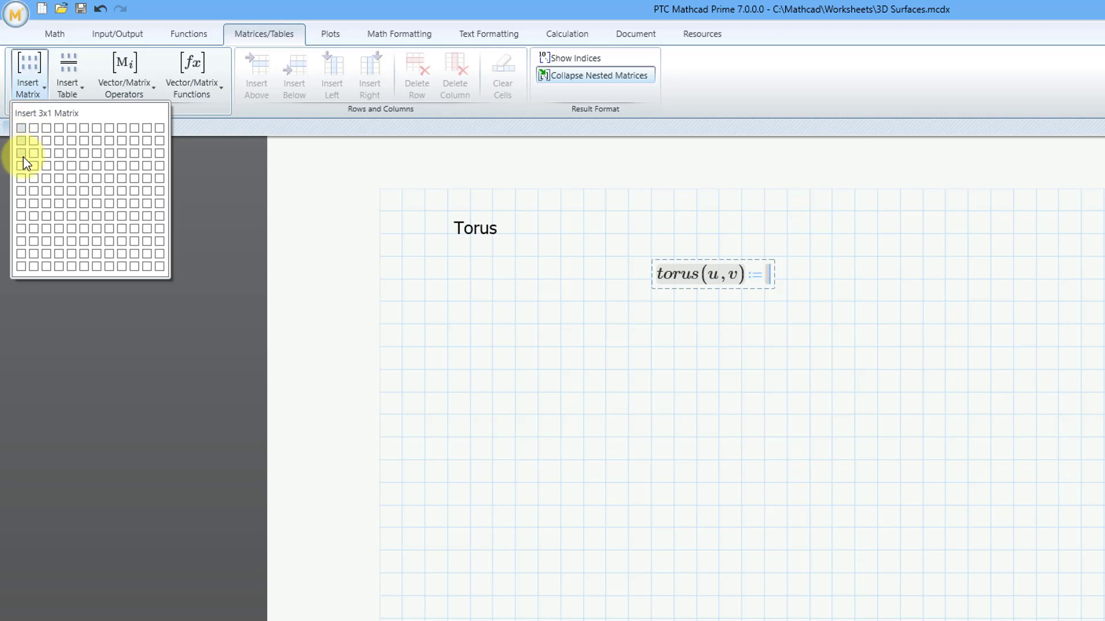
{"action": "left_click", "coordinate": [21, 165]}
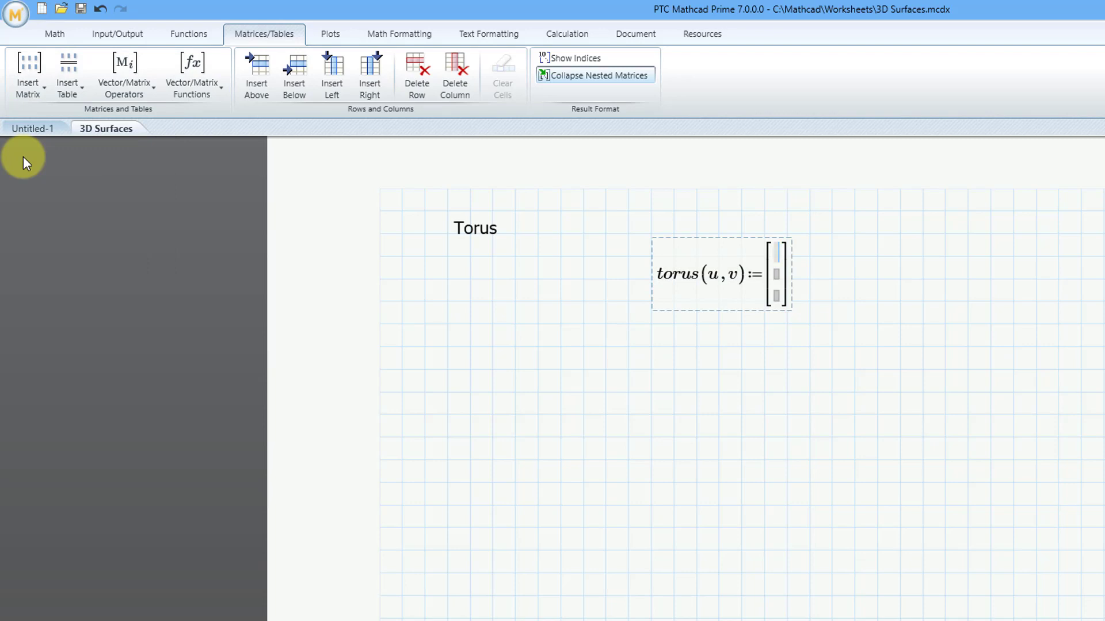
{"action": "mouse_move", "coordinate": [639, 174]}
{"action": "type", "text": "("}
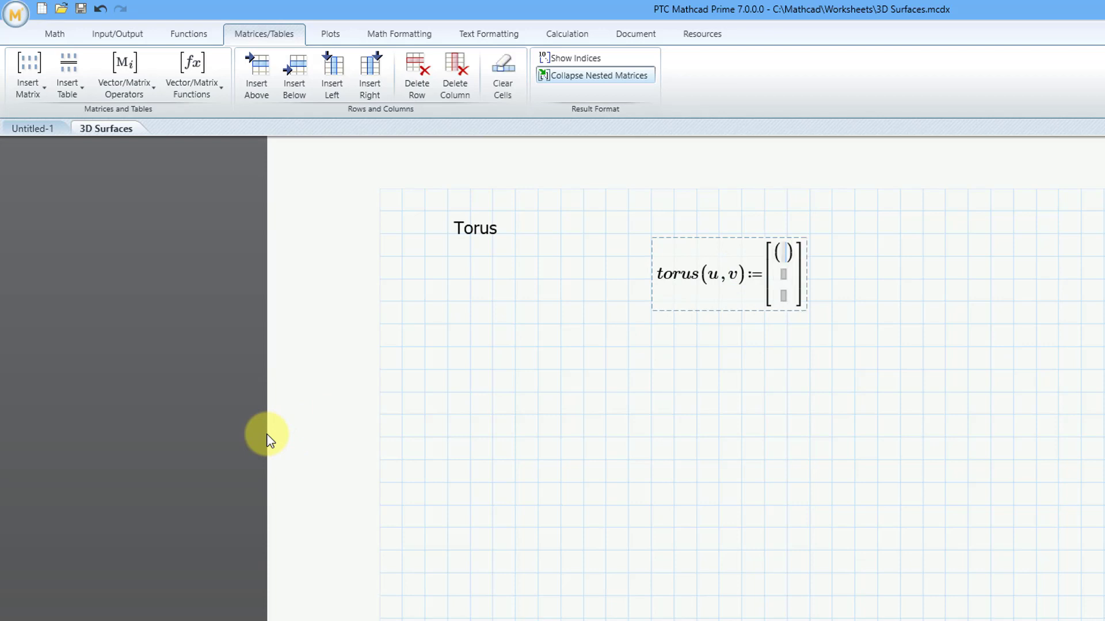
{"action": "type", "text": "a+"}
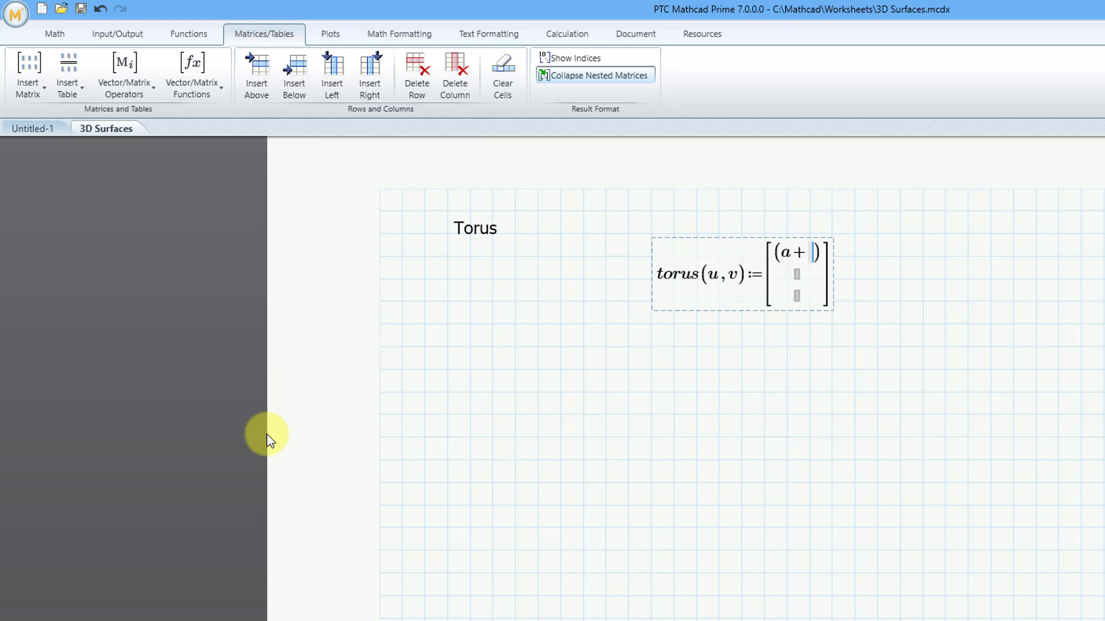
{"action": "type", "text": "cos"}
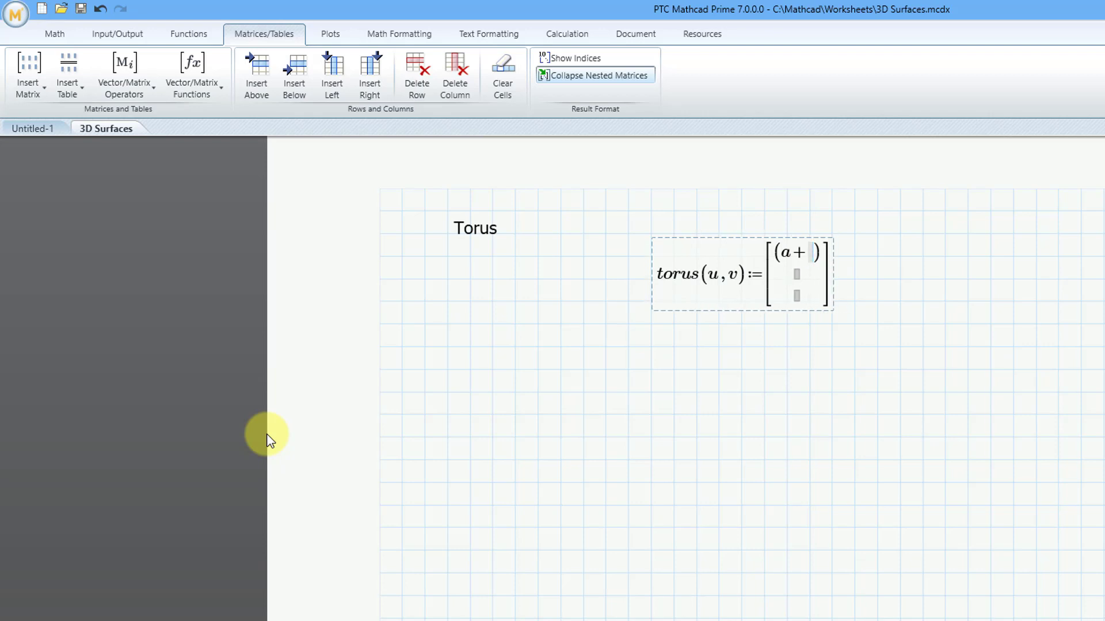
{"action": "type", "text": "b·cos"}
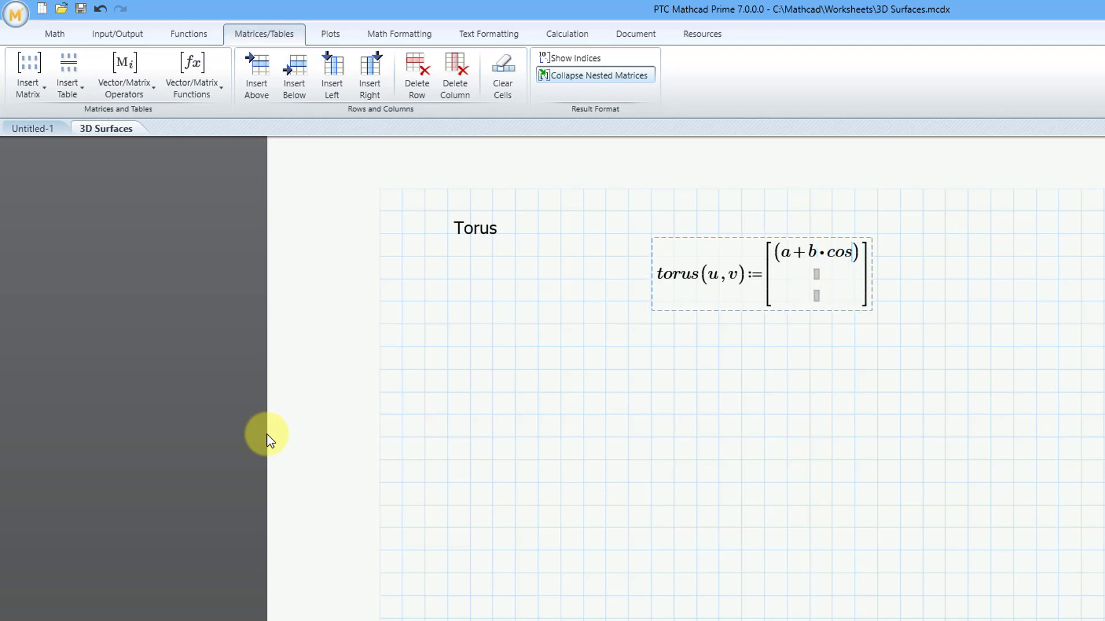
{"action": "type", "text": "(v)"}
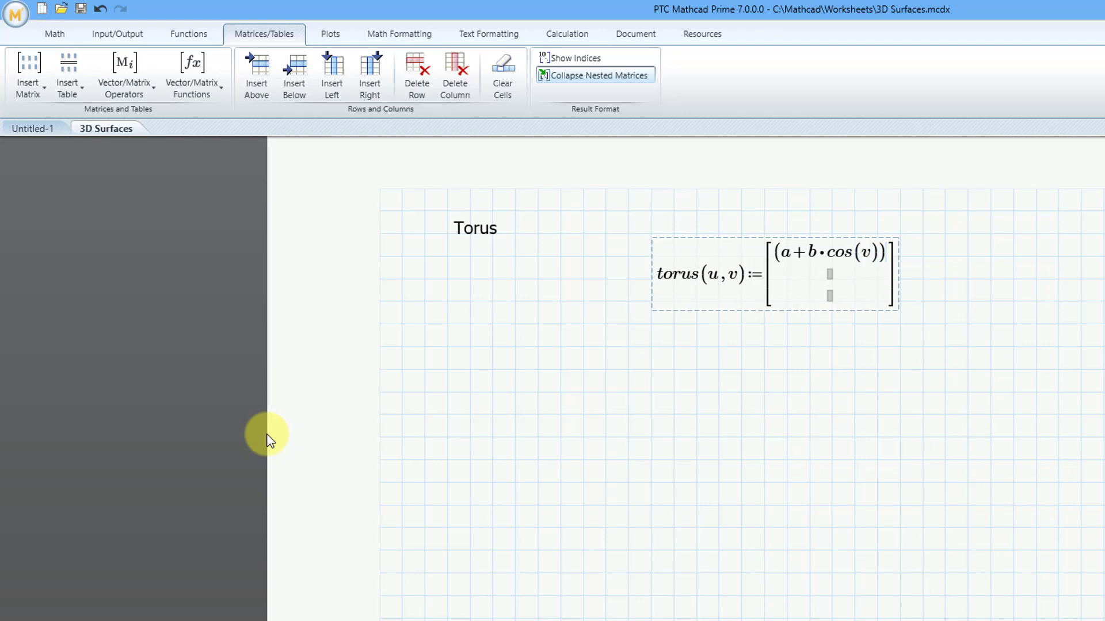
{"action": "type", "text": "*"}
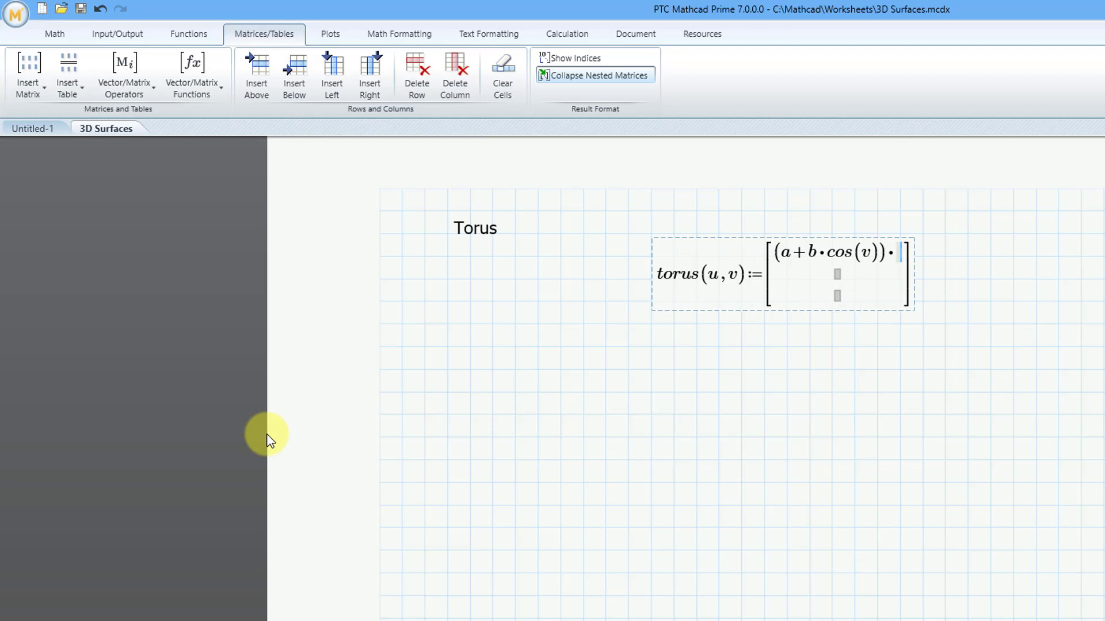
{"action": "type", "text": "cos(u"}
{"action": "left_click", "coordinate": [837, 295]}
{"action": "type", "text": "b"}
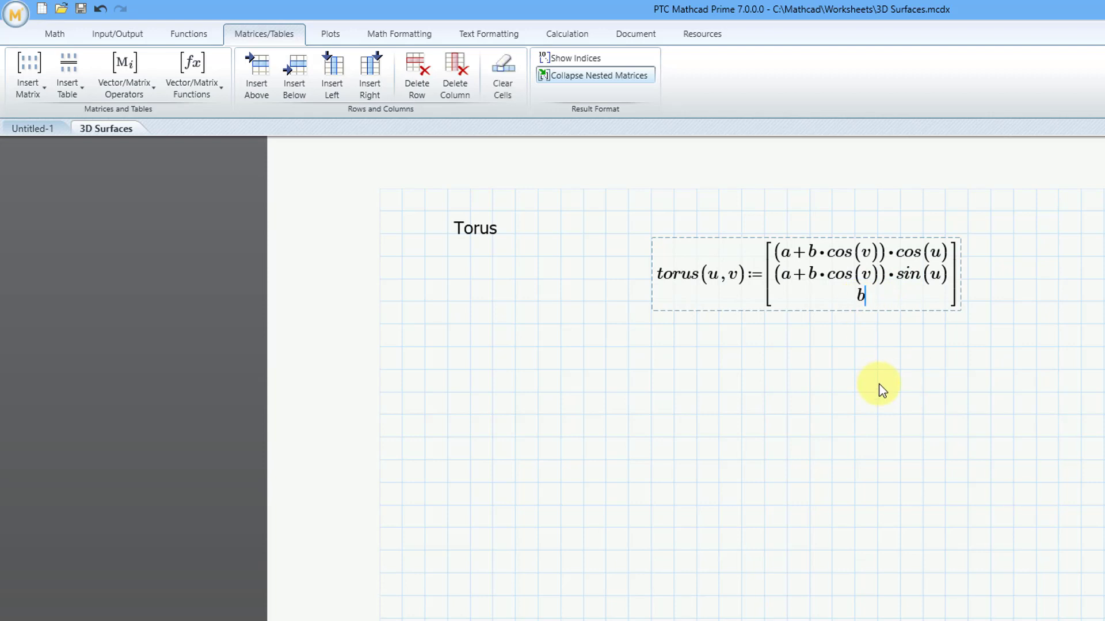
Enter the remaining terms through b·sin(v) and finish the torus definition.
{"action": "type", "text": "·"}
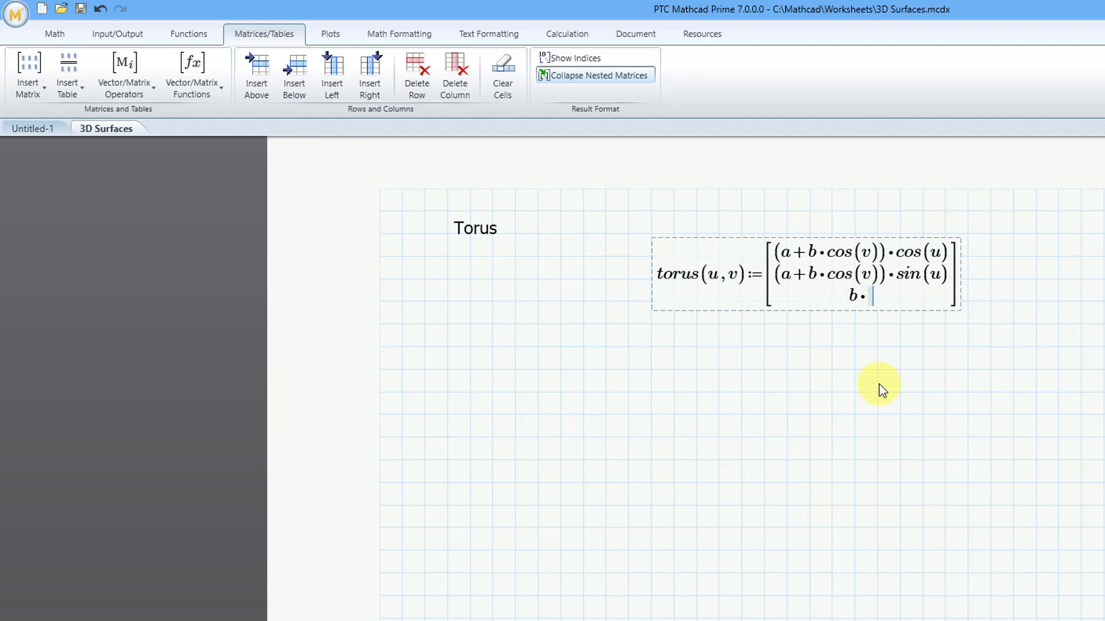
{"action": "type", "text": "sin("}
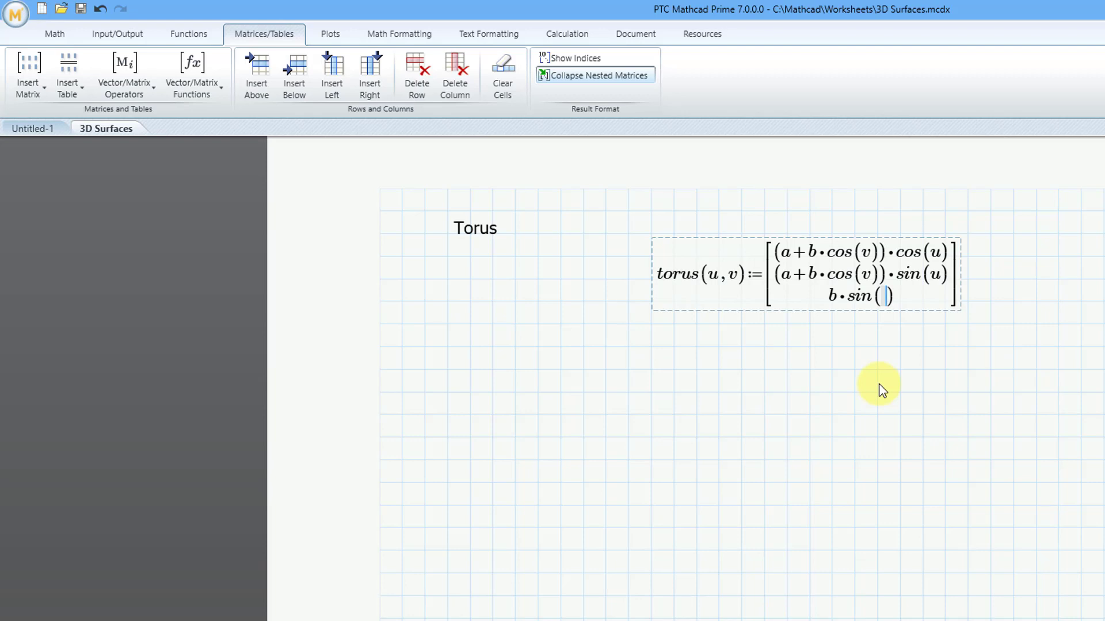
{"action": "type", "text": "v"}
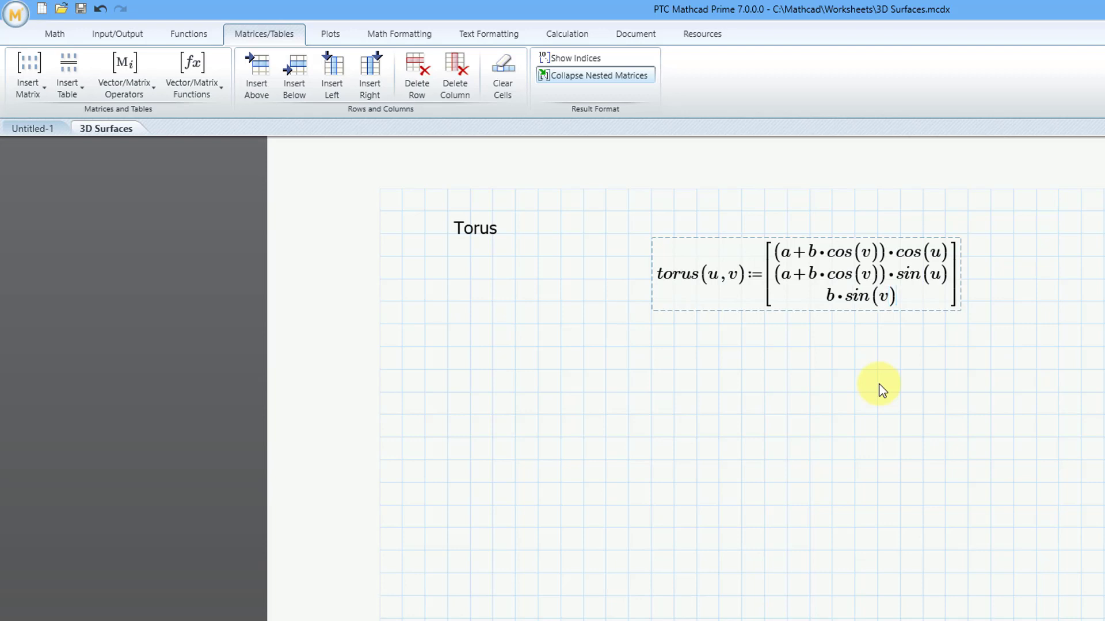
{"action": "left_click", "coordinate": [793, 252]}
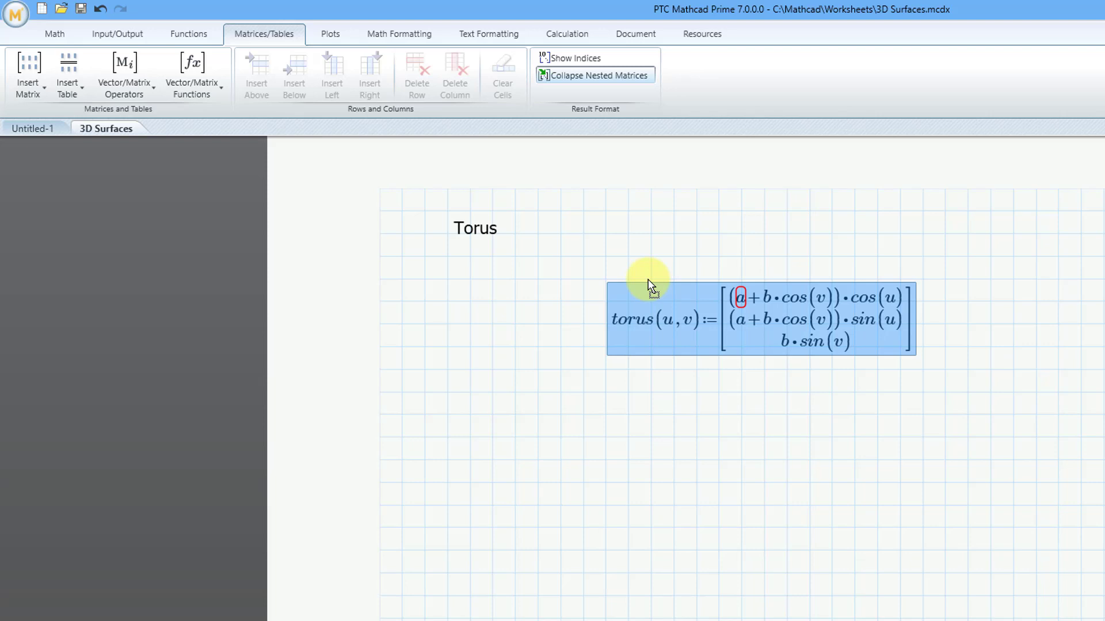
{"action": "mouse_move", "coordinate": [670, 256]}
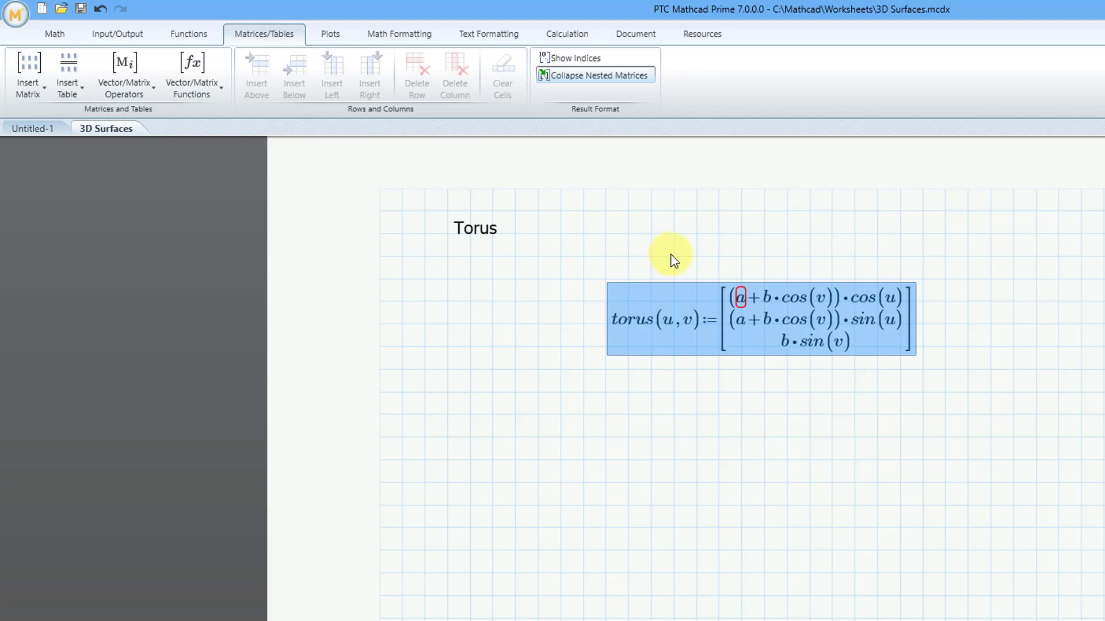
{"action": "mouse_move", "coordinate": [660, 252]}
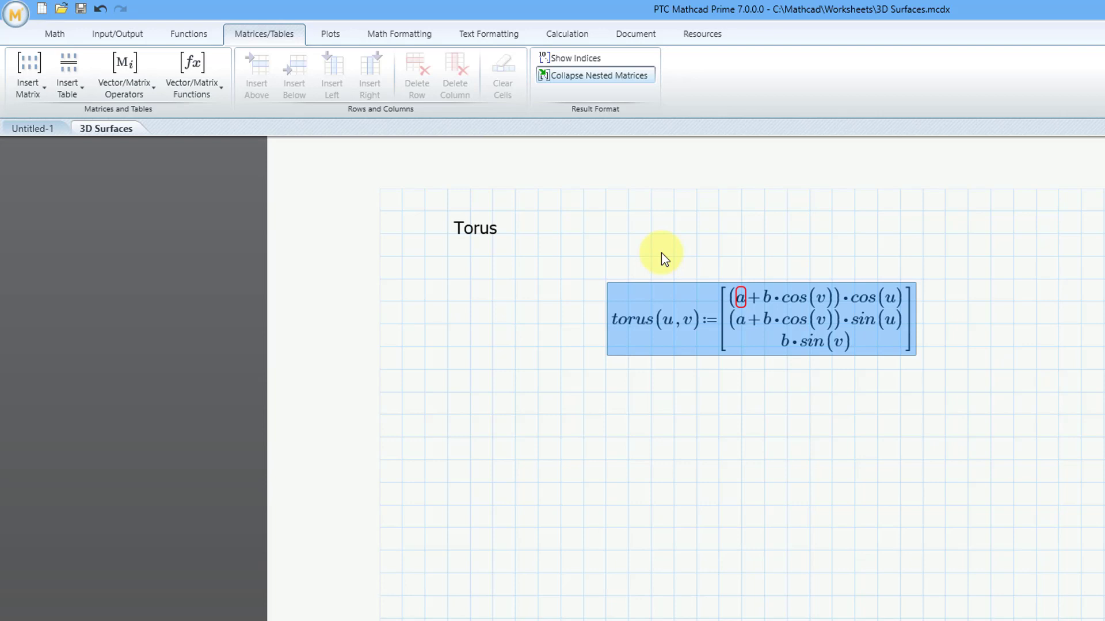
{"action": "mouse_move", "coordinate": [630, 239]}
{"action": "type", "text": "a:="}
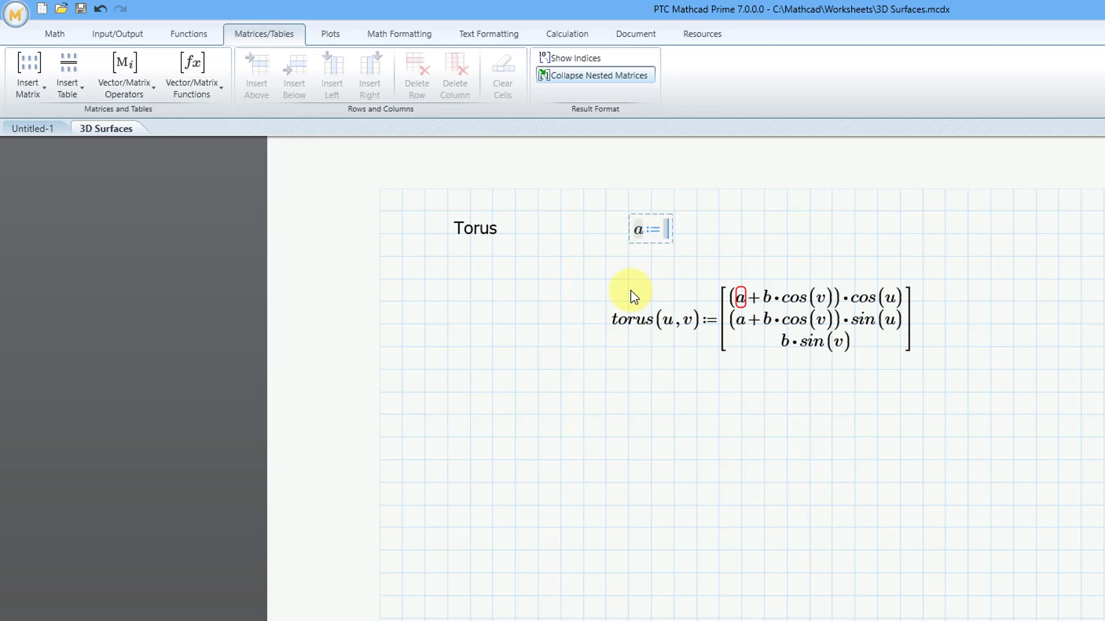
Define a := 20 and, to its right, b := 8.
{"action": "type", "text": "20"}
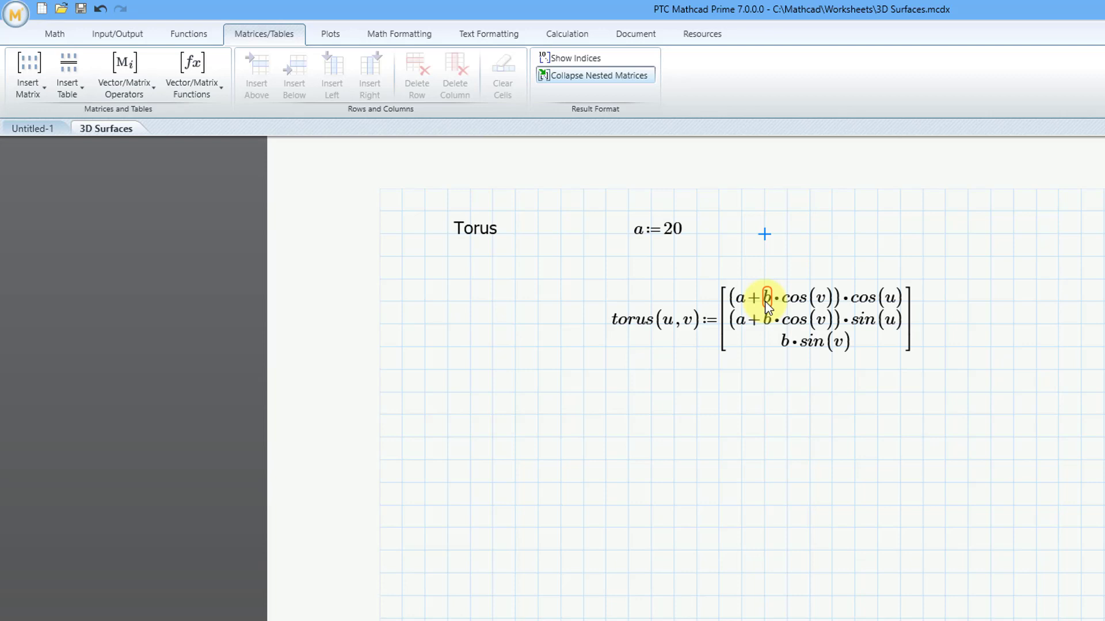
{"action": "left_click", "coordinate": [764, 234]}
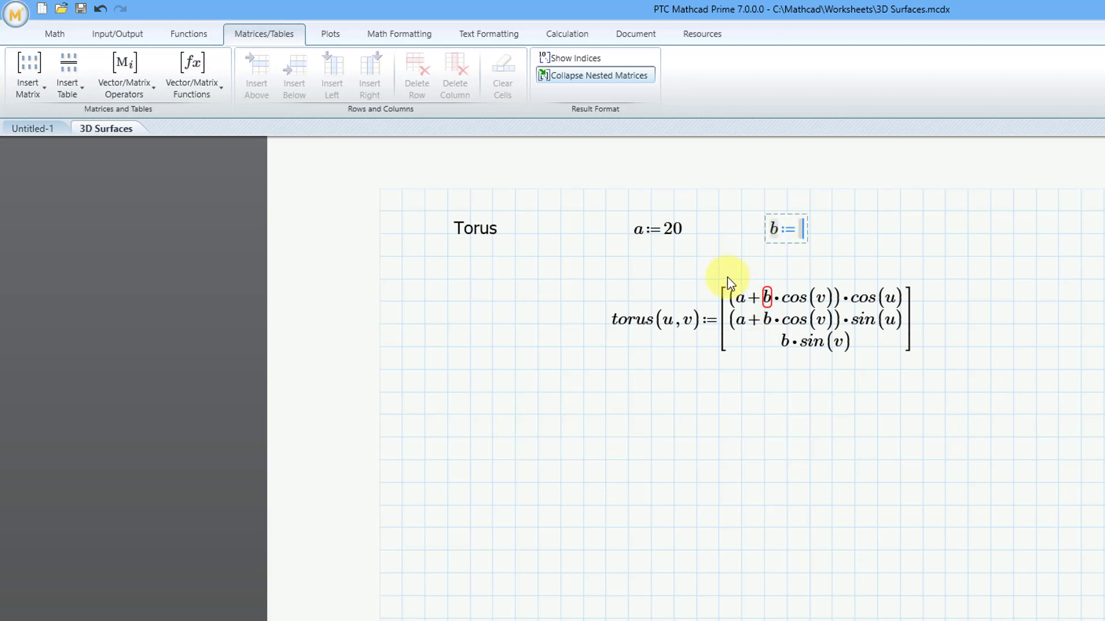
{"action": "type", "text": "8"}
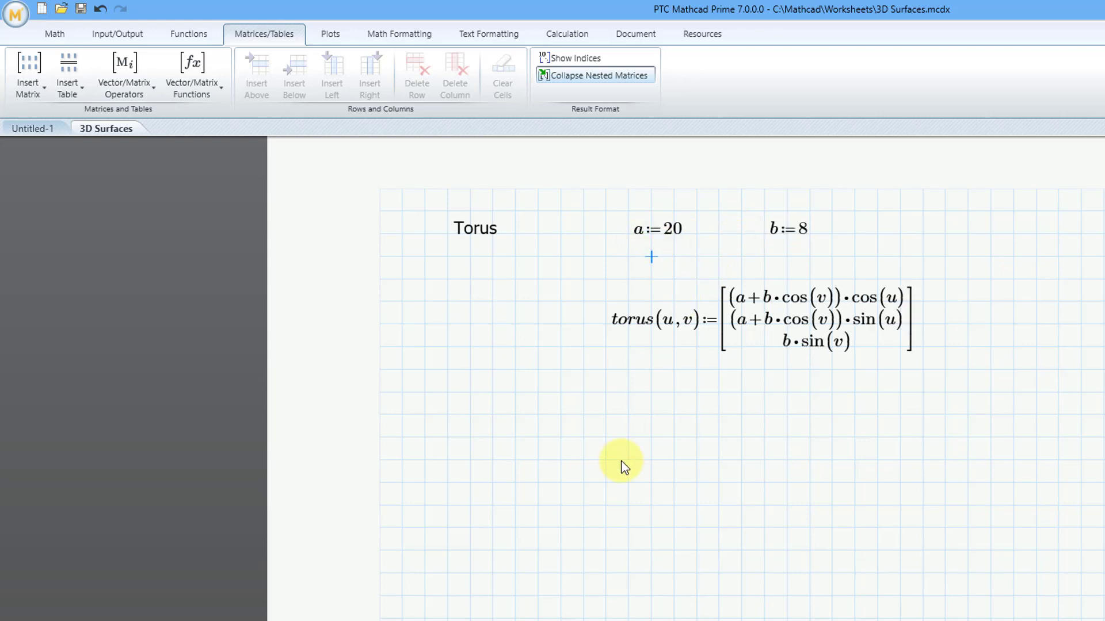
{"action": "mouse_move", "coordinate": [501, 394]}
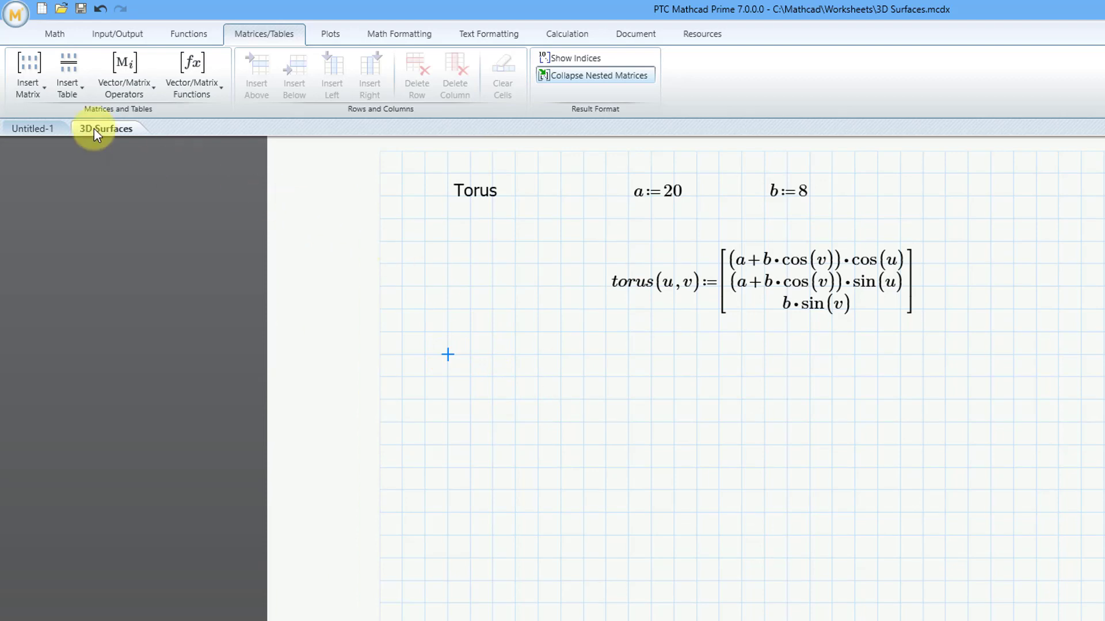
Insert a 3D plot of torus below the definition so it renders as a wireframe.
{"action": "left_click", "coordinate": [329, 34]}
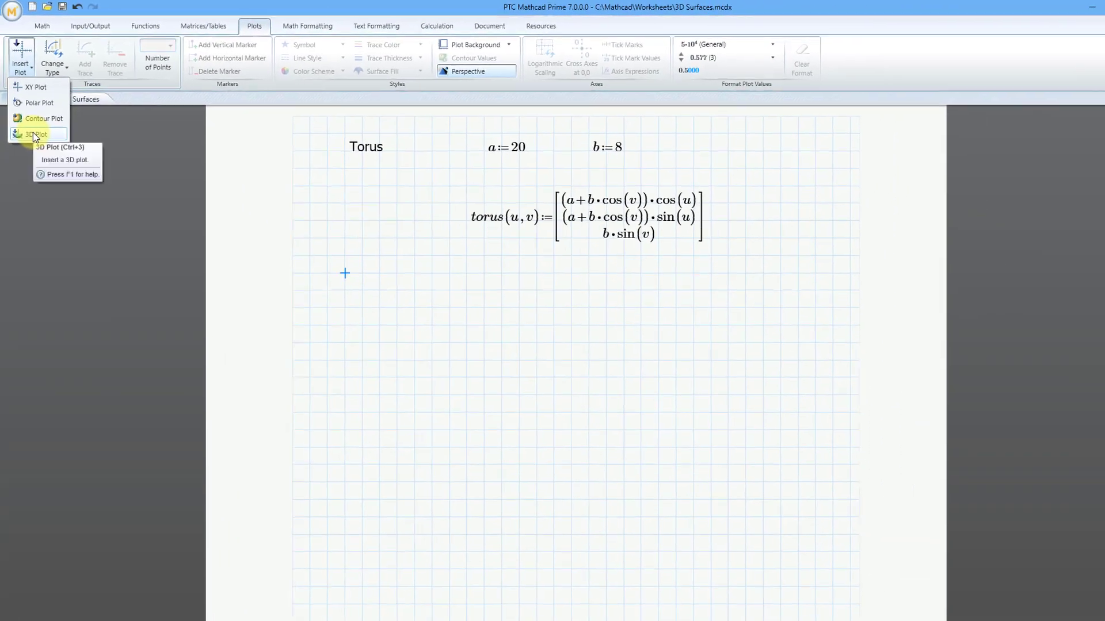
{"action": "left_click", "coordinate": [35, 134]}
{"action": "type", "text": "torus"}
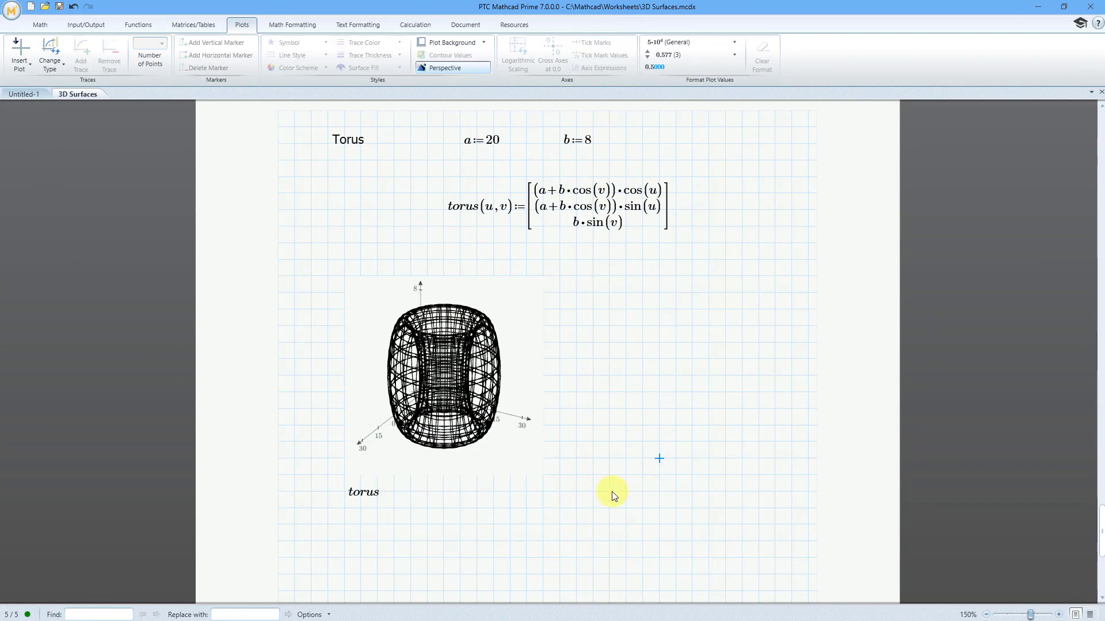
{"action": "left_click", "coordinate": [611, 495]}
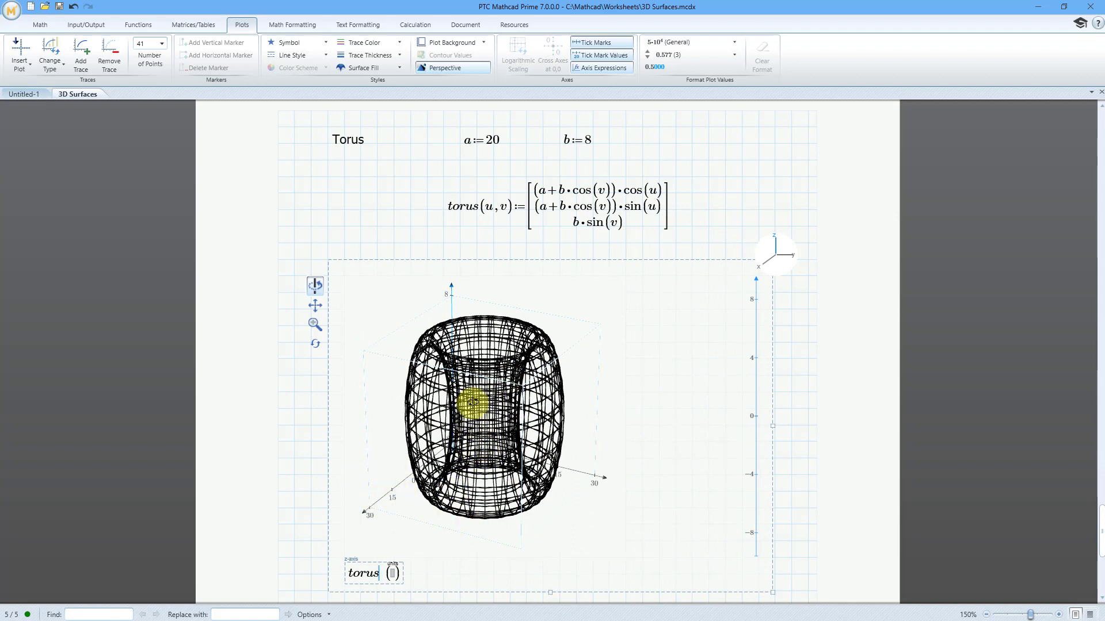
Orbit the torus and edit the vertical axis limits to −30 and 30.
{"action": "left_click_drag", "start_coordinate": [479, 401], "coordinate": [451, 359]}
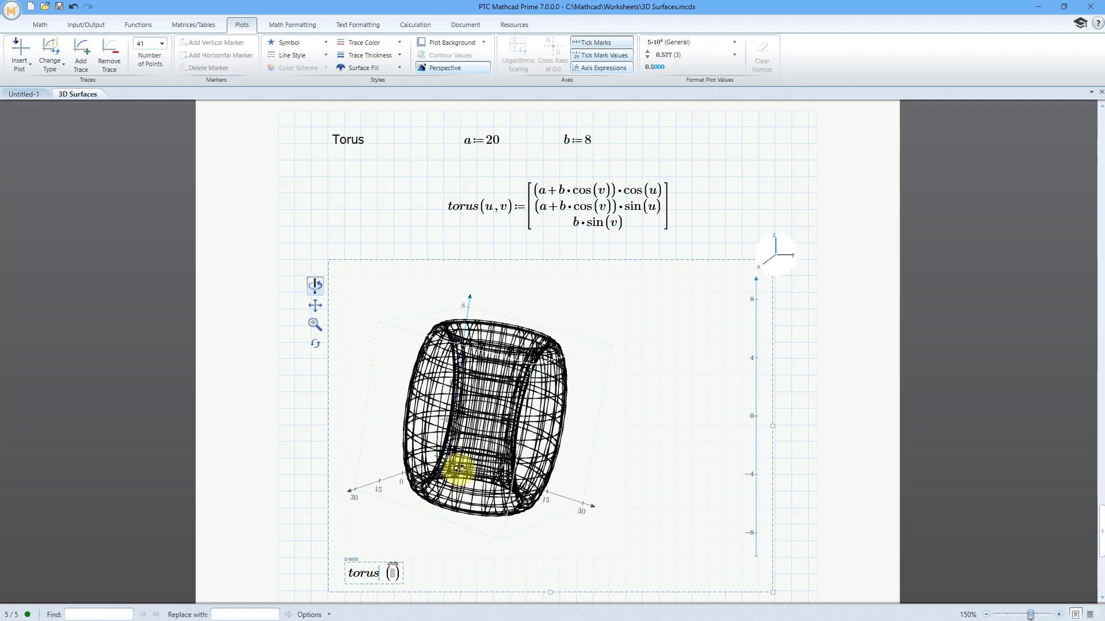
{"action": "left_click_drag", "start_coordinate": [479, 422], "coordinate": [494, 395]}
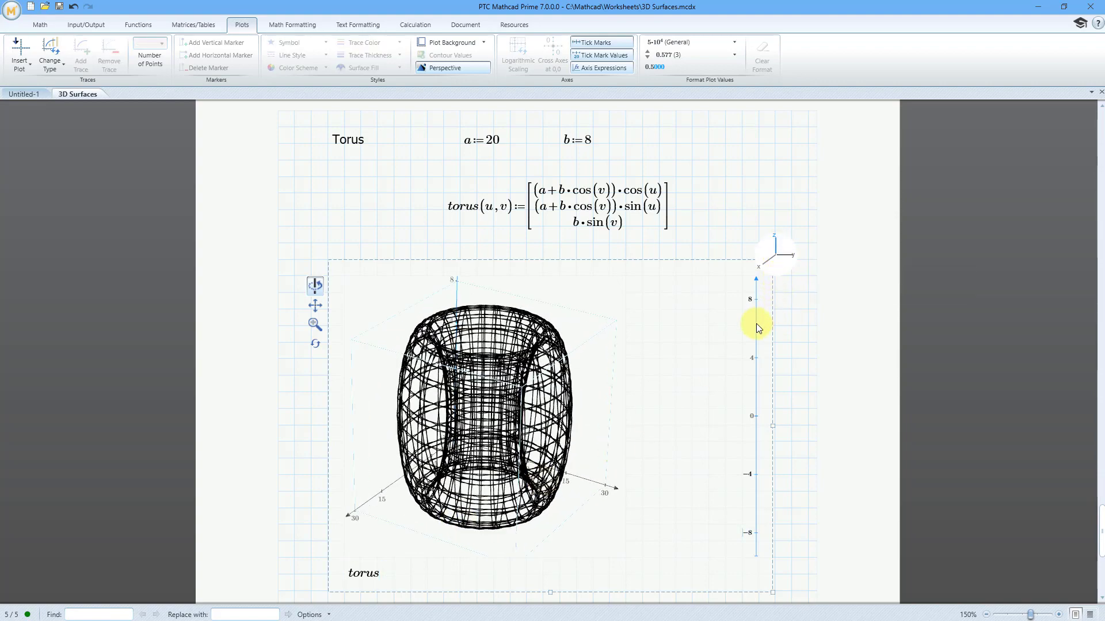
{"action": "mouse_move", "coordinate": [747, 328]}
{"action": "type", "text": "30"}
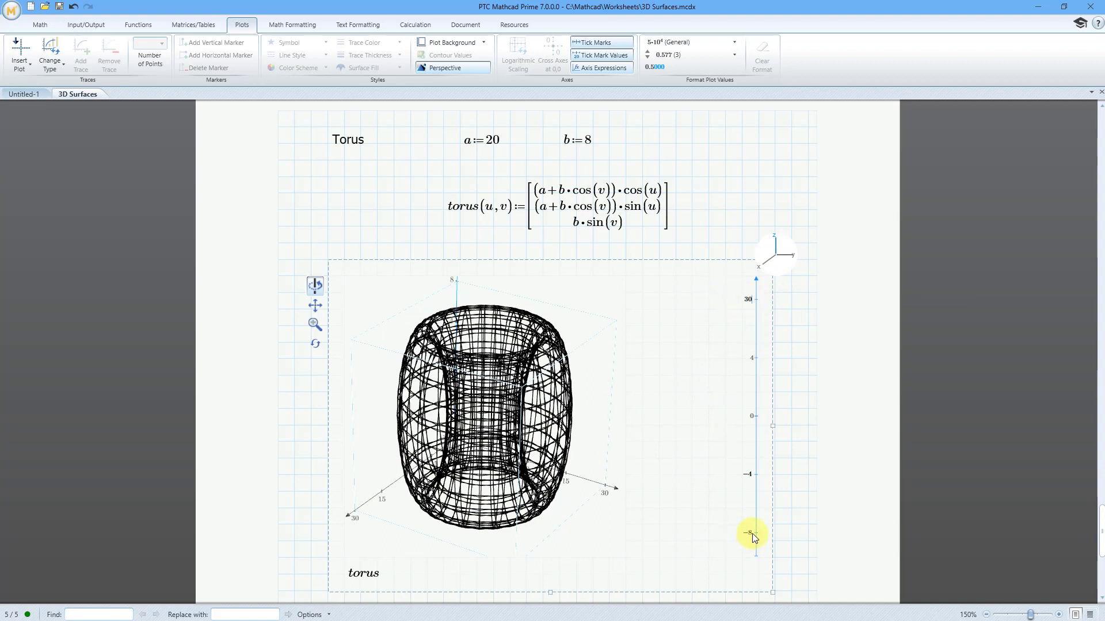
{"action": "left_click_drag", "start_coordinate": [752, 534], "coordinate": [733, 550]}
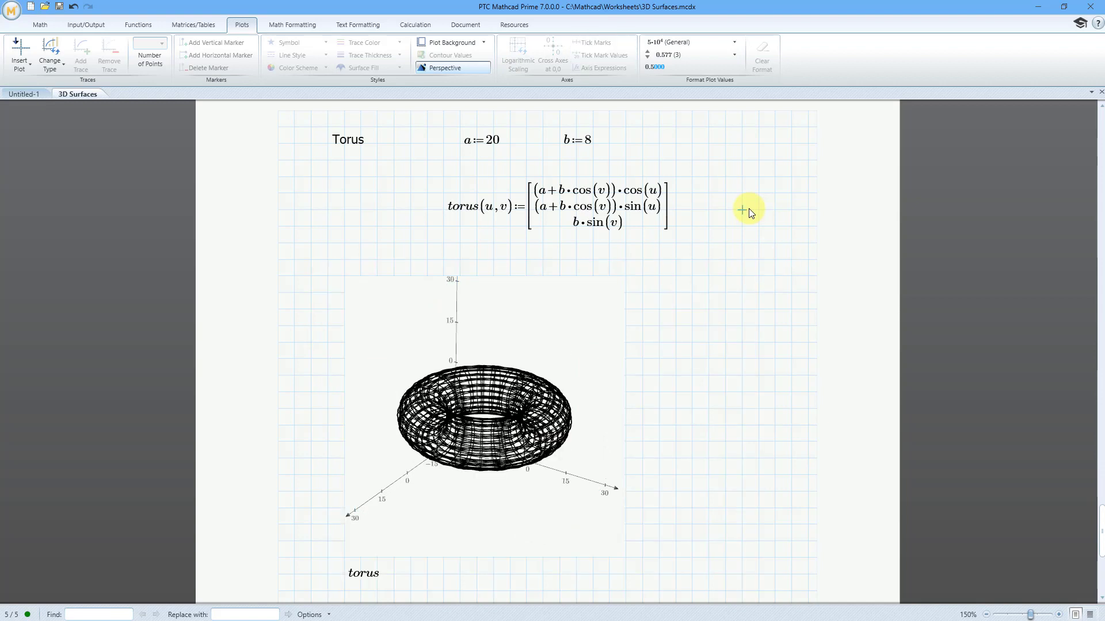
{"action": "mouse_move", "coordinate": [611, 393]}
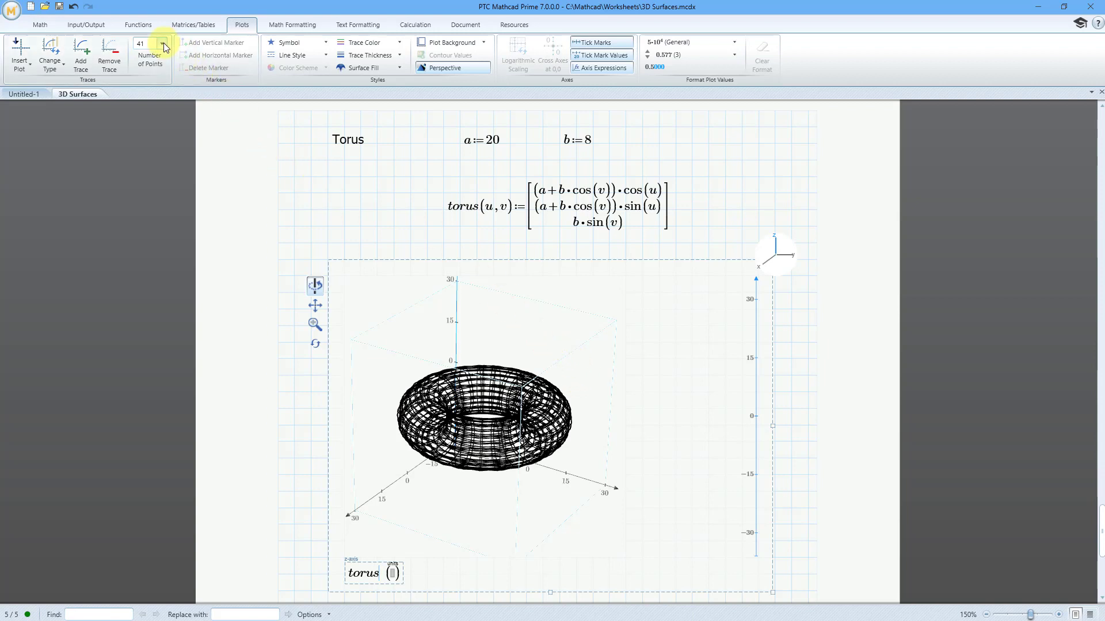
Set Number of Points to 61 and fill the torus surface yellow from Plots > Surface Fill.
{"action": "left_click", "coordinate": [164, 46]}
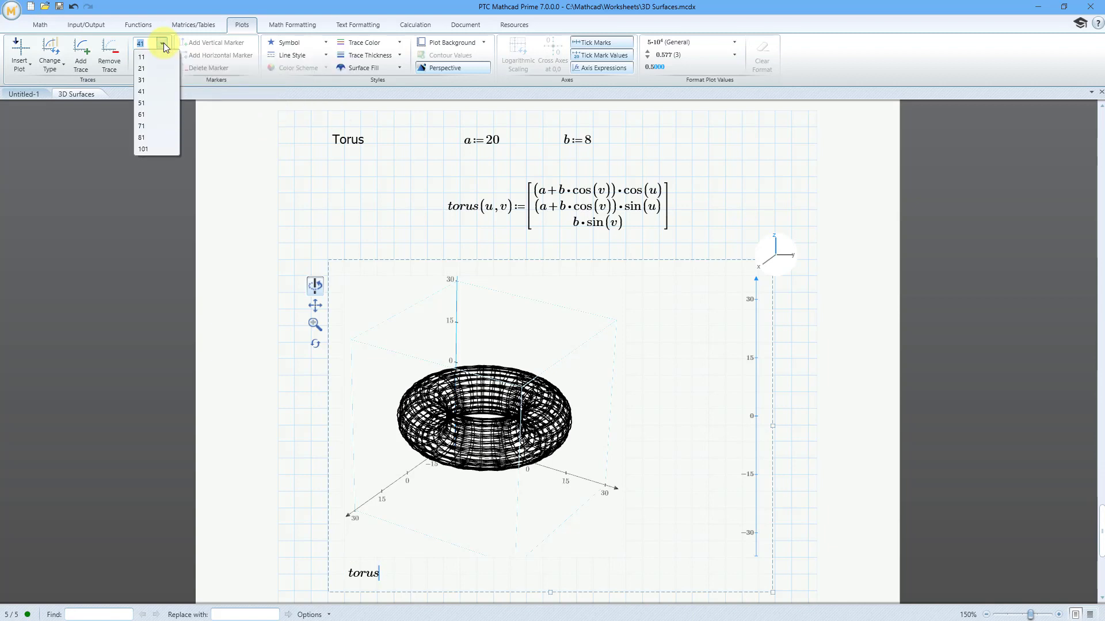
{"action": "mouse_move", "coordinate": [163, 149]}
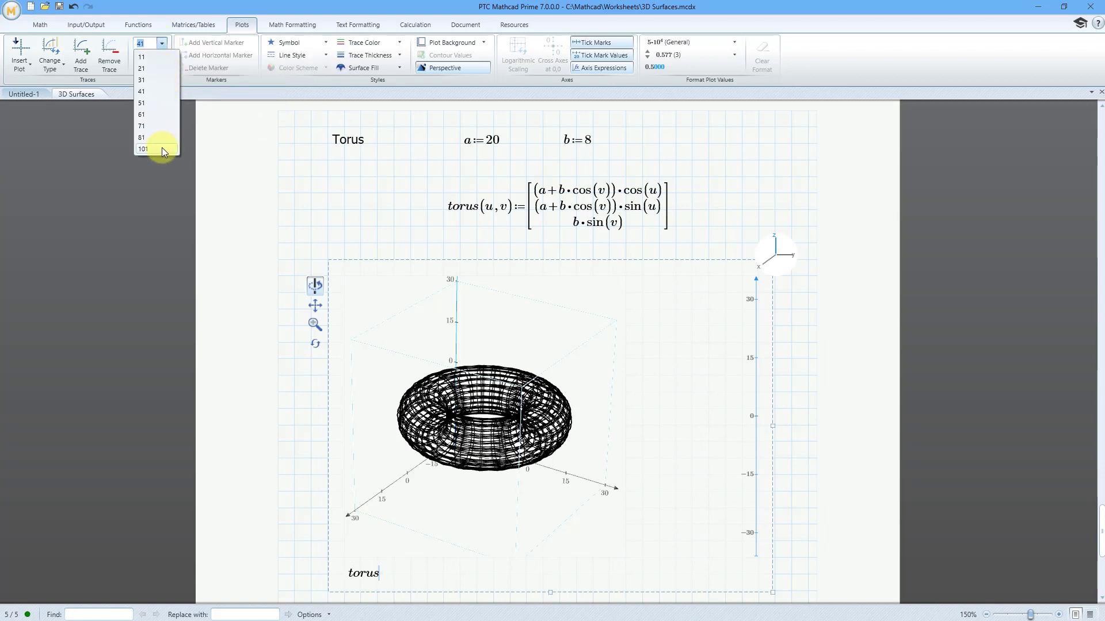
{"action": "left_click", "coordinate": [142, 114]}
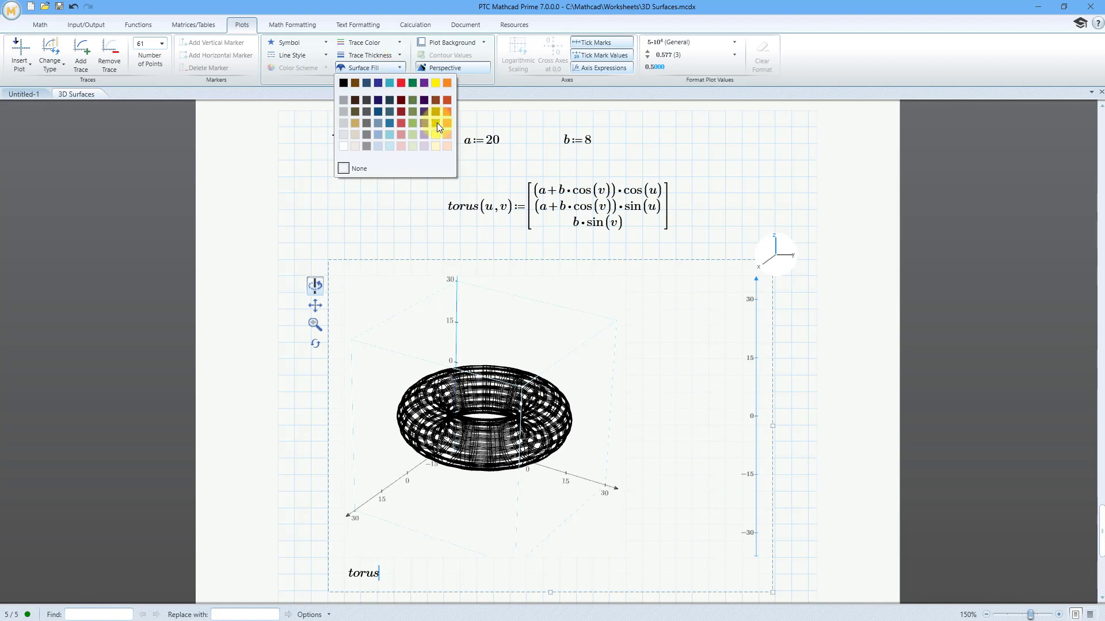
{"action": "left_click", "coordinate": [435, 123]}
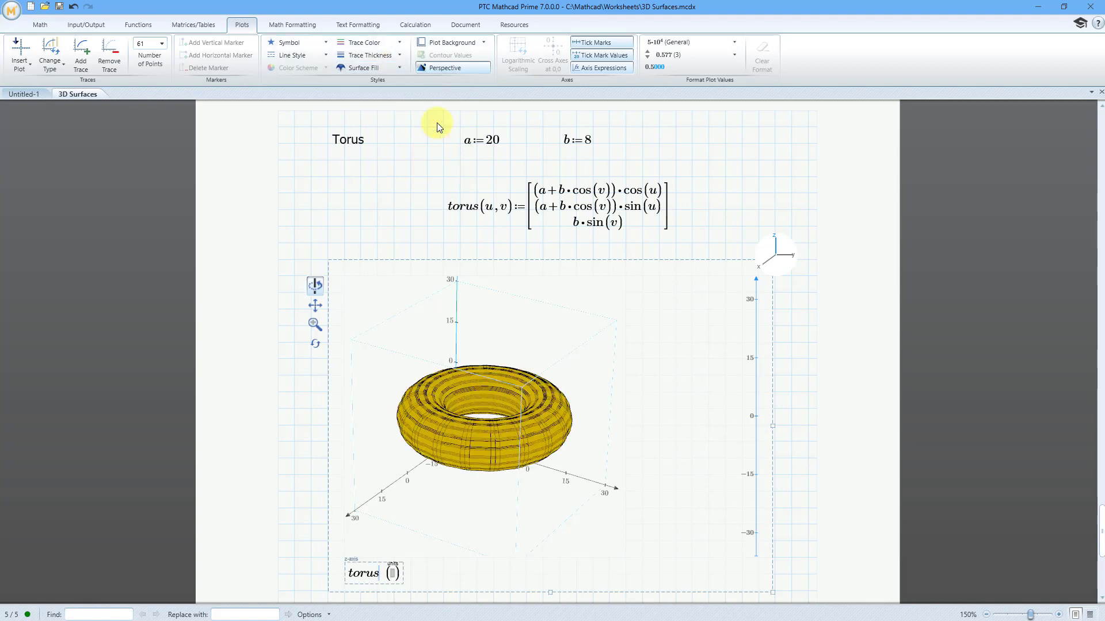
{"action": "left_click", "coordinate": [366, 55]}
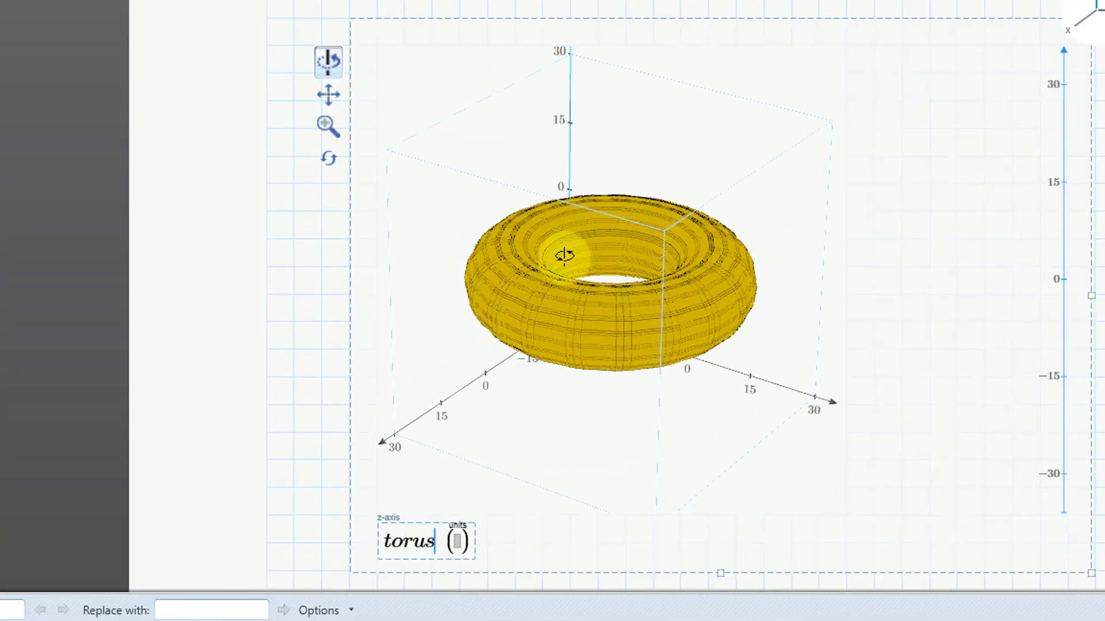
{"action": "left_click_drag", "start_coordinate": [564, 253], "coordinate": [771, 120]}
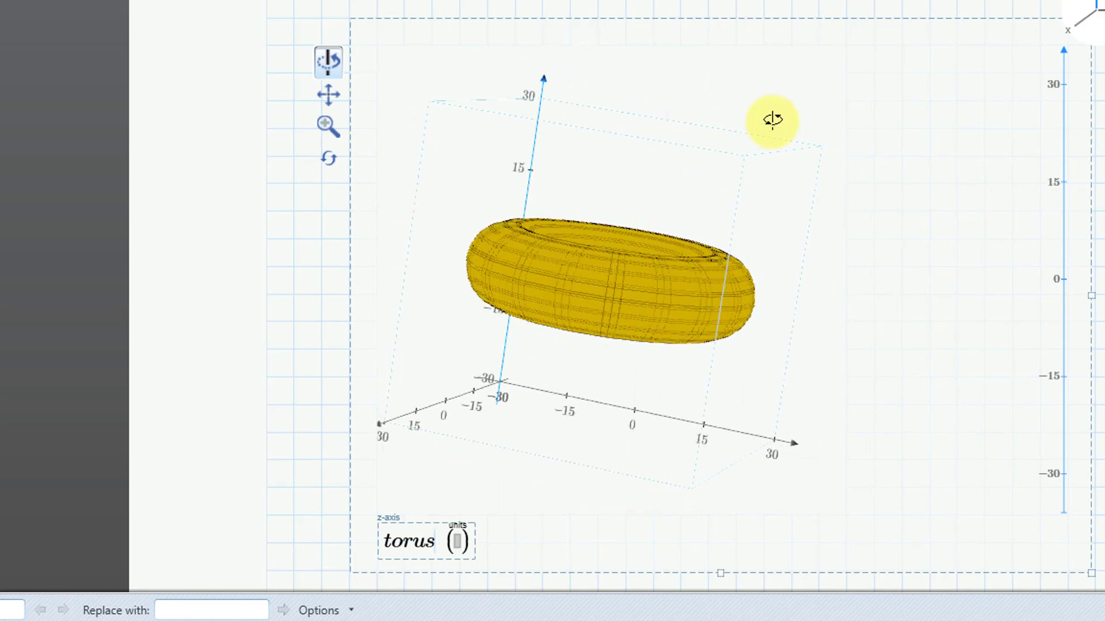
{"action": "left_click_drag", "start_coordinate": [773, 118], "coordinate": [555, 221]}
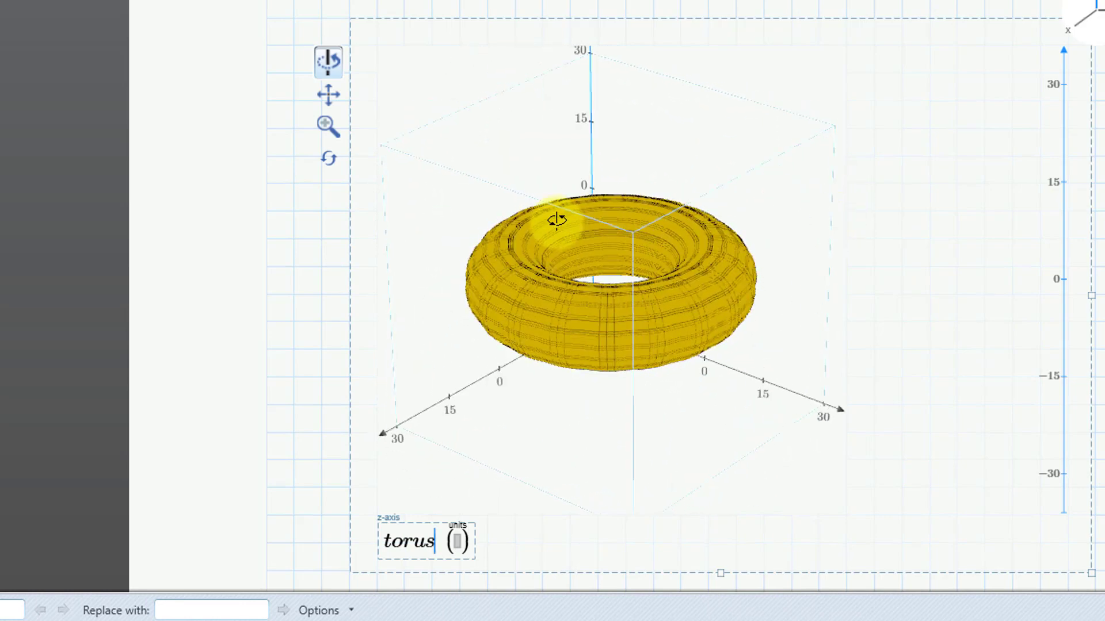
{"action": "left_click_drag", "start_coordinate": [557, 221], "coordinate": [810, 256]}
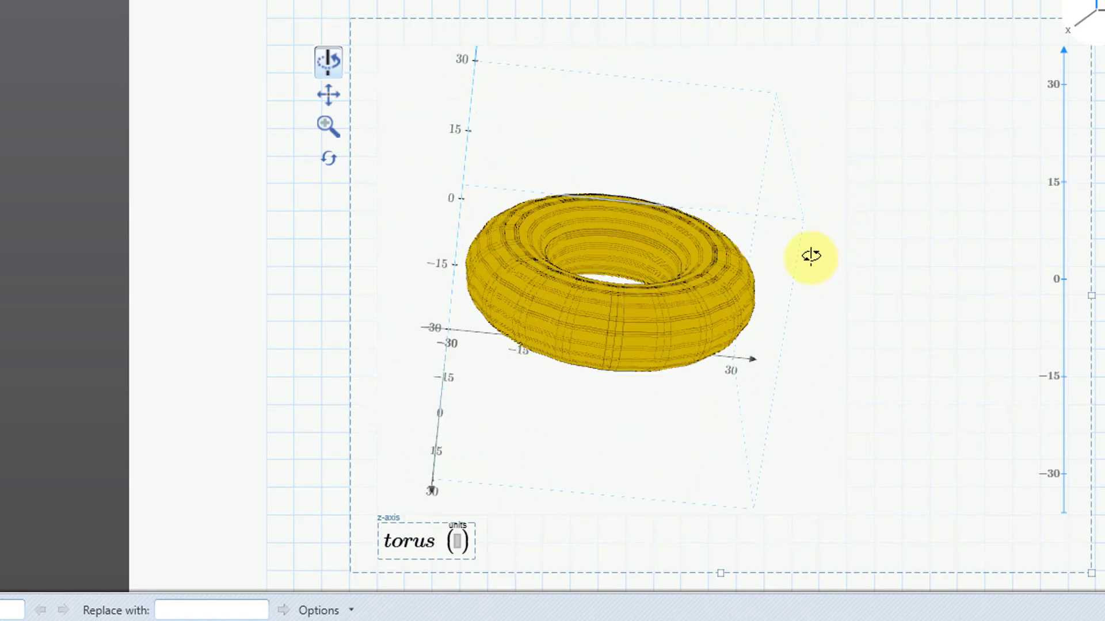
{"action": "left_click_drag", "start_coordinate": [811, 257], "coordinate": [736, 286]}
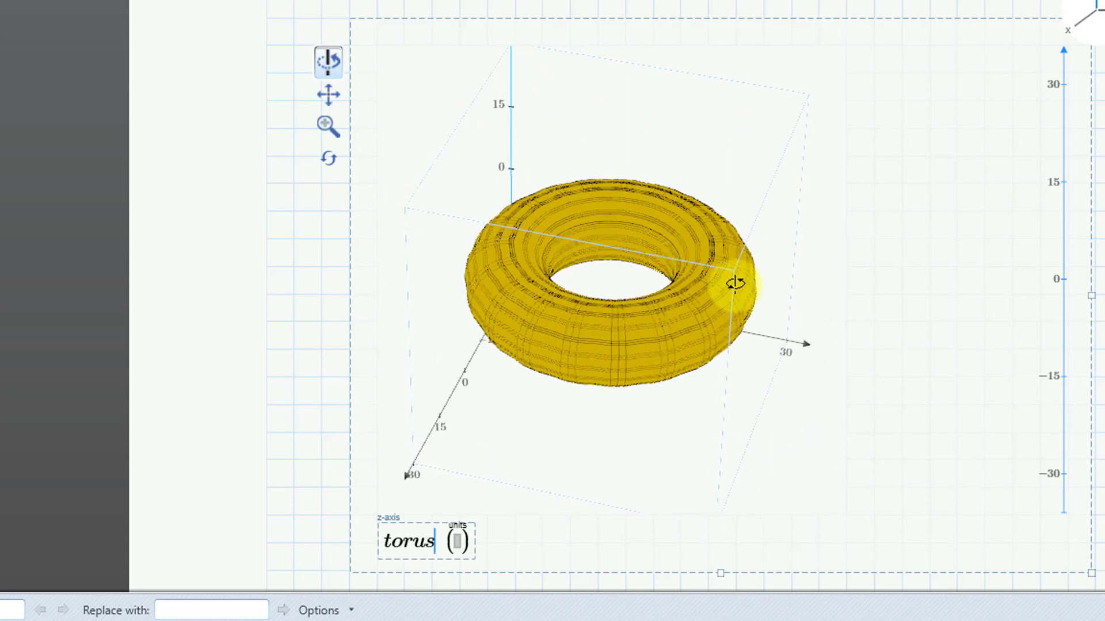